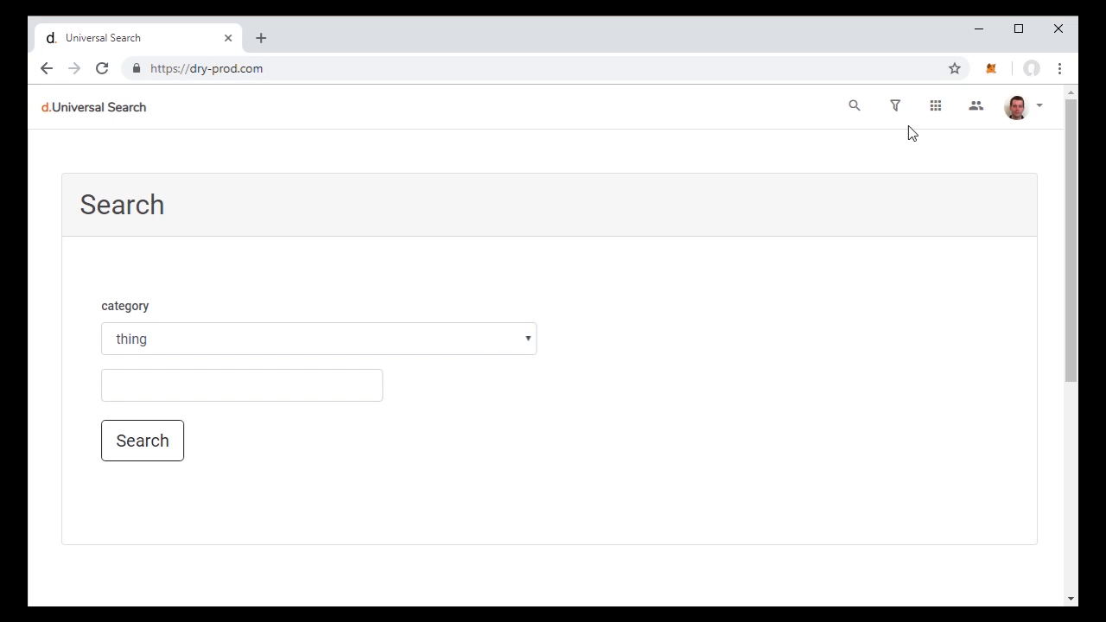
mouse_move(318, 374)
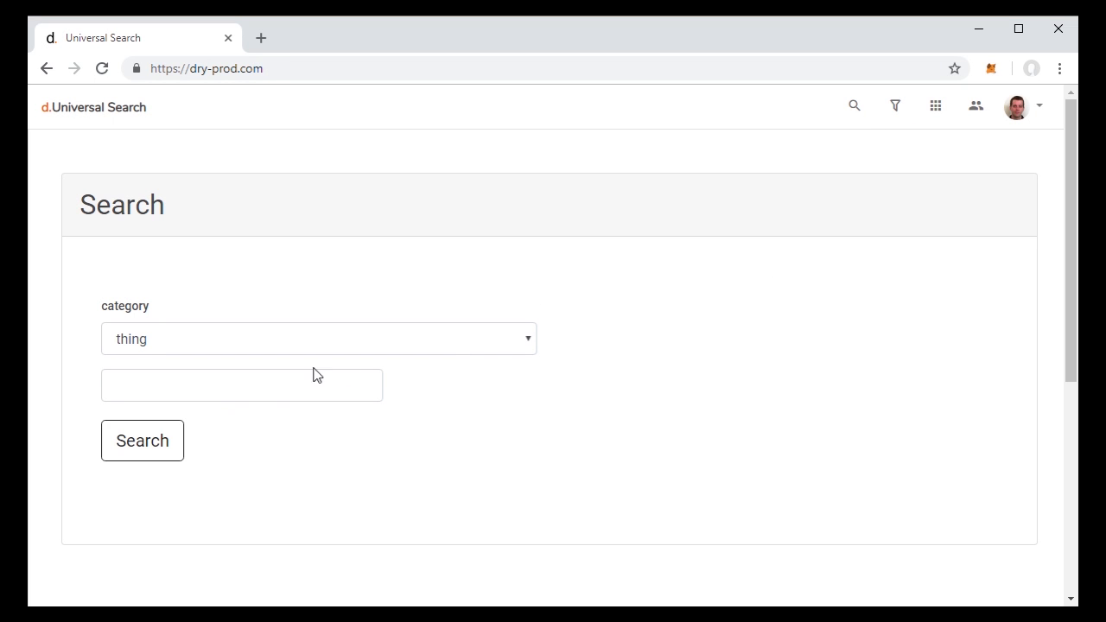
- Enter 'db' as the query under the 'thing' category without running it yet
click(242, 385)
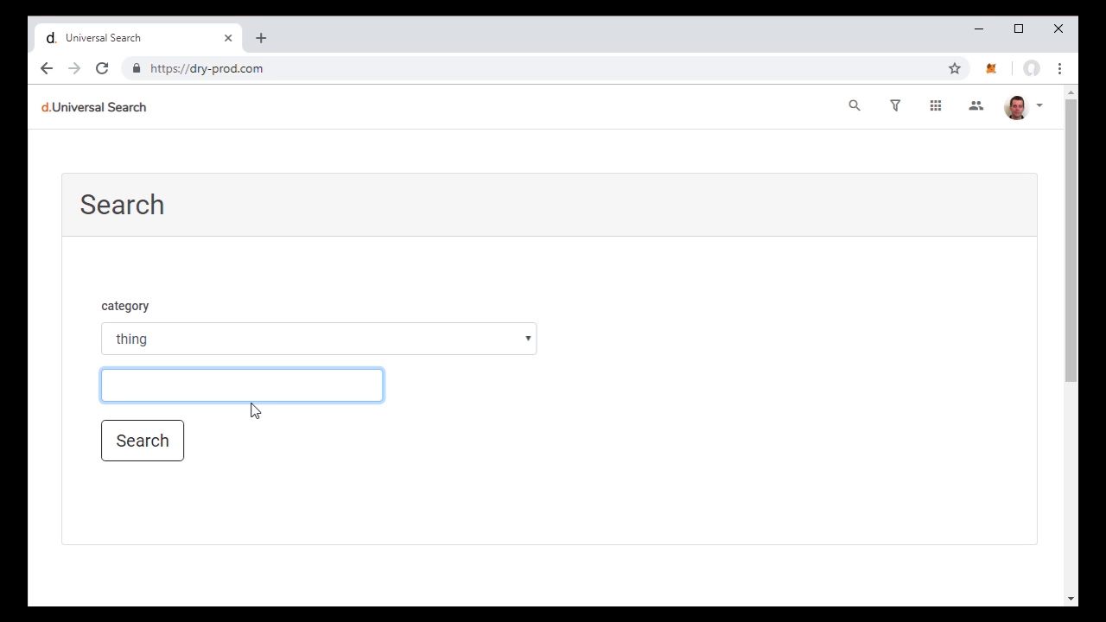
text(db)
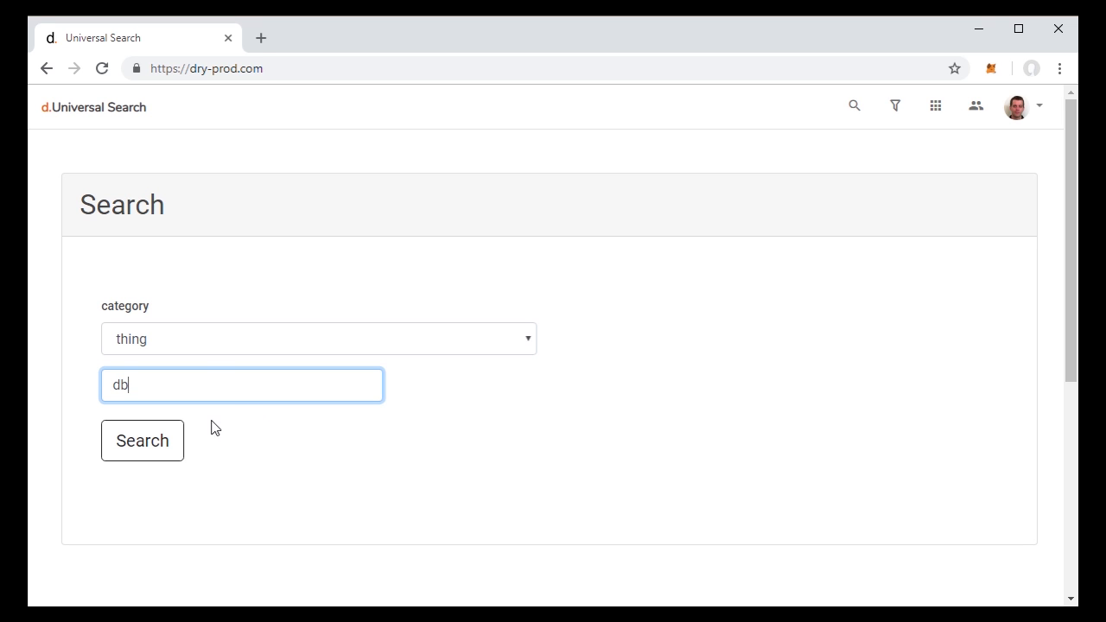
- Run the 'db' search and review the Issue, Todo and Messagr Message results
click(142, 441)
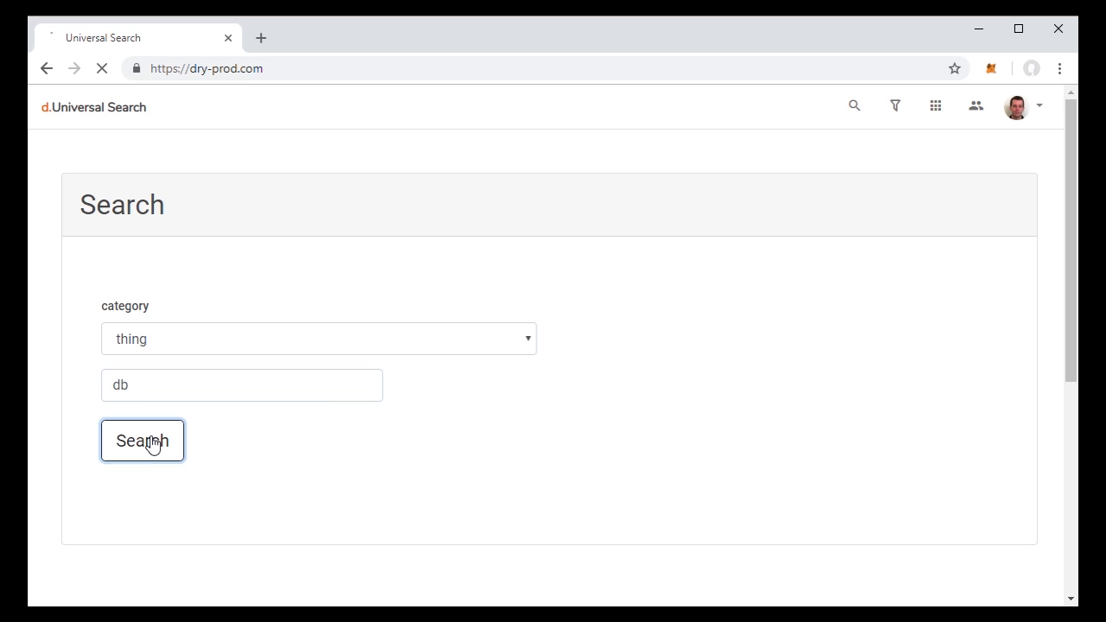
click(142, 441)
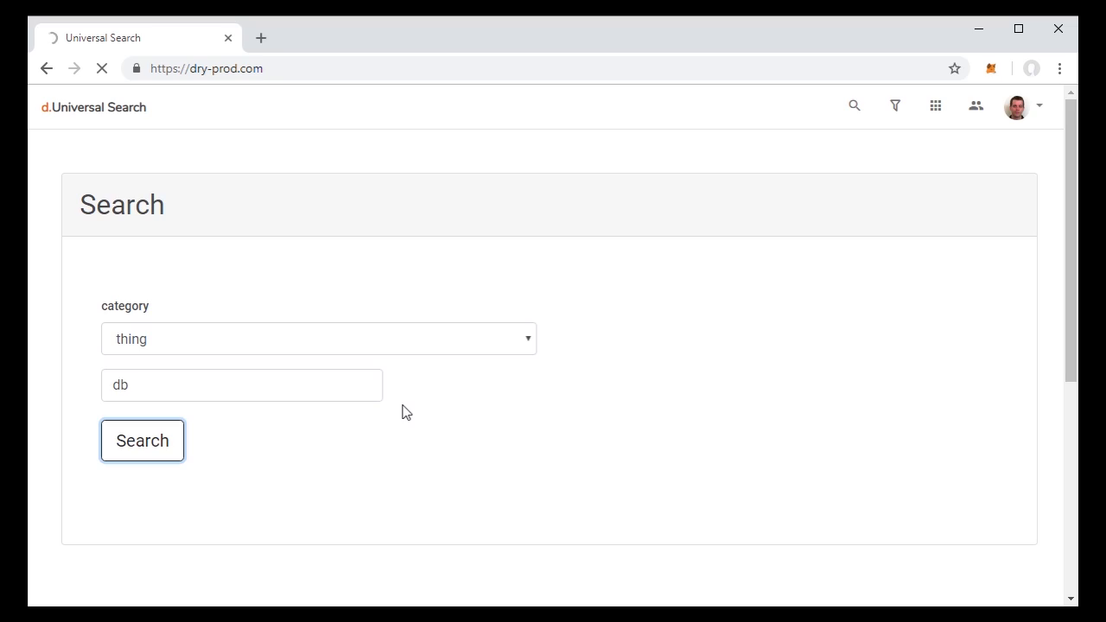
click(142, 441)
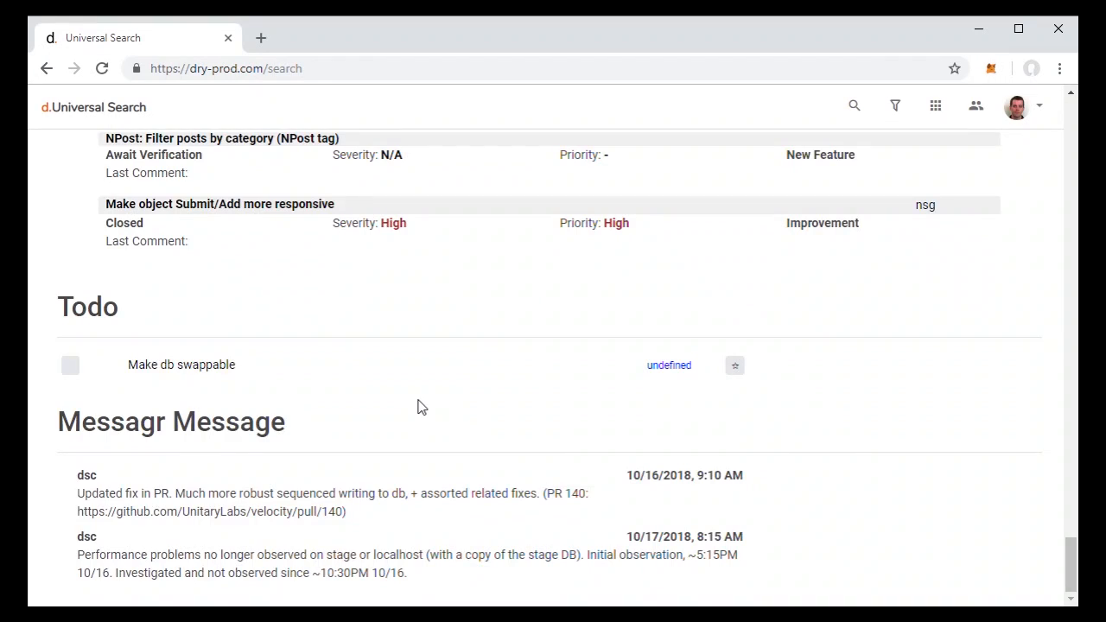
scroll(up, 3)
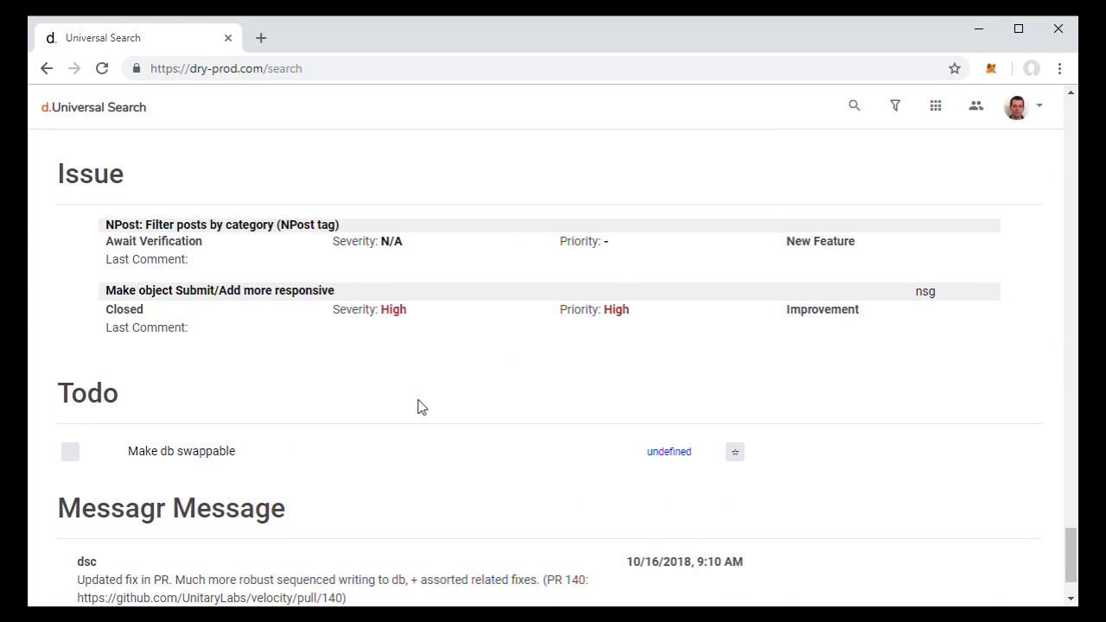
scroll(down, 3)
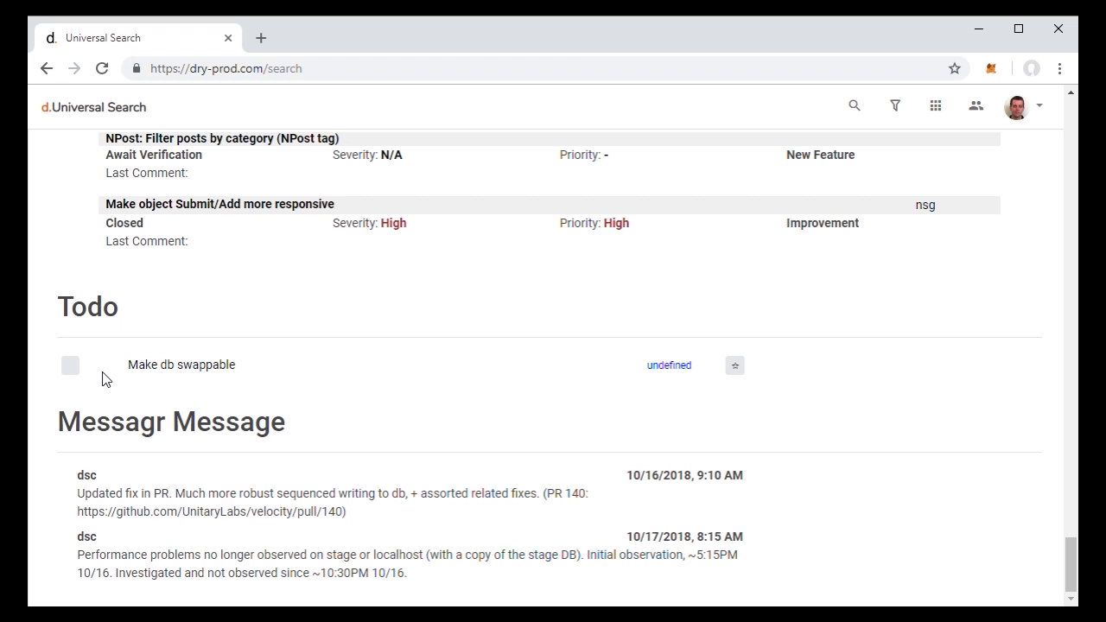
mouse_move(184, 390)
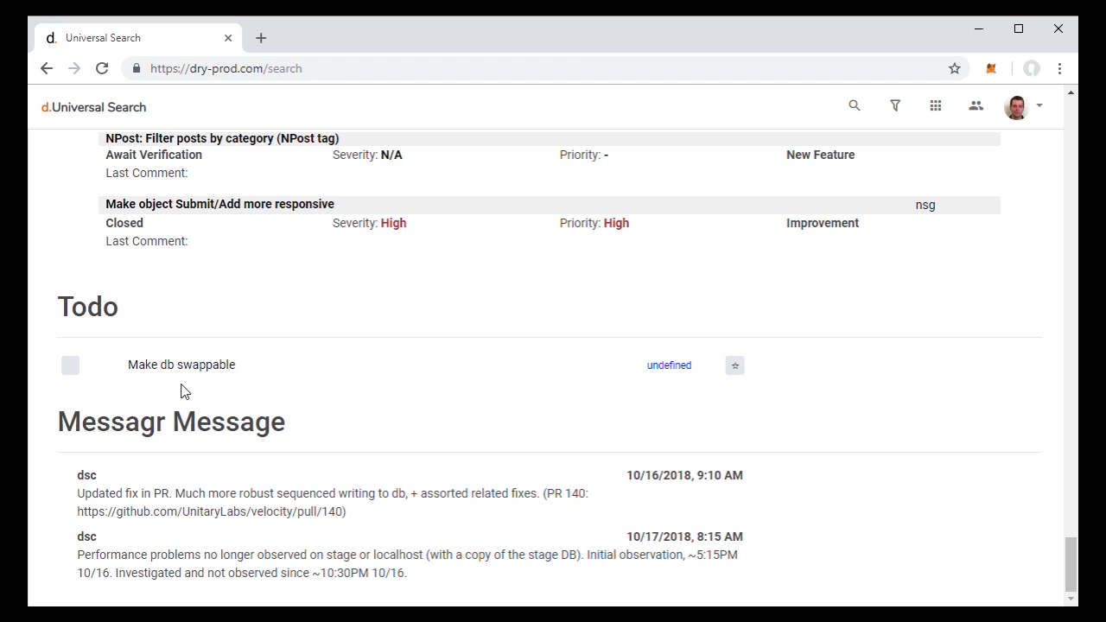
click(169, 422)
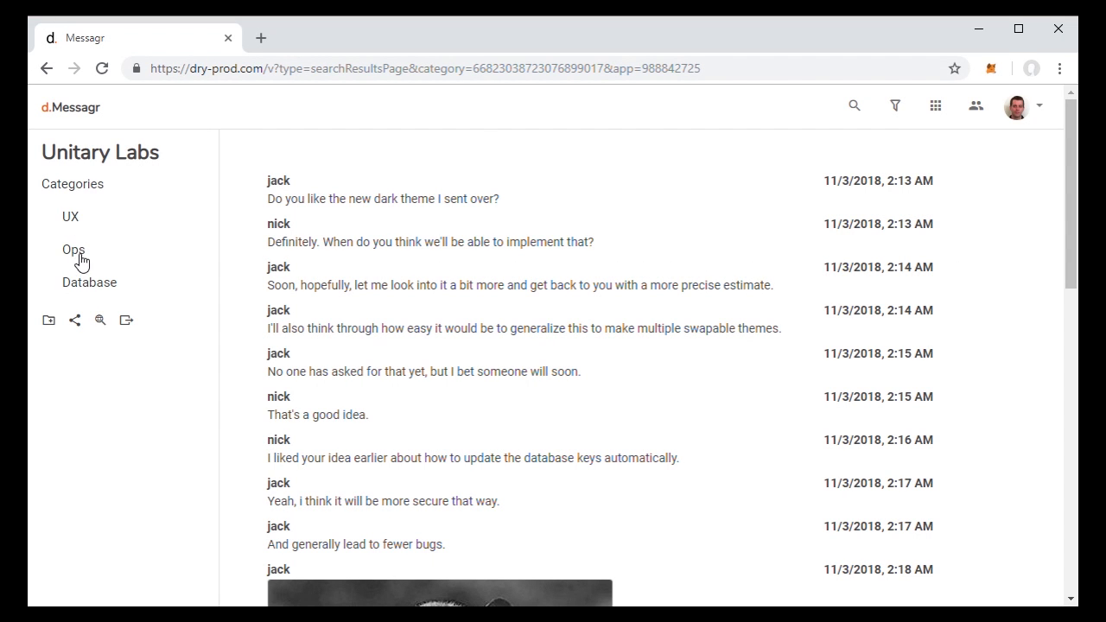
mouse_move(83, 249)
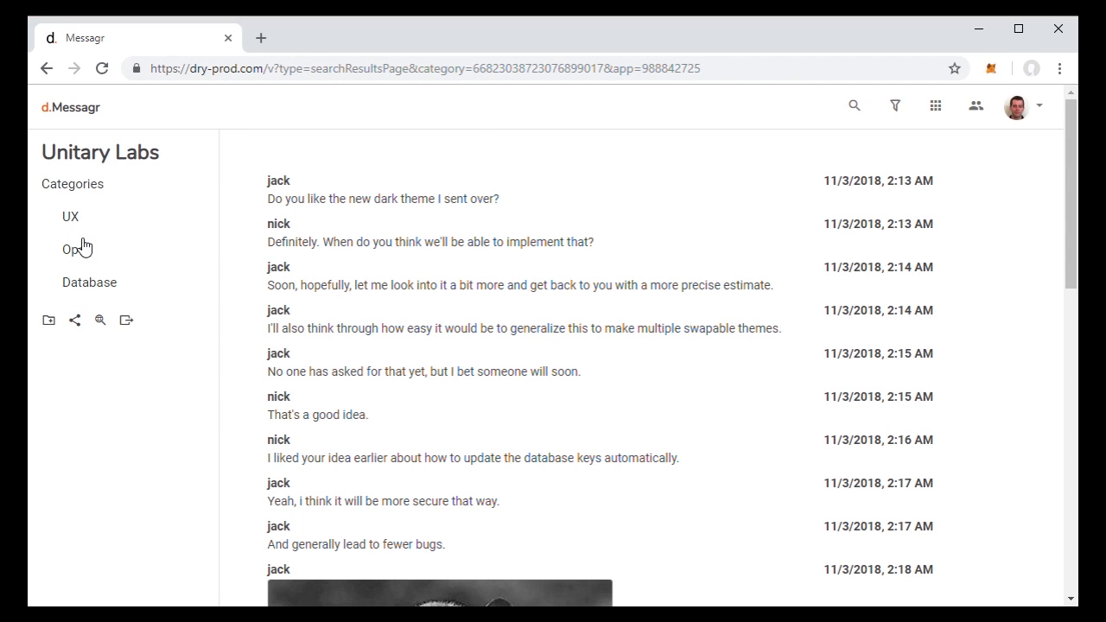
mouse_move(103, 242)
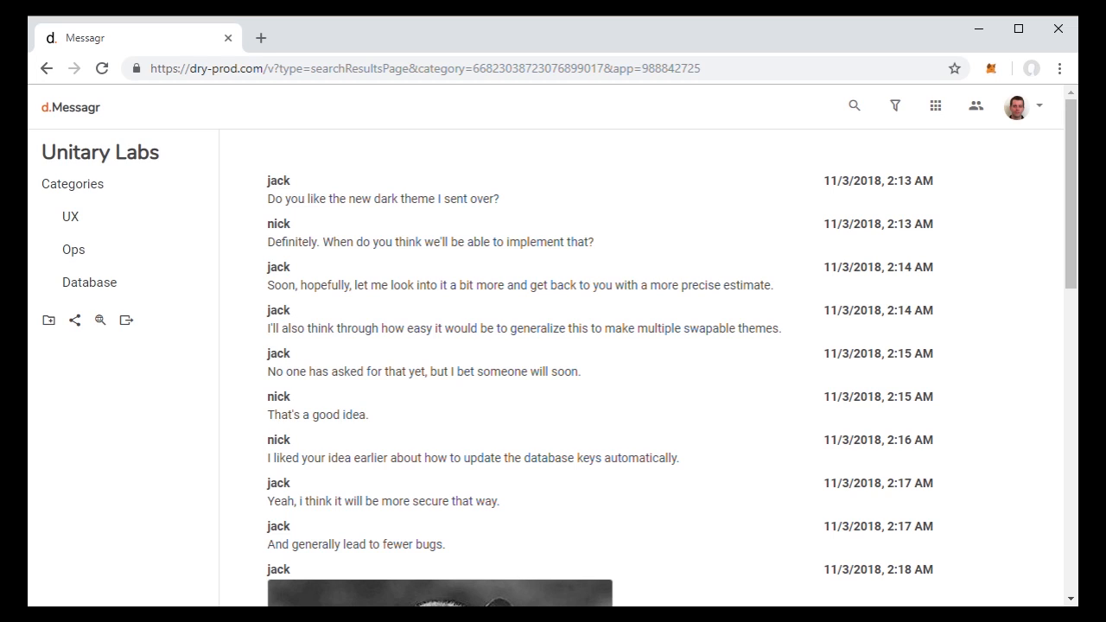
mouse_move(946, 118)
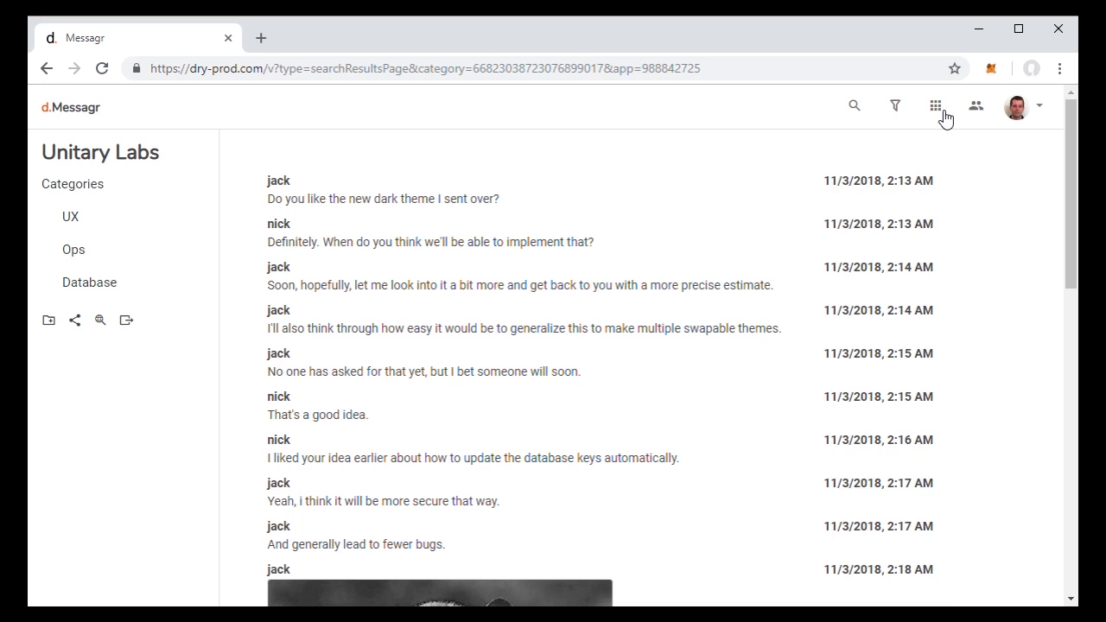
- Switch to the Tasks app via the Installed Apps list
click(935, 105)
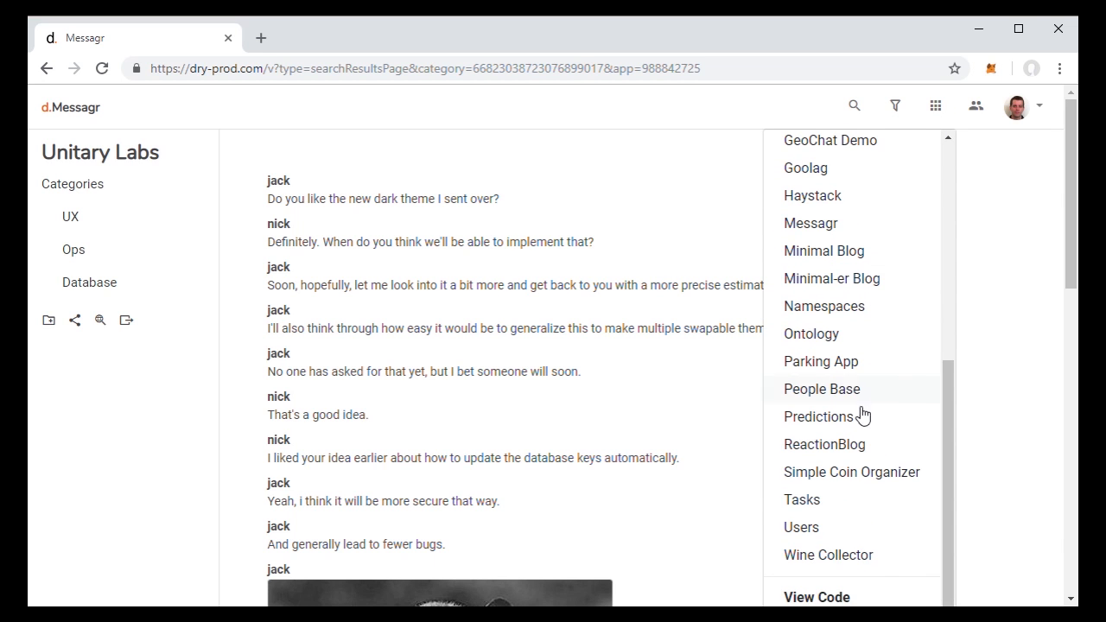
click(802, 499)
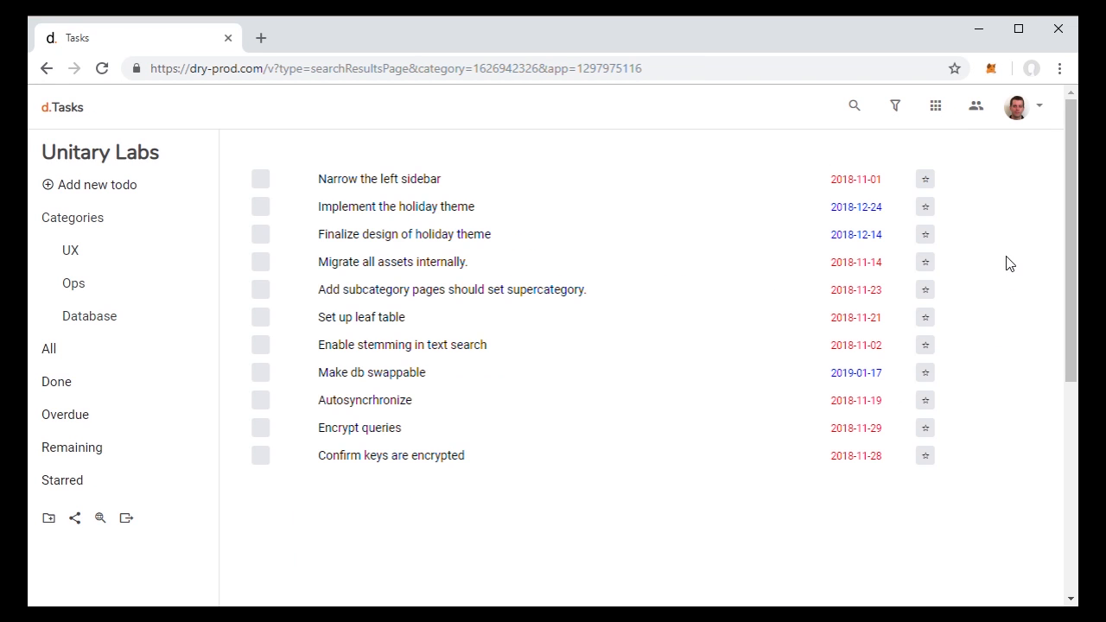
mouse_move(86, 334)
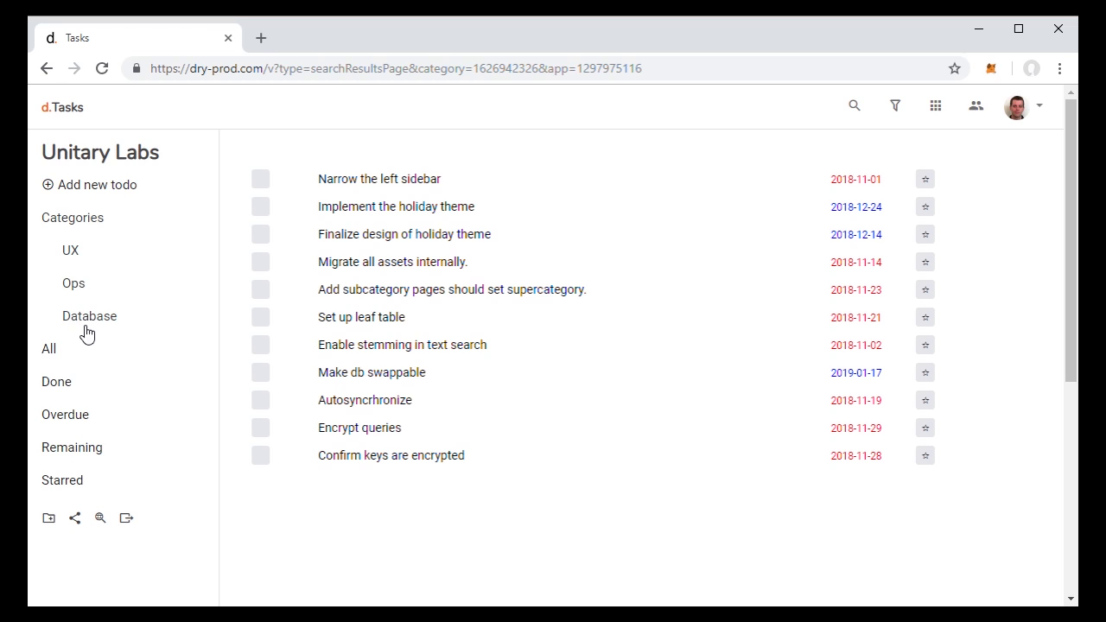
mouse_move(76, 249)
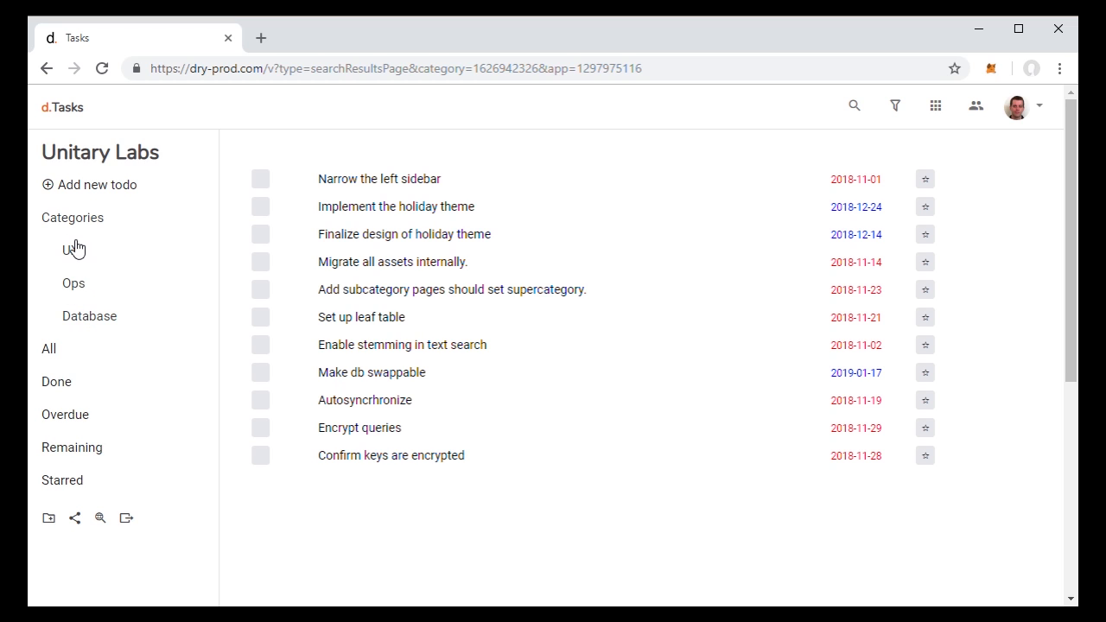
mouse_move(1034, 268)
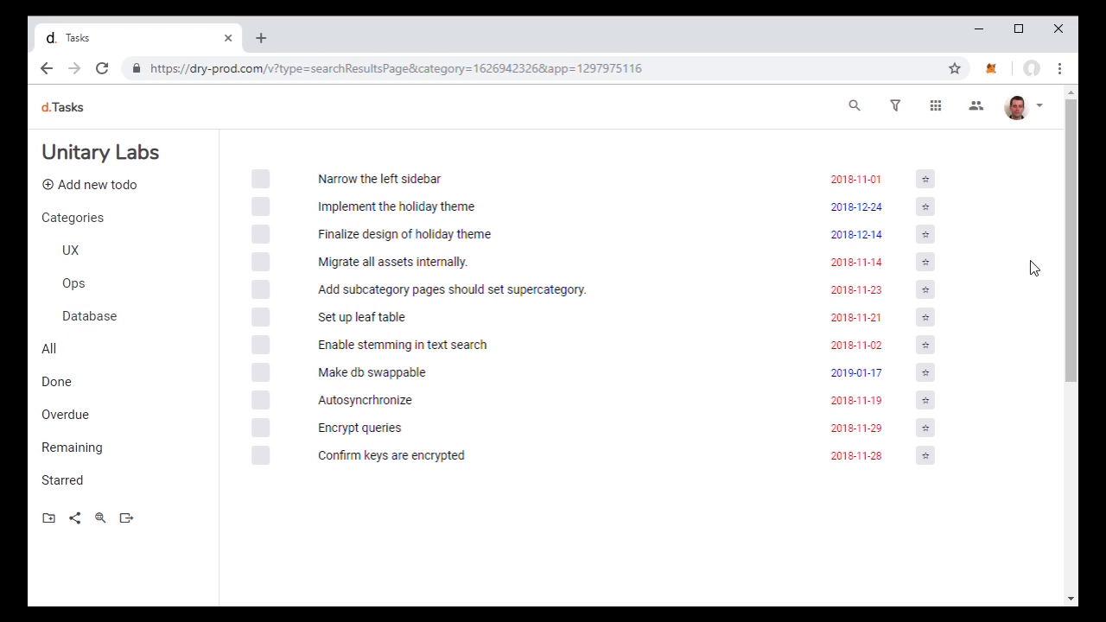
- Switch to the Factr app via the Installed Apps list
click(936, 106)
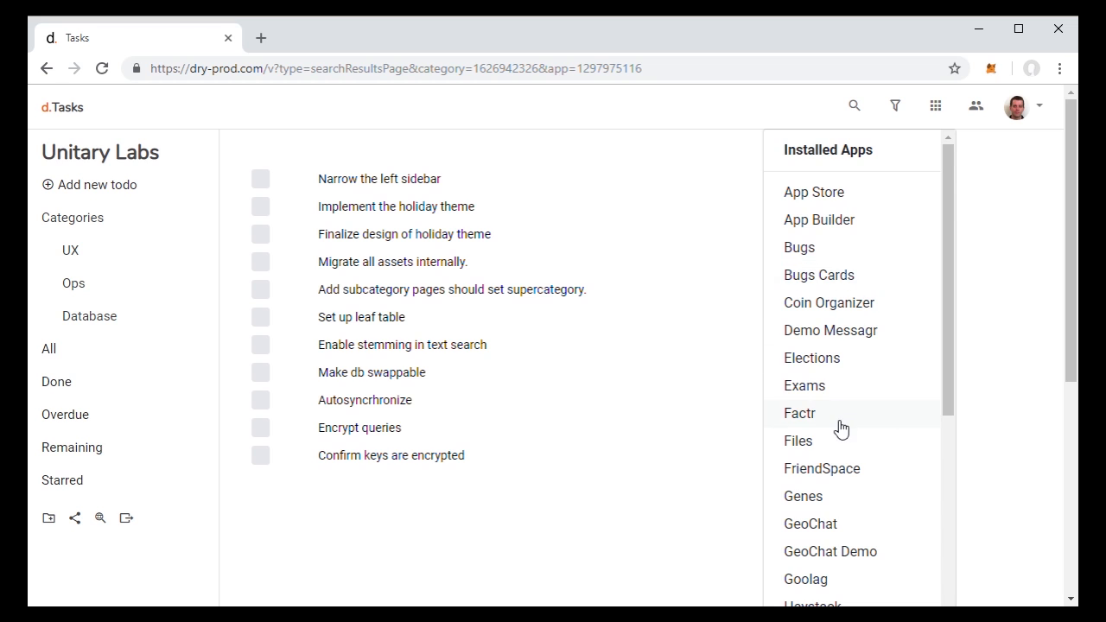
click(799, 413)
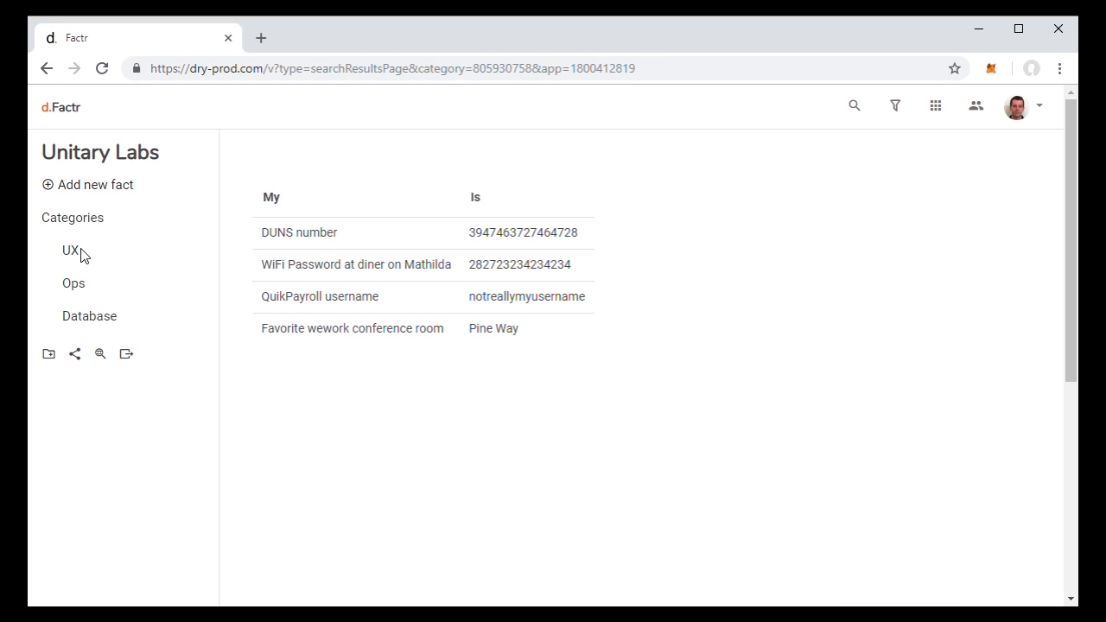
mouse_move(232, 474)
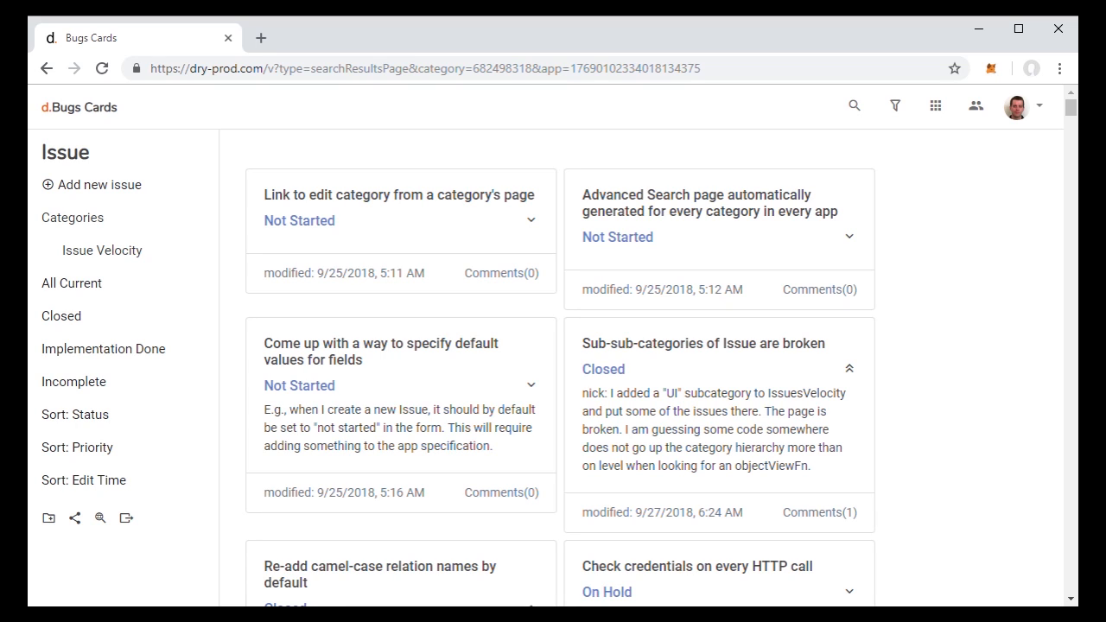
- Scroll through the Issue cards and back, then bring up the Installed Apps list
scroll(down, 3)
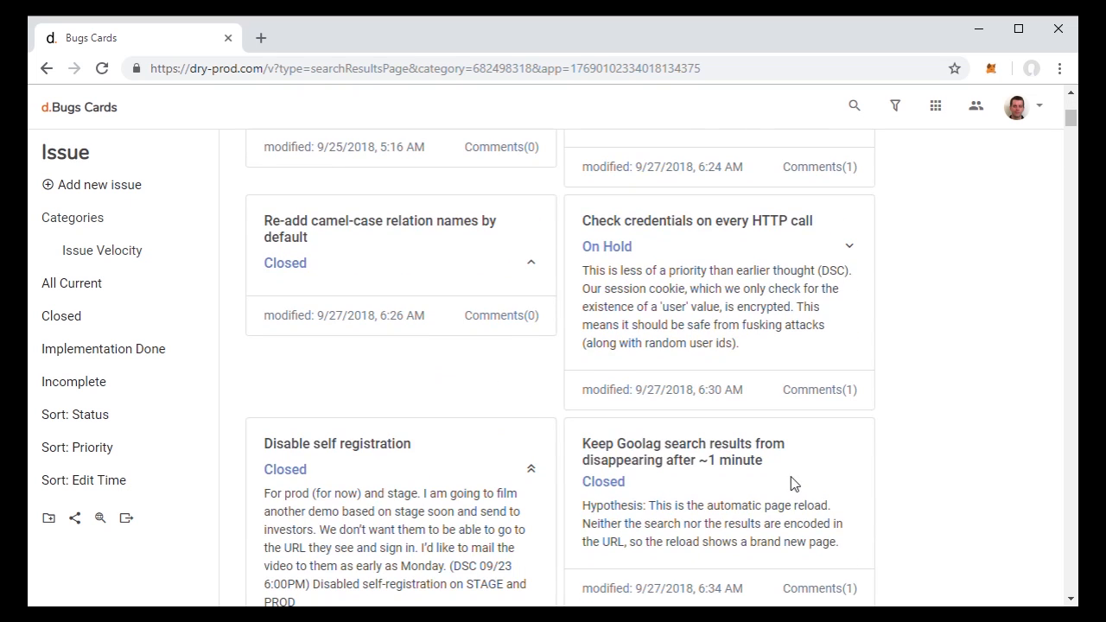
scroll(down, 3)
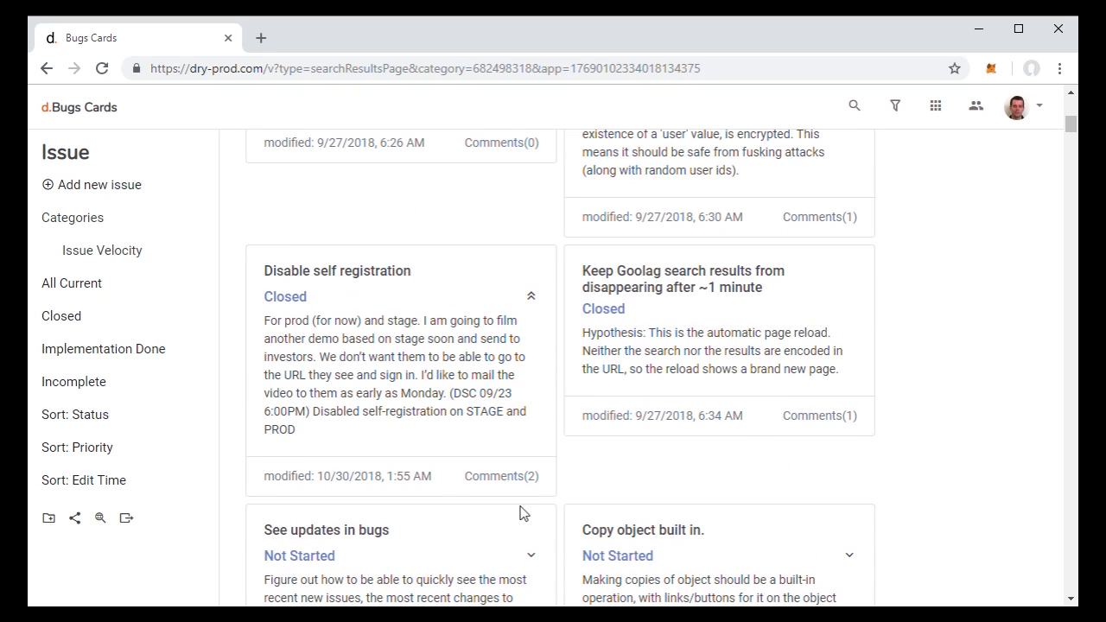
scroll(up, 3)
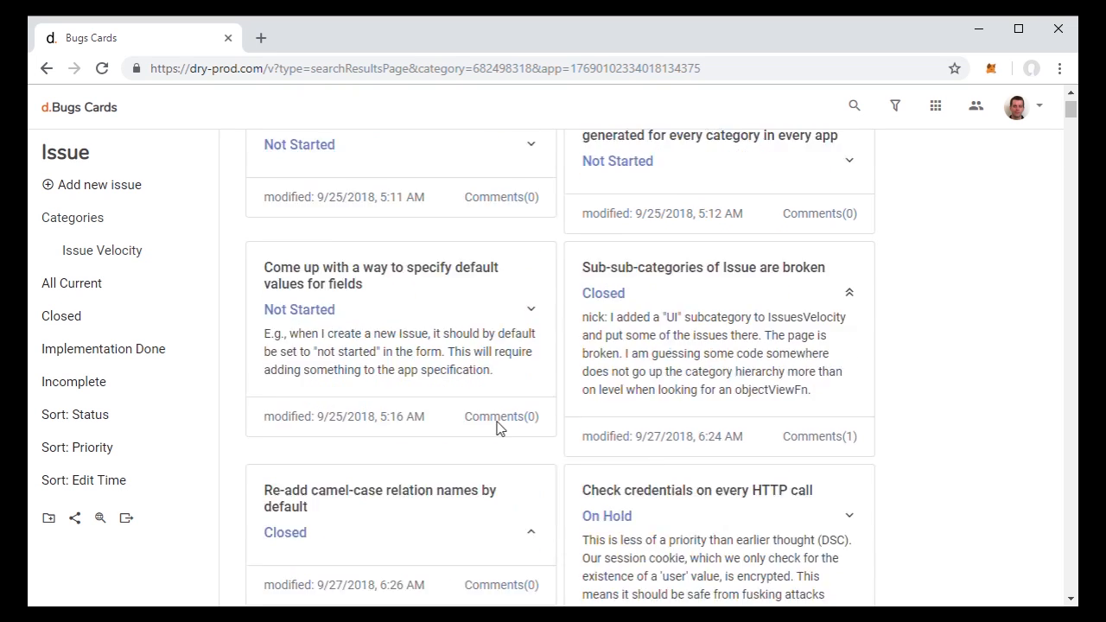
scroll(up, 3)
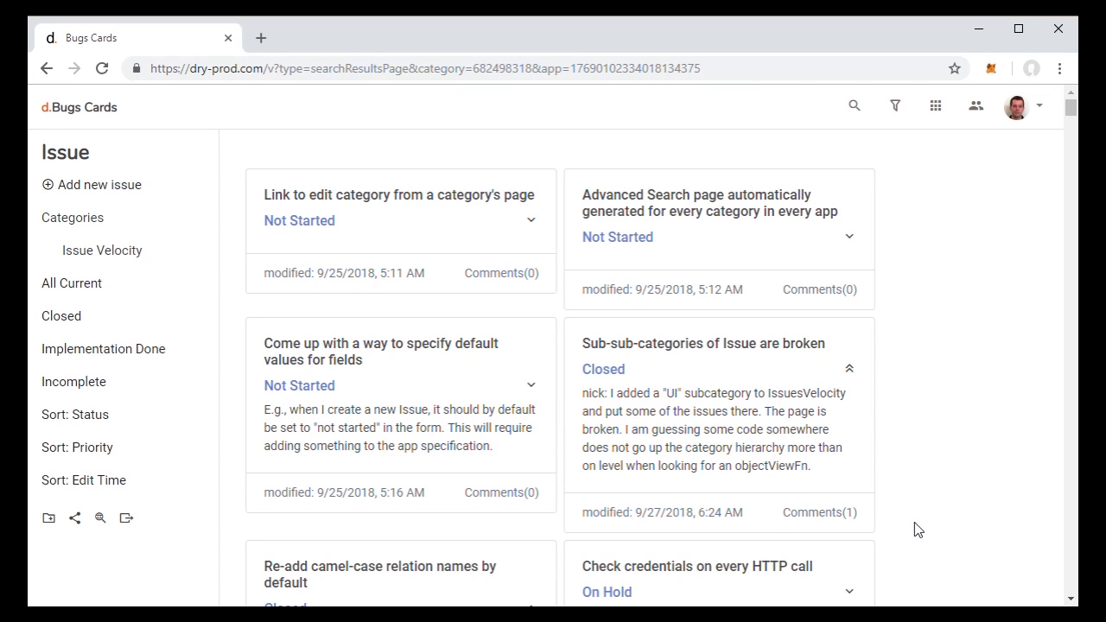
mouse_move(976, 481)
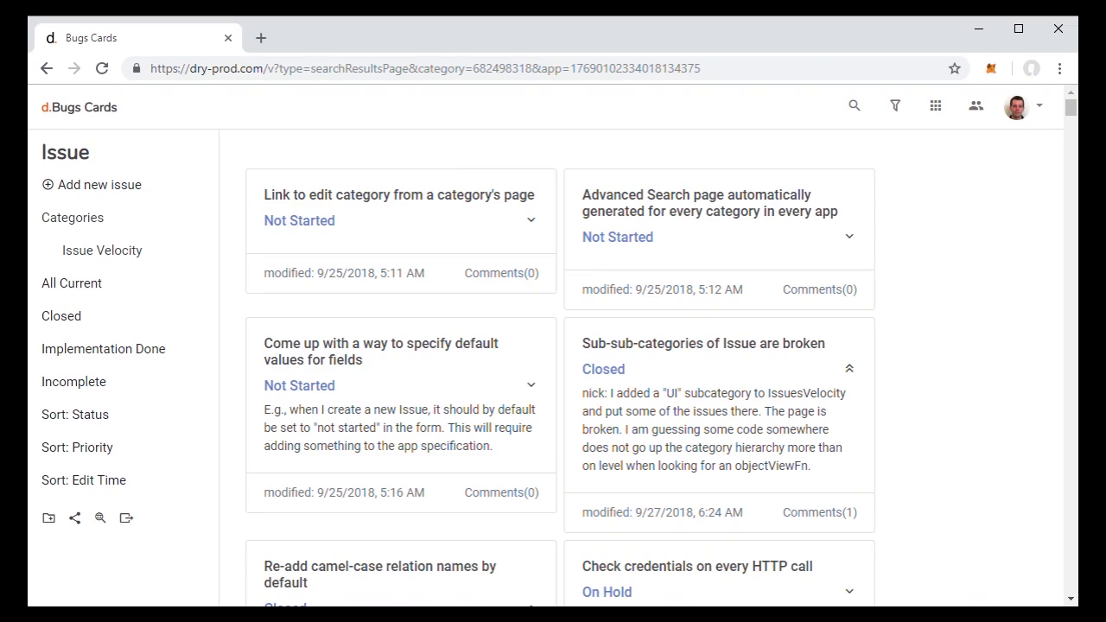
scroll(down, 3)
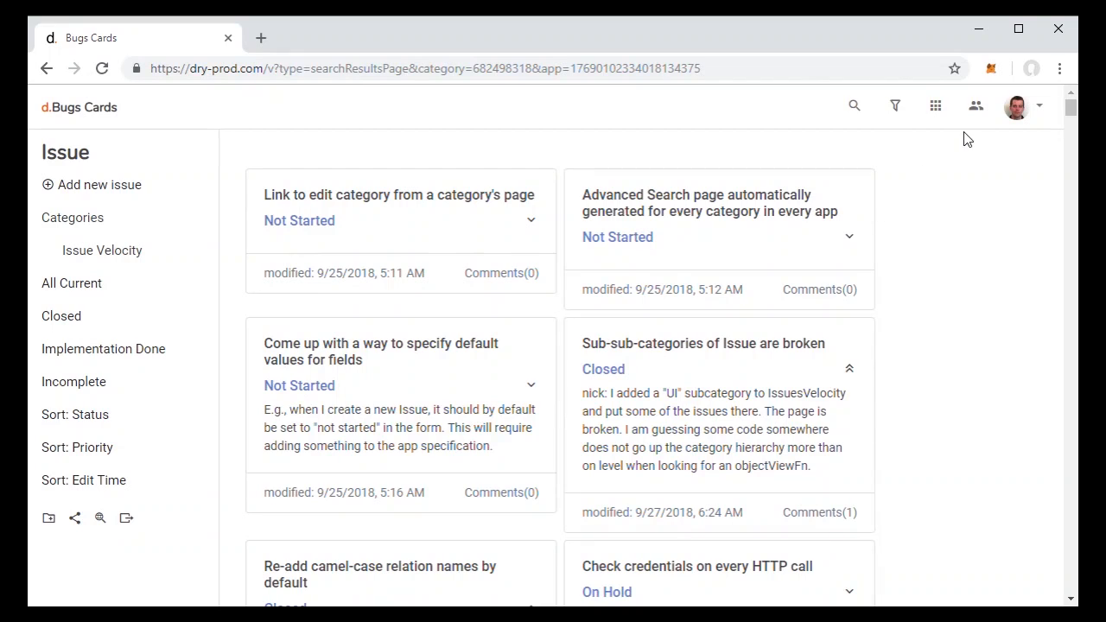
click(936, 105)
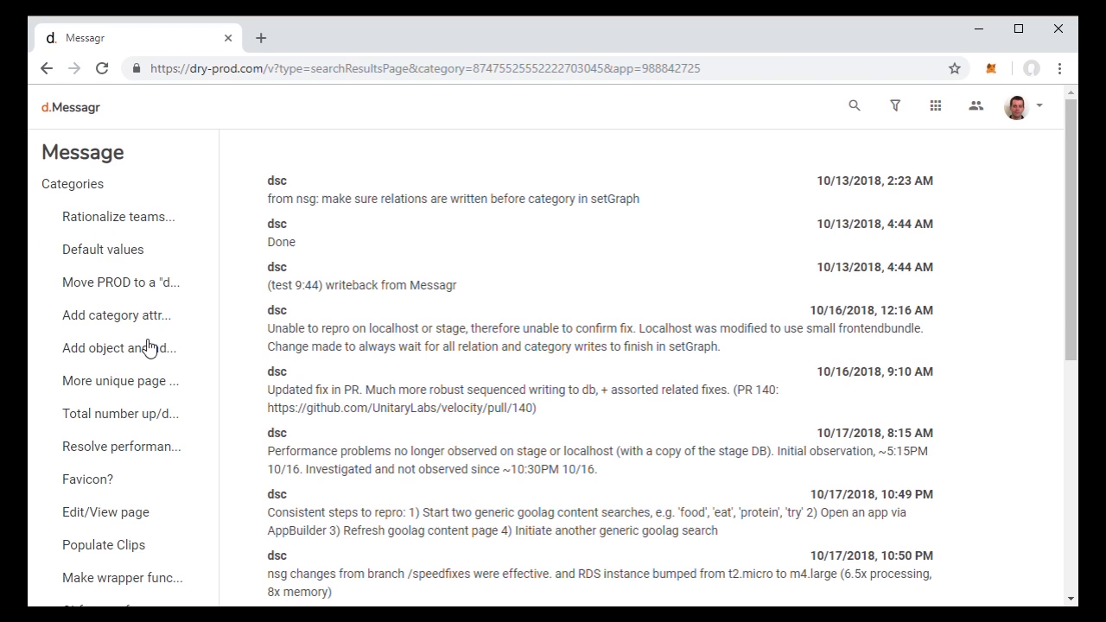
scroll(down, 3)
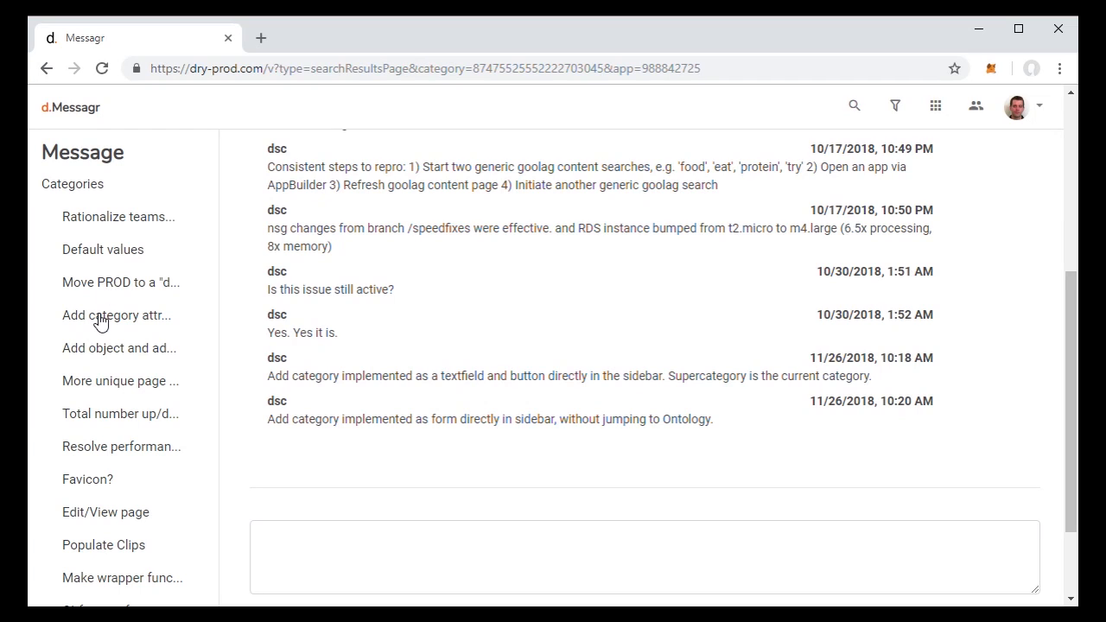
scroll(up, 3)
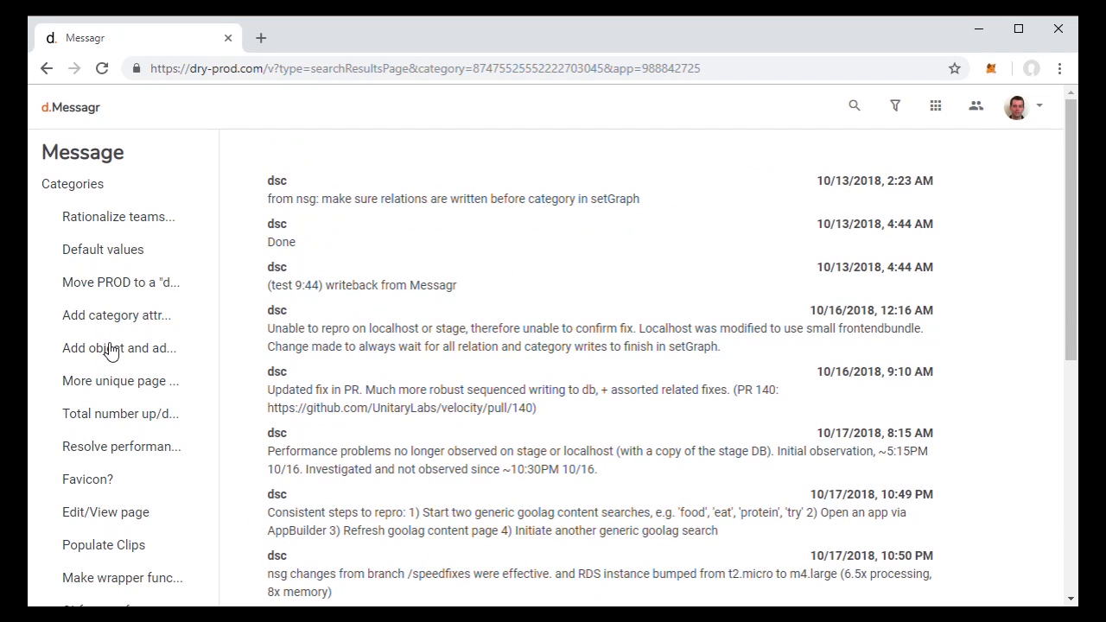
scroll(down, 3)
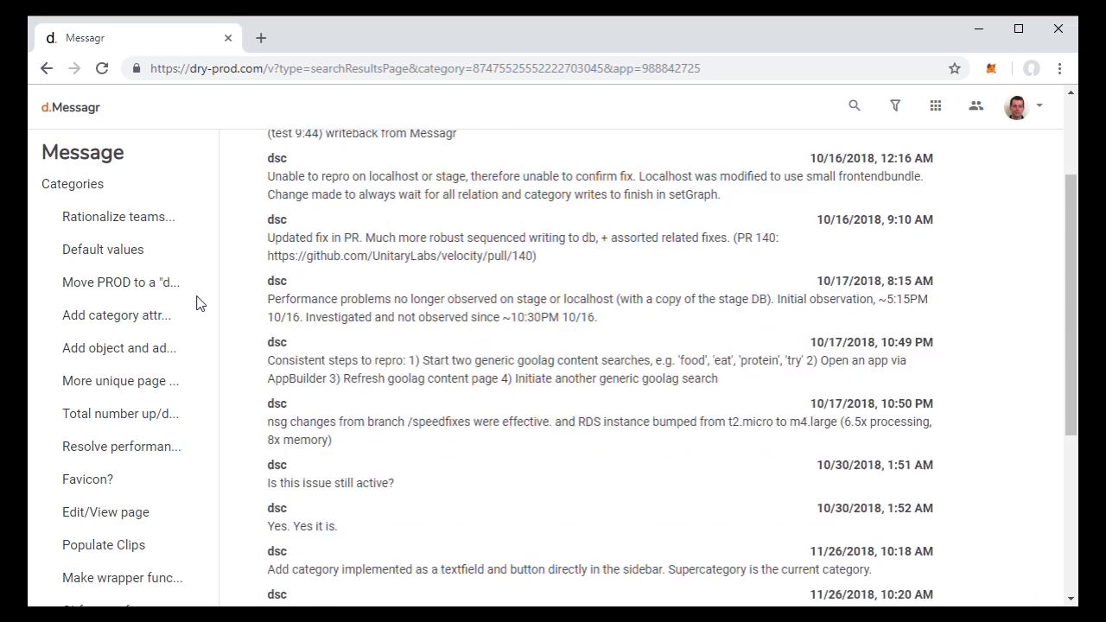
scroll(up, 3)
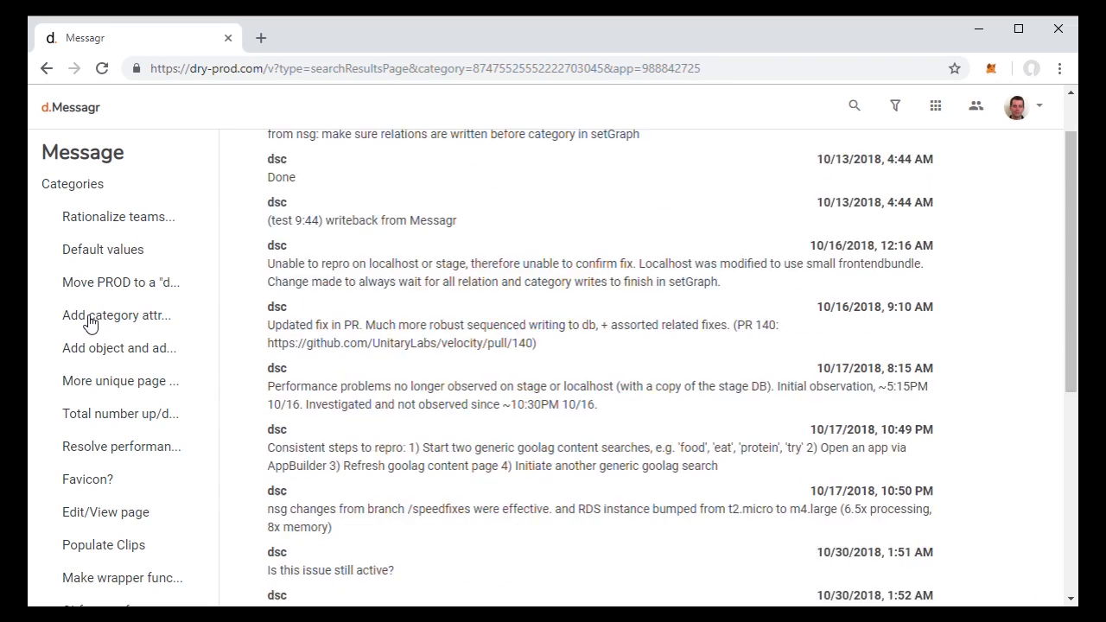
scroll(up, 3)
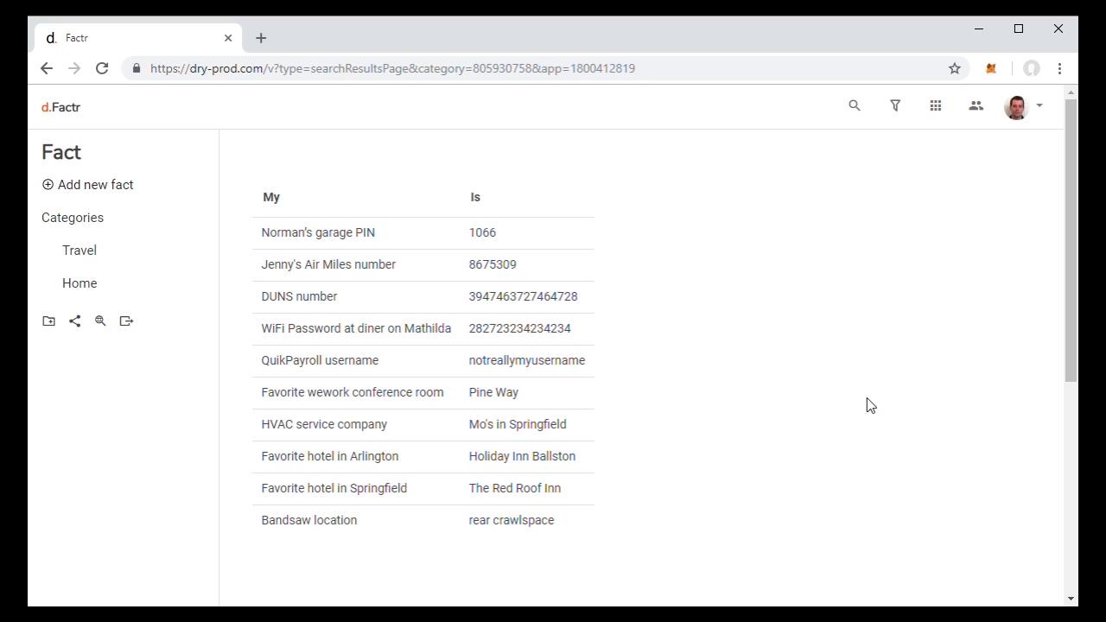
mouse_move(311, 550)
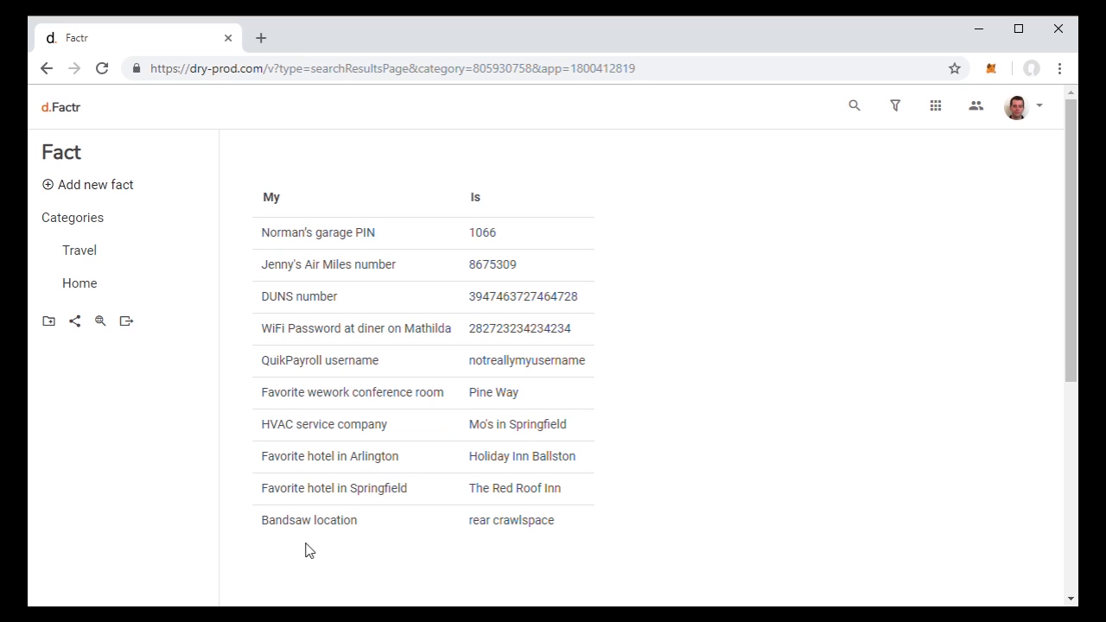
mouse_move(155, 487)
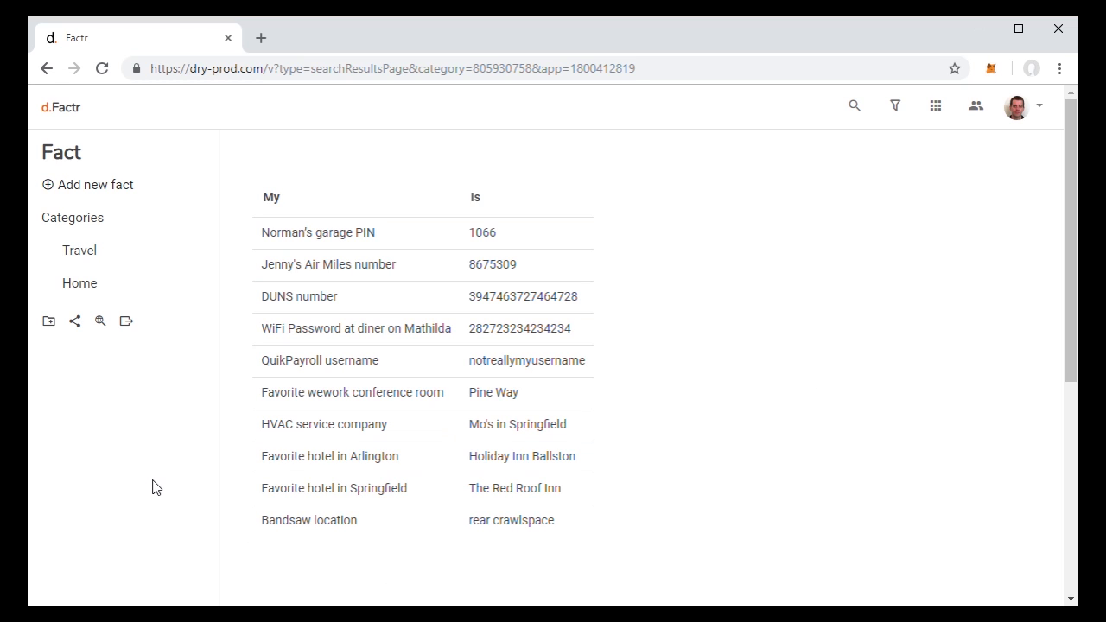
- Start a new fact with 'vanilla' as the answer value
click(95, 185)
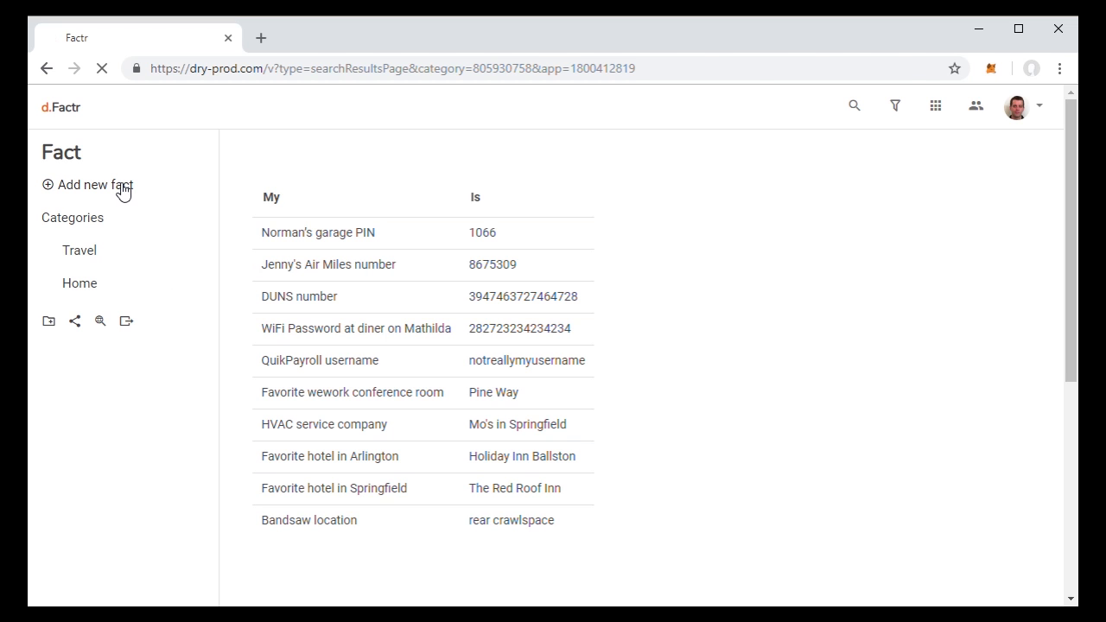
click(93, 183)
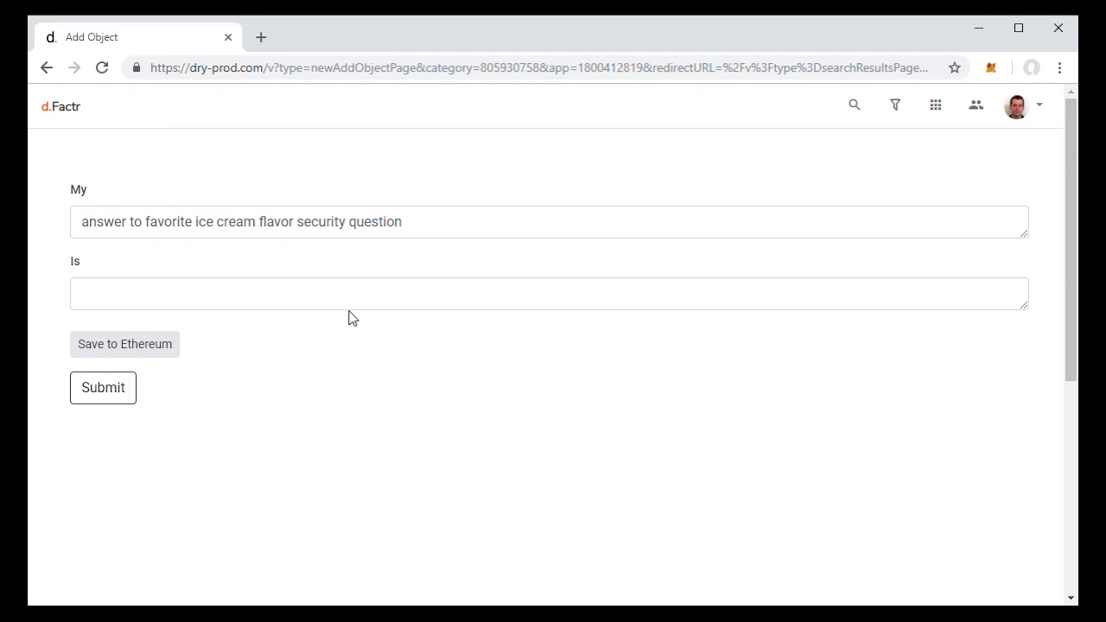
text(van)
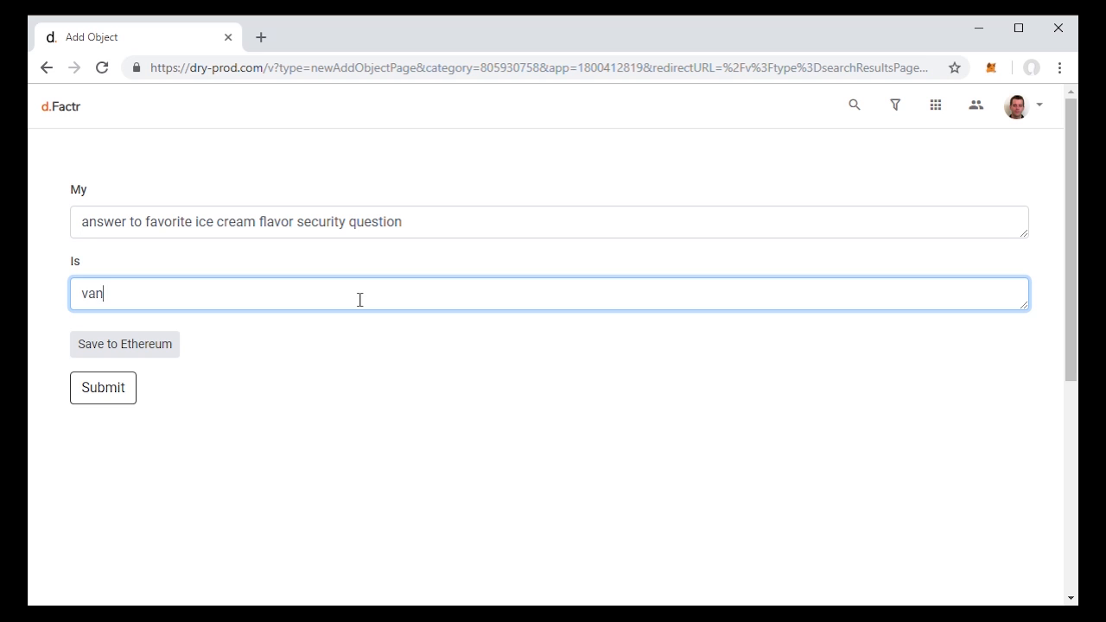
text(illa)
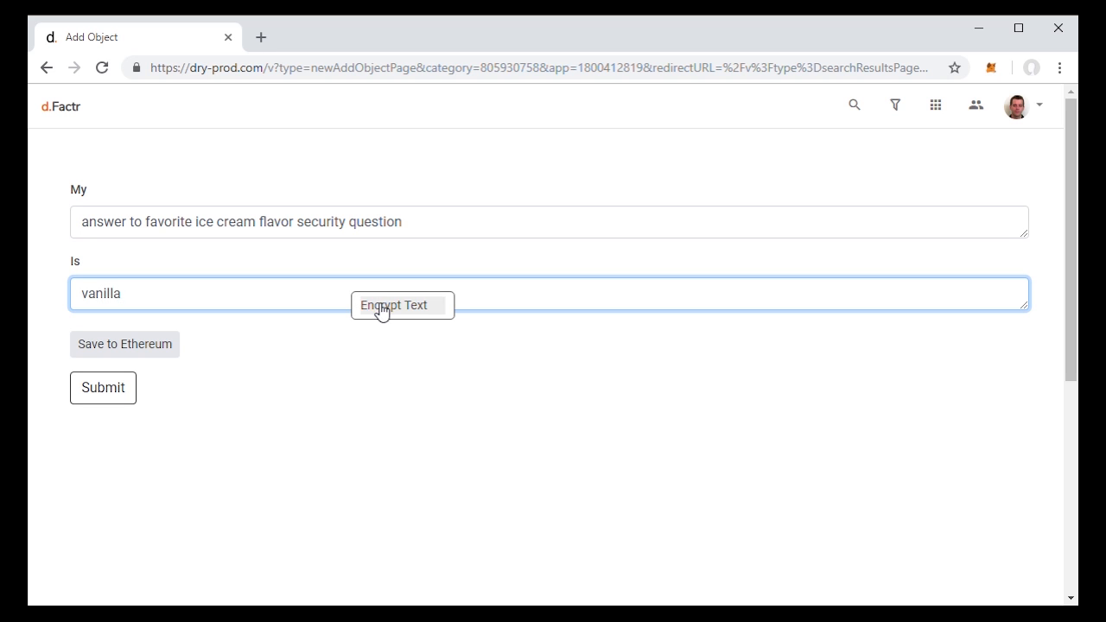
- Encrypt the answer text with a password and submit the fact
click(394, 305)
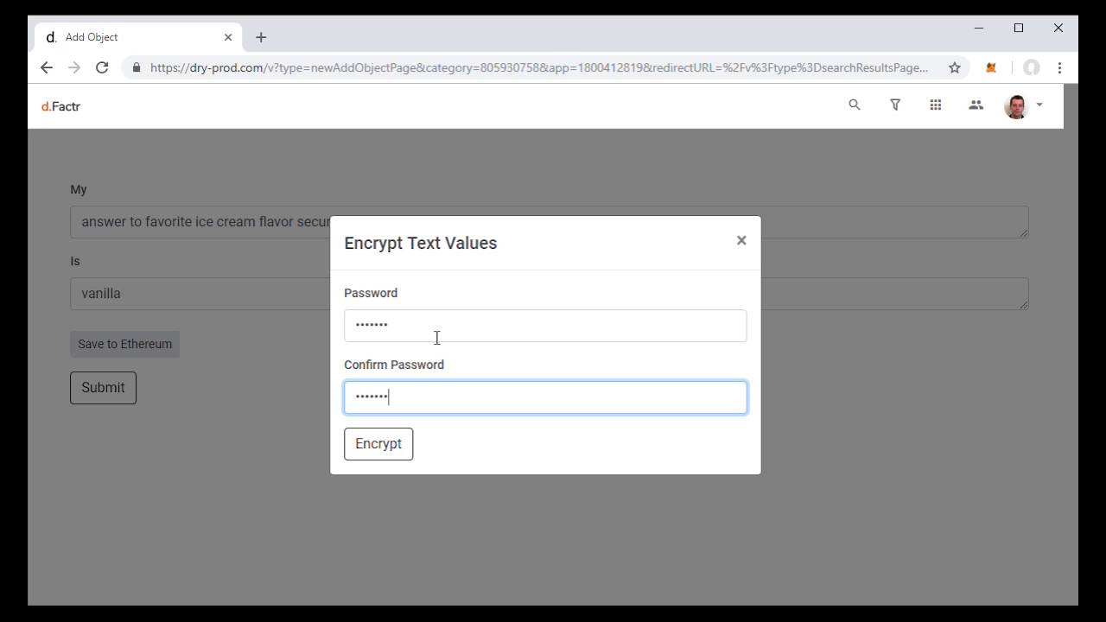
click(377, 443)
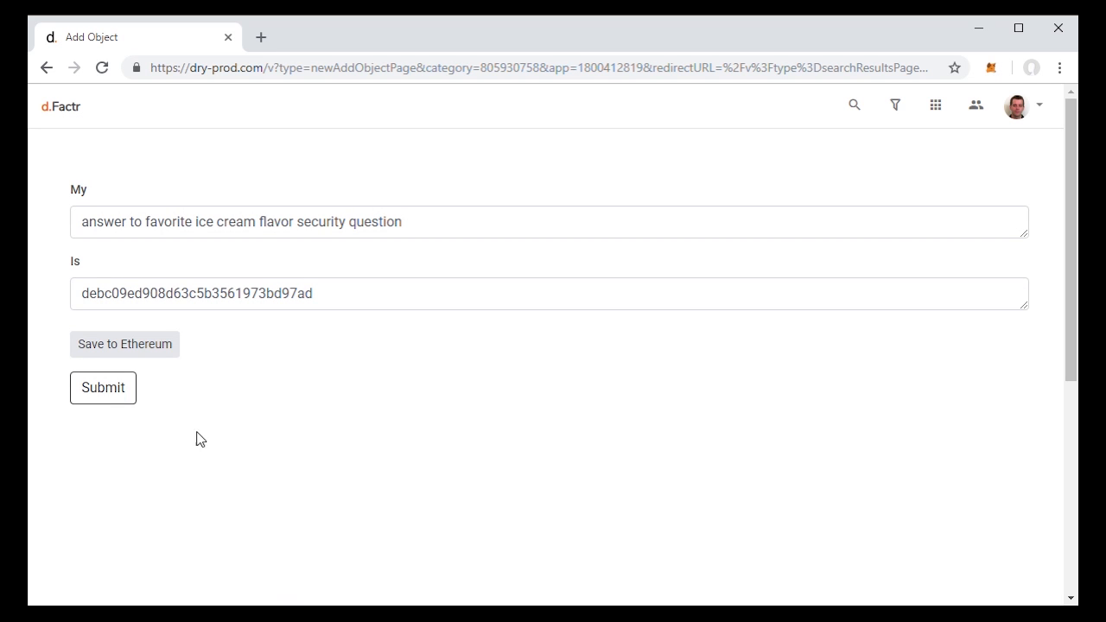
click(102, 387)
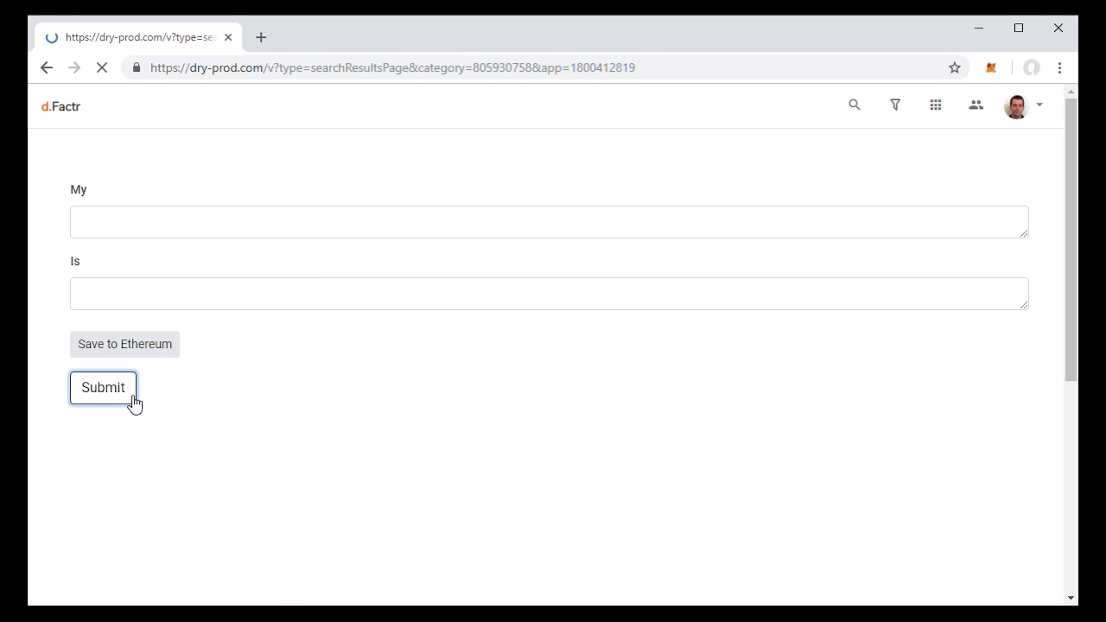
- Review the reloaded facts table with the new encrypted ice cream entry
click(102, 387)
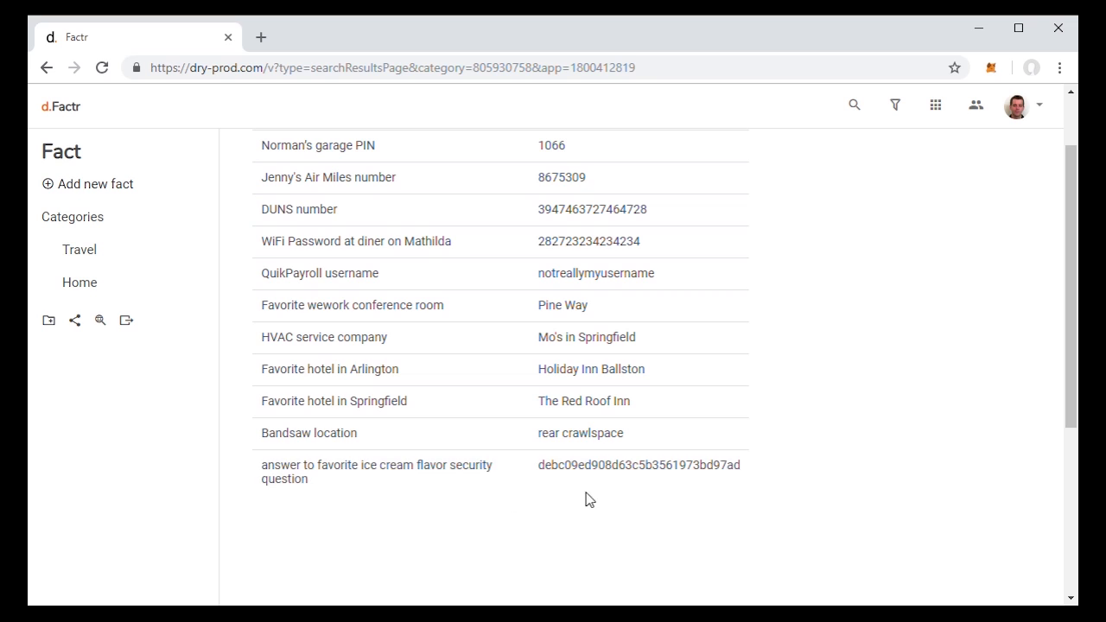
mouse_move(229, 548)
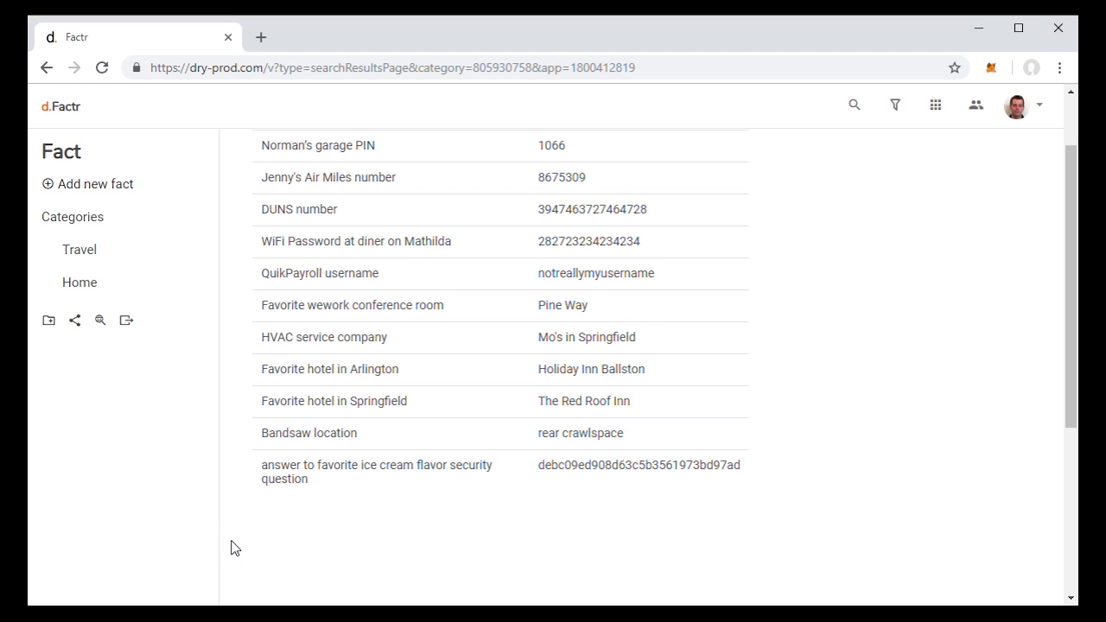
scroll(up, 3)
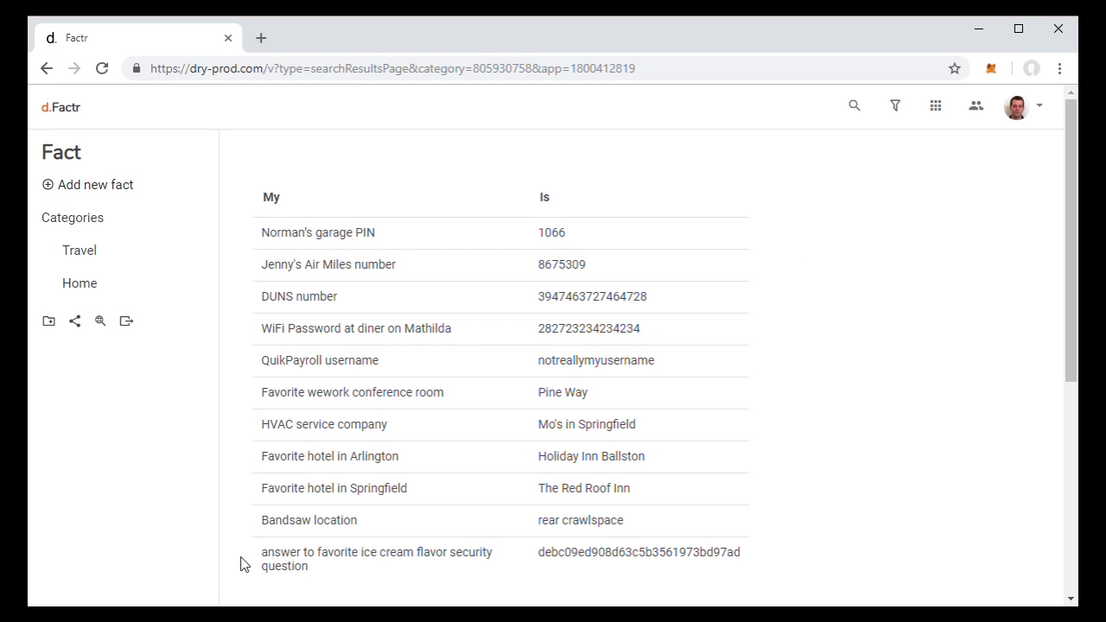
mouse_move(126, 319)
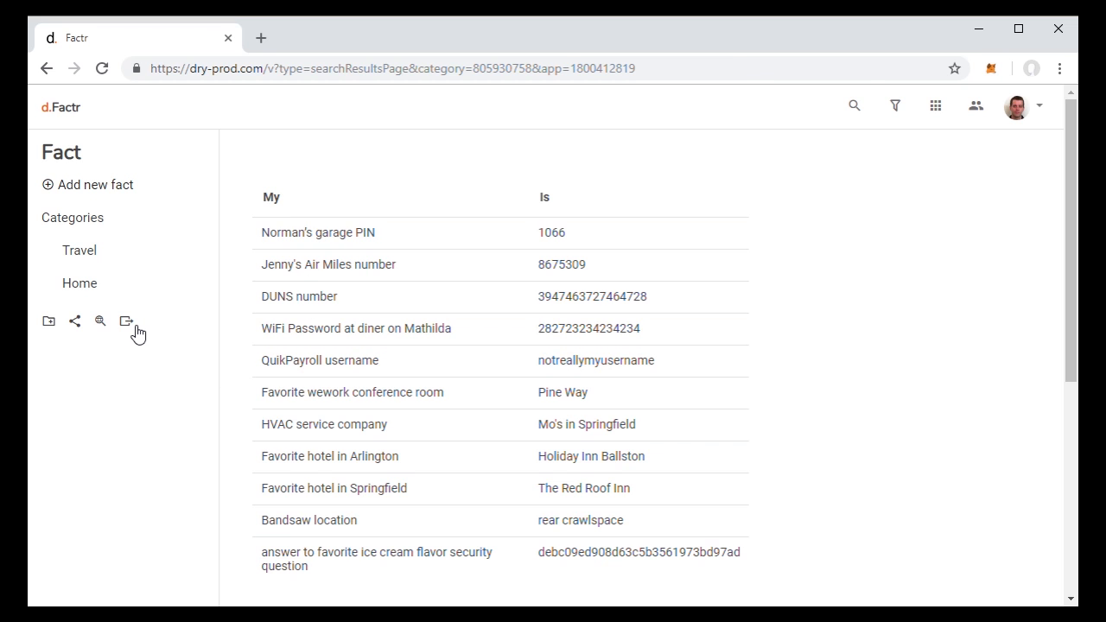
click(126, 320)
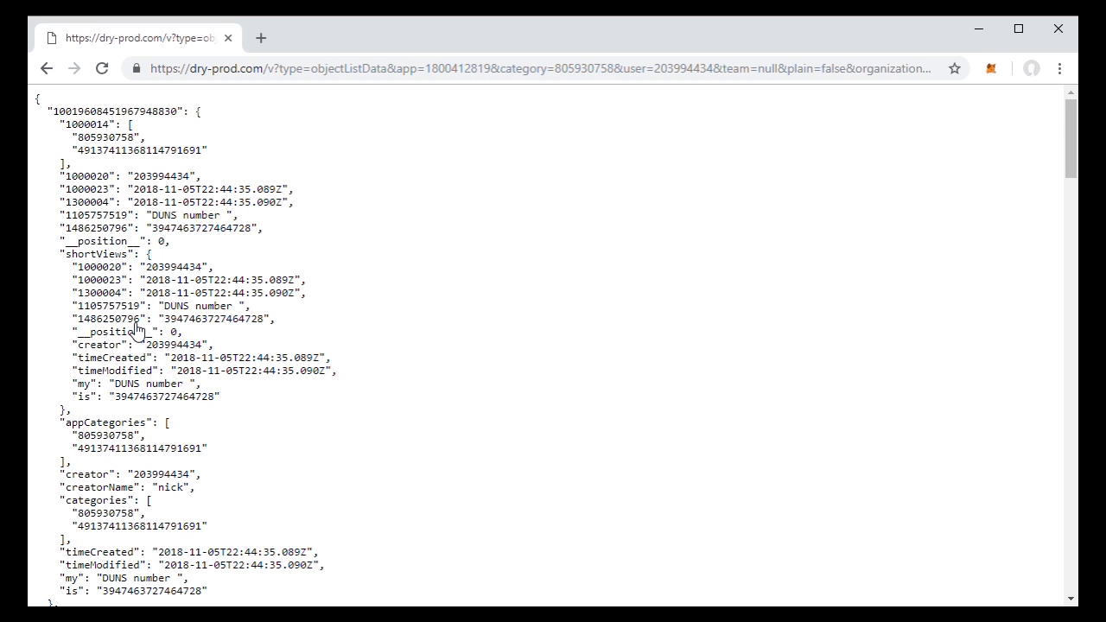
scroll(down, 3)
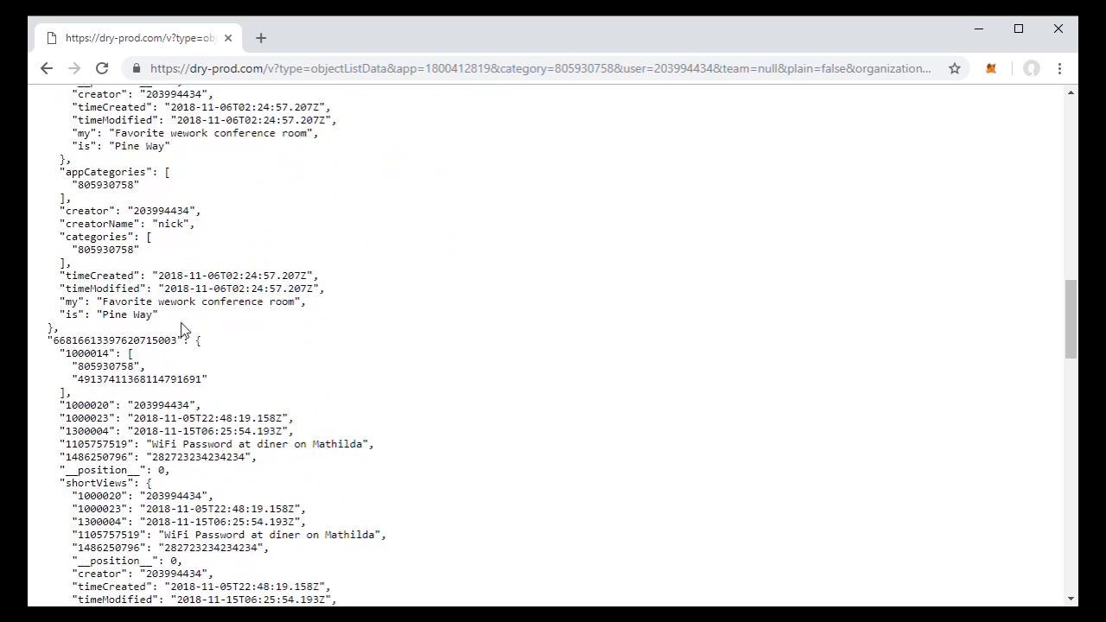
scroll(down, 3)
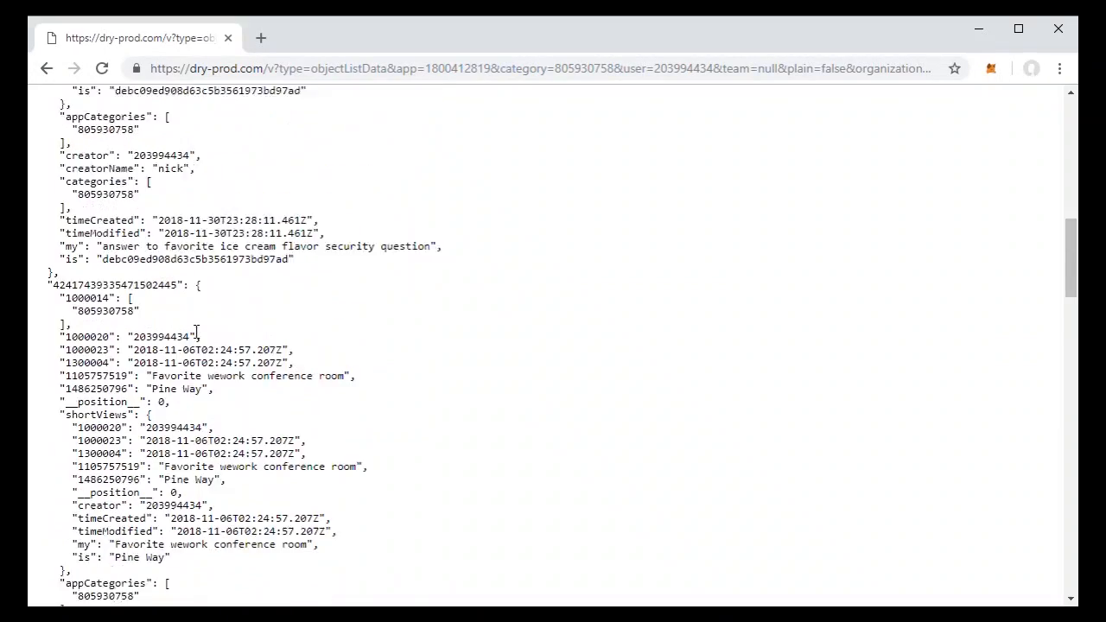
click(46, 69)
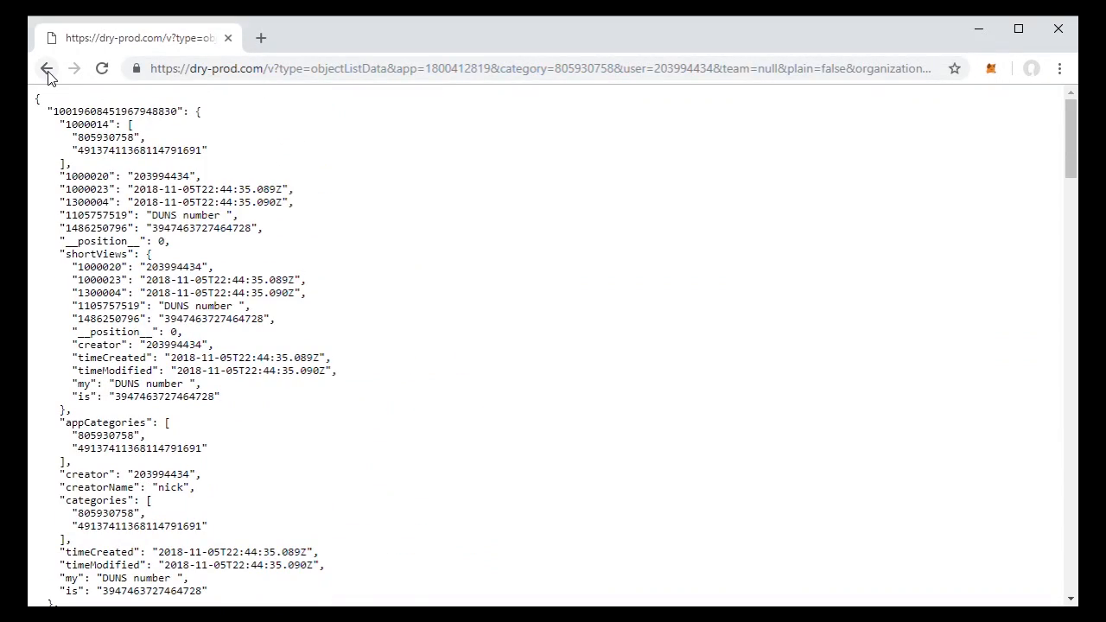
click(47, 69)
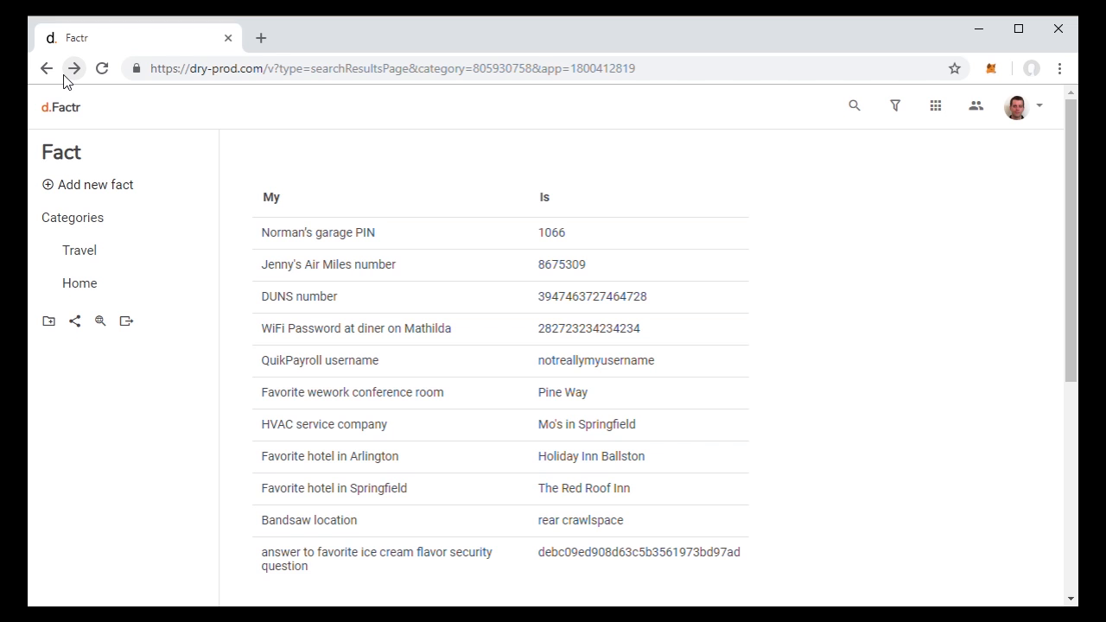
- Go forward to Minimal-er Blog and show the Predictions category posts
click(74, 70)
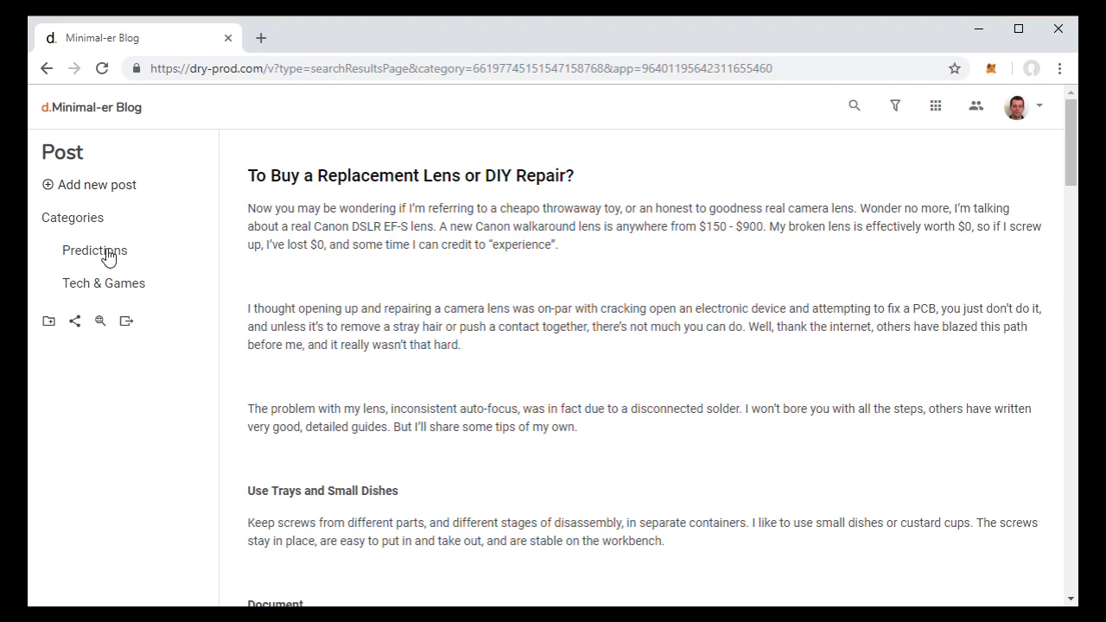
click(93, 249)
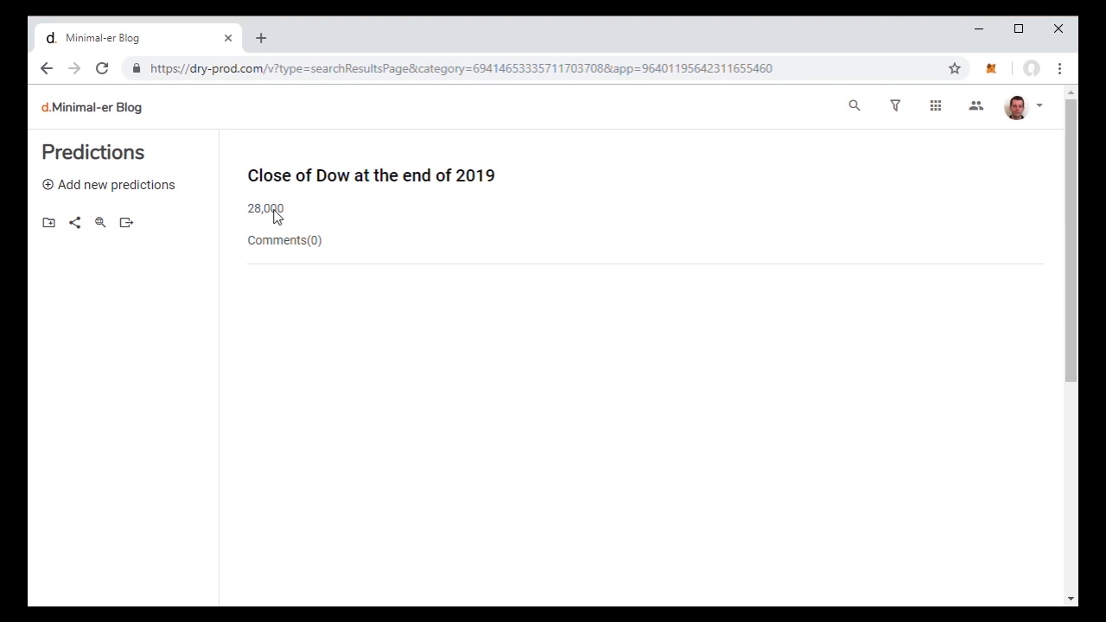
mouse_move(328, 249)
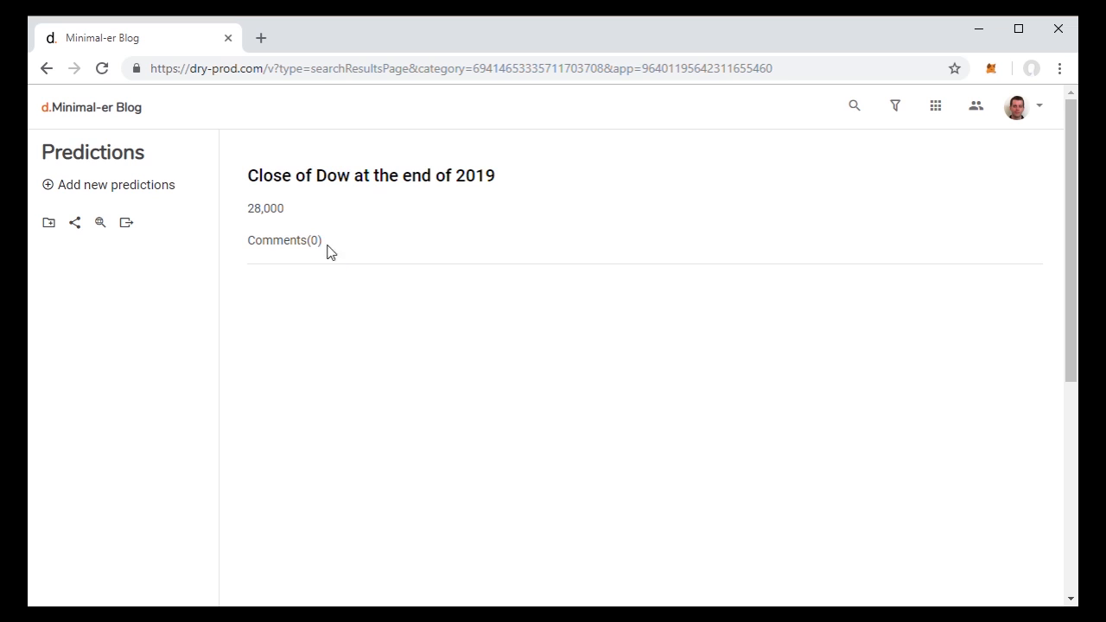
mouse_move(265, 242)
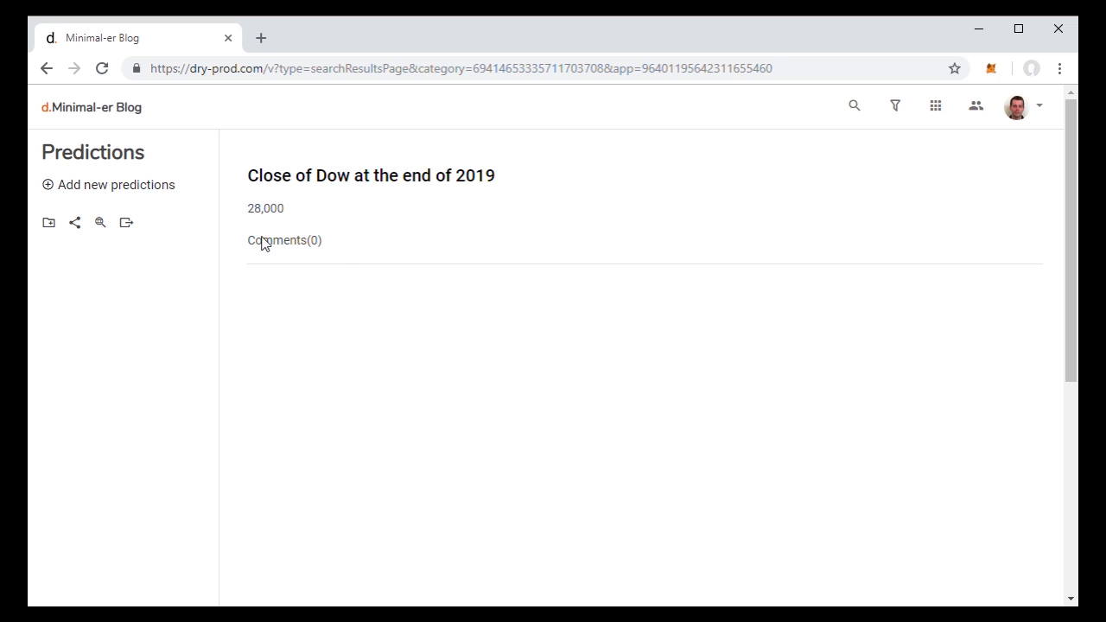
mouse_move(291, 242)
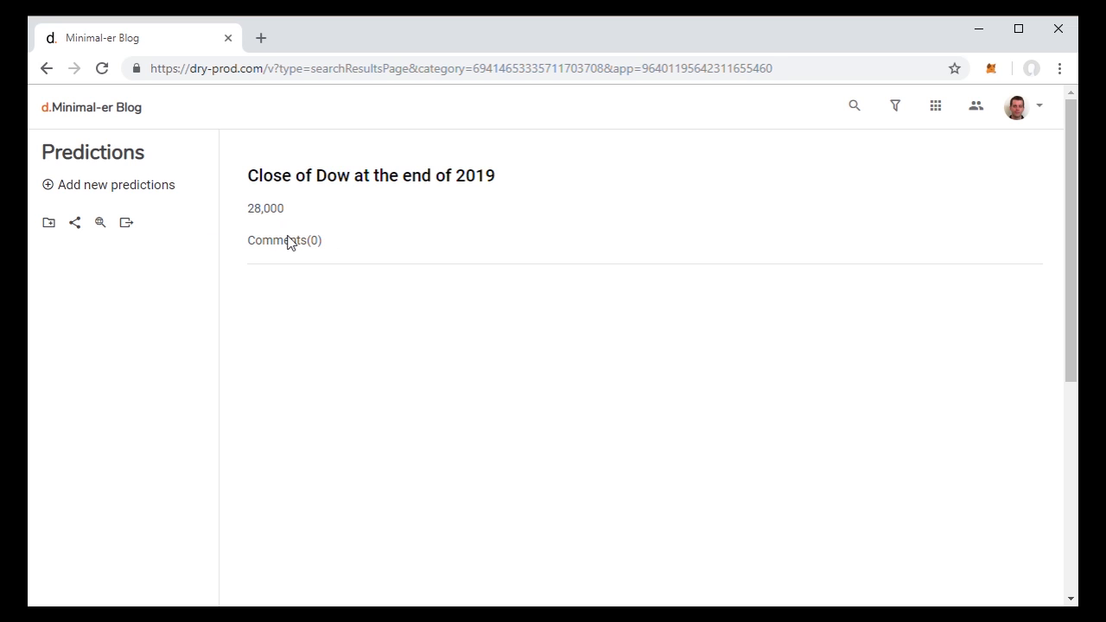
mouse_move(276, 215)
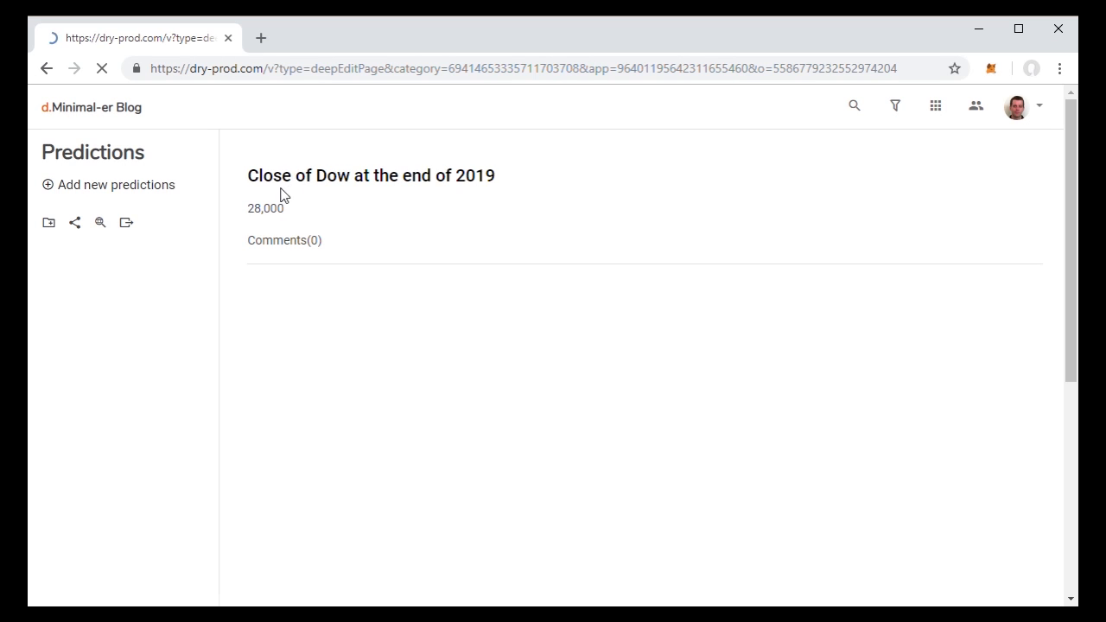
- Save the Dow prediction post to Ethereum and return to Factr via history
click(101, 221)
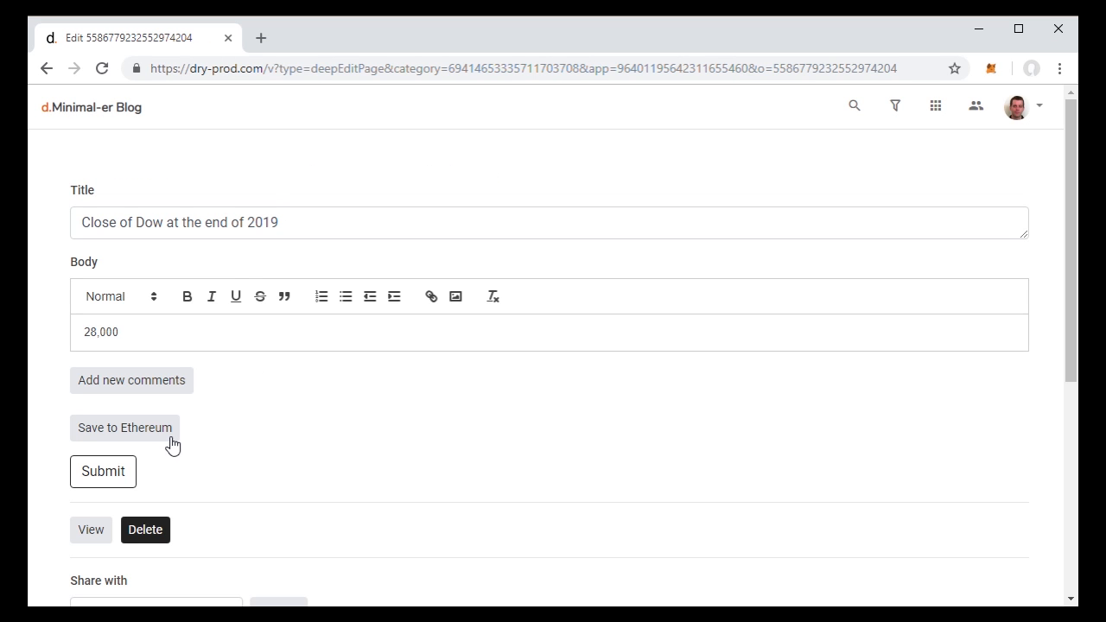
mouse_move(182, 432)
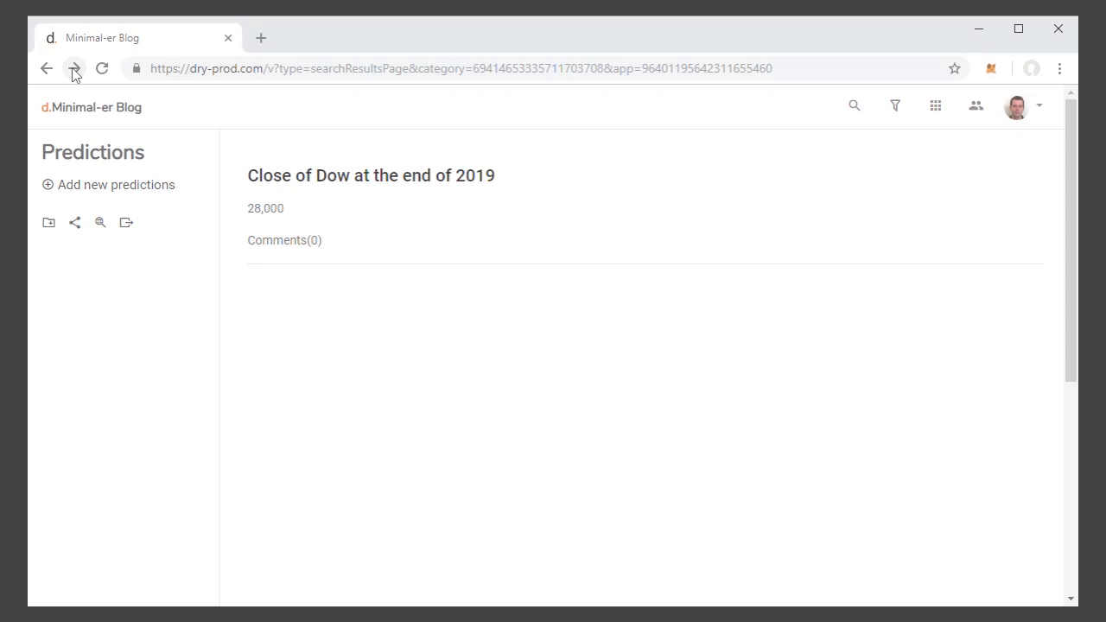
click(74, 69)
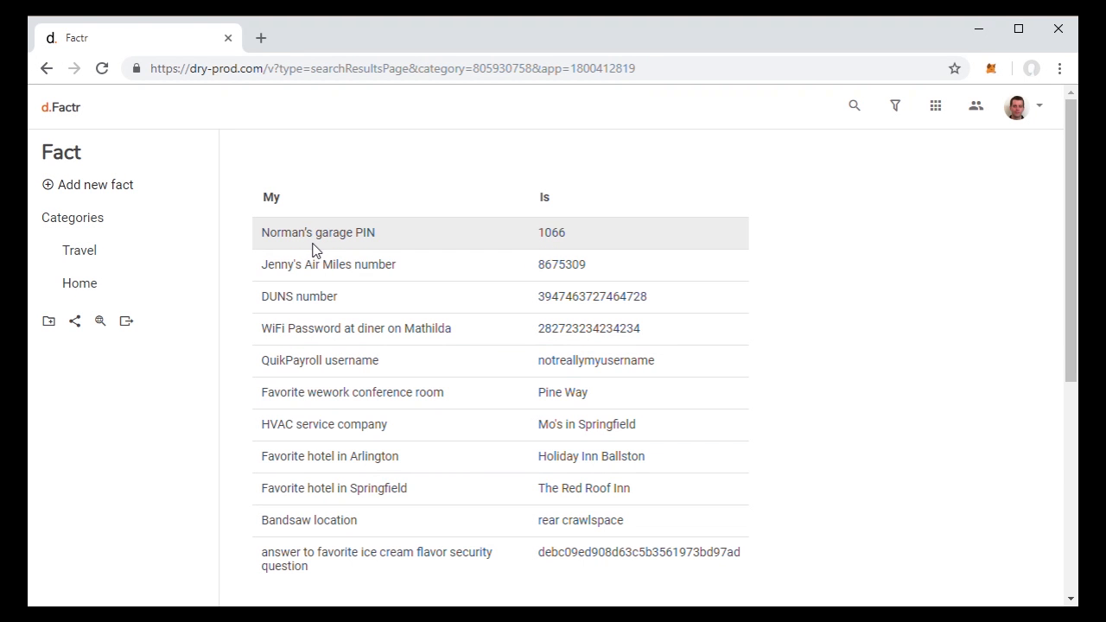
mouse_move(221, 301)
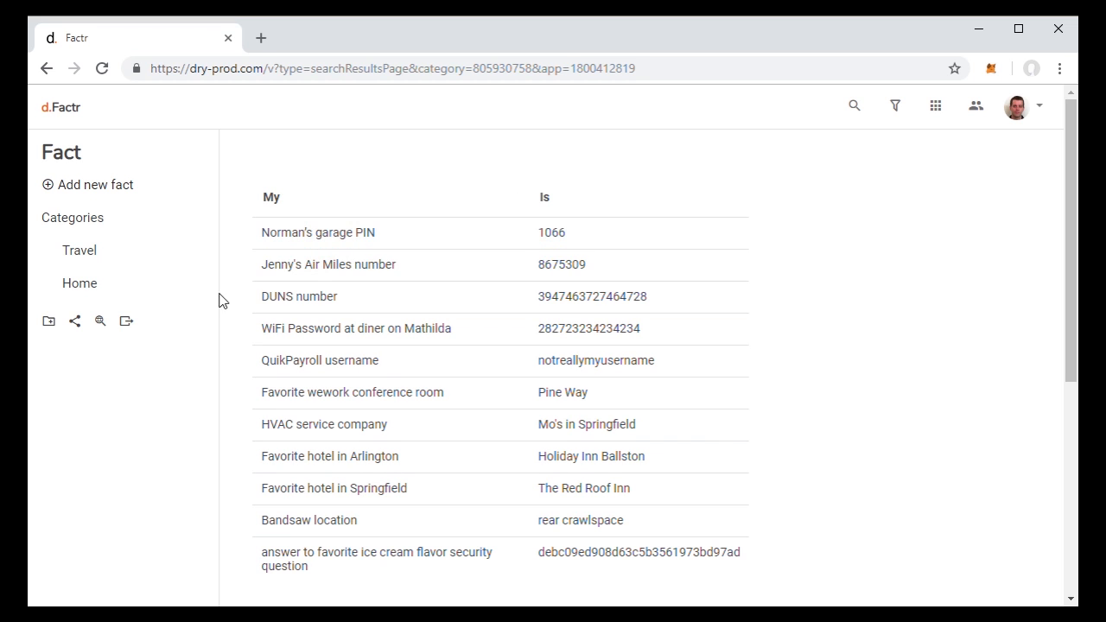
- Edit the garage PIN fact, sharing it with 'sally'
click(318, 232)
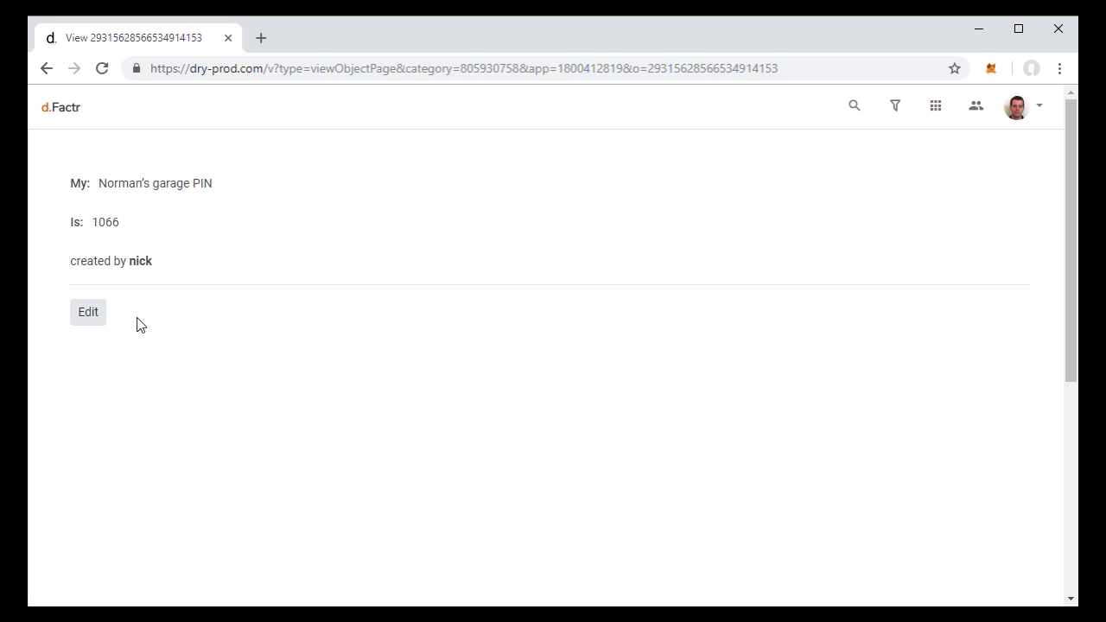
click(86, 312)
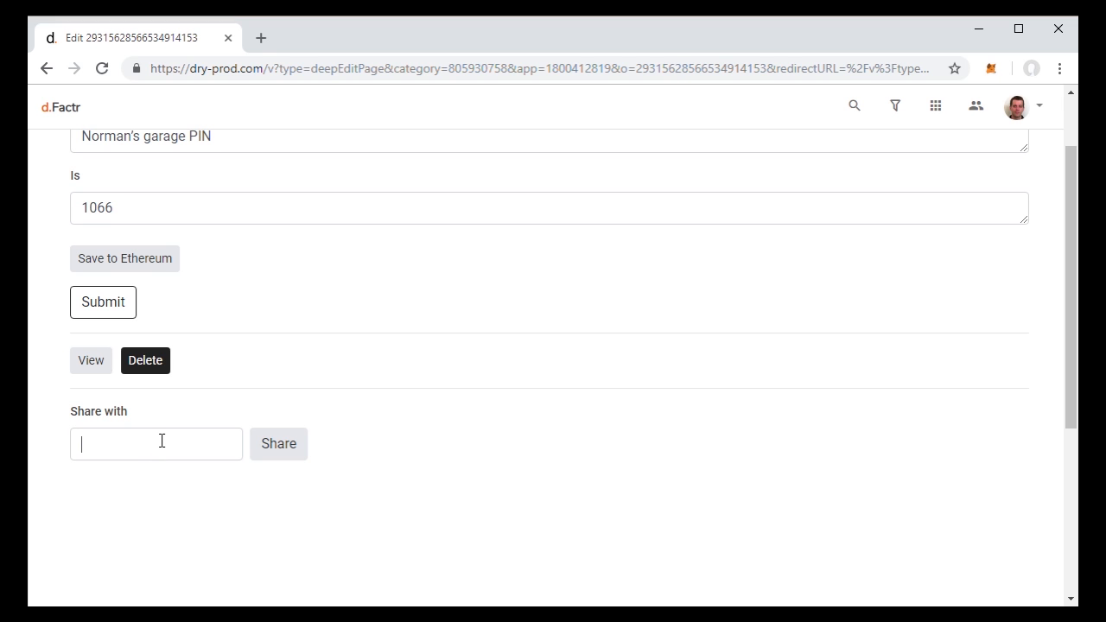
text(sally)
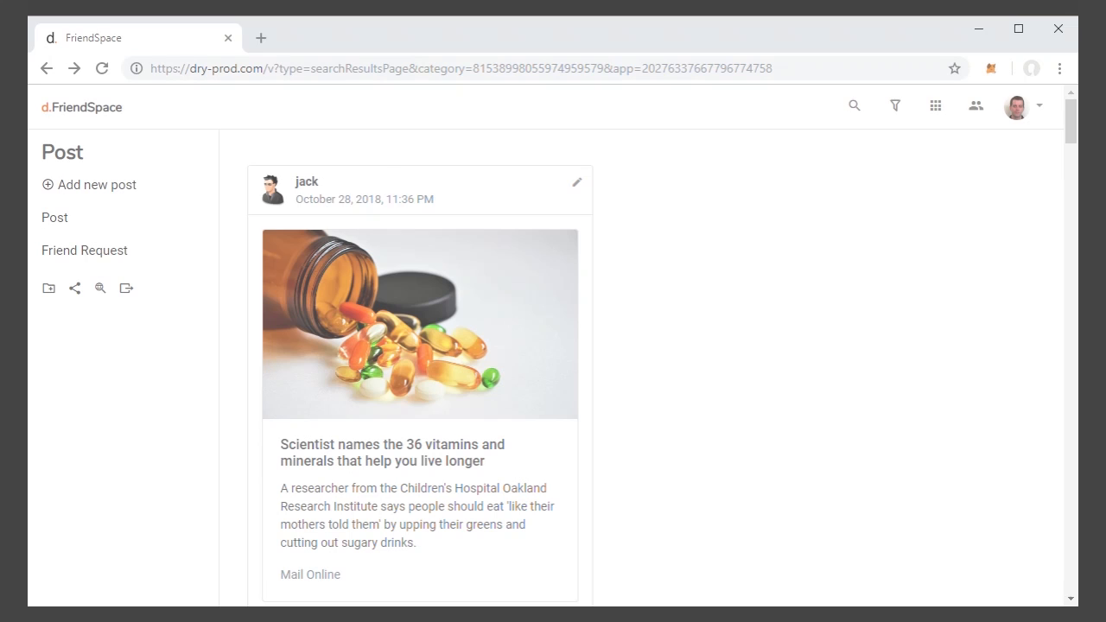
- Bring up the Installed Apps list over the FriendSpace feed
click(934, 105)
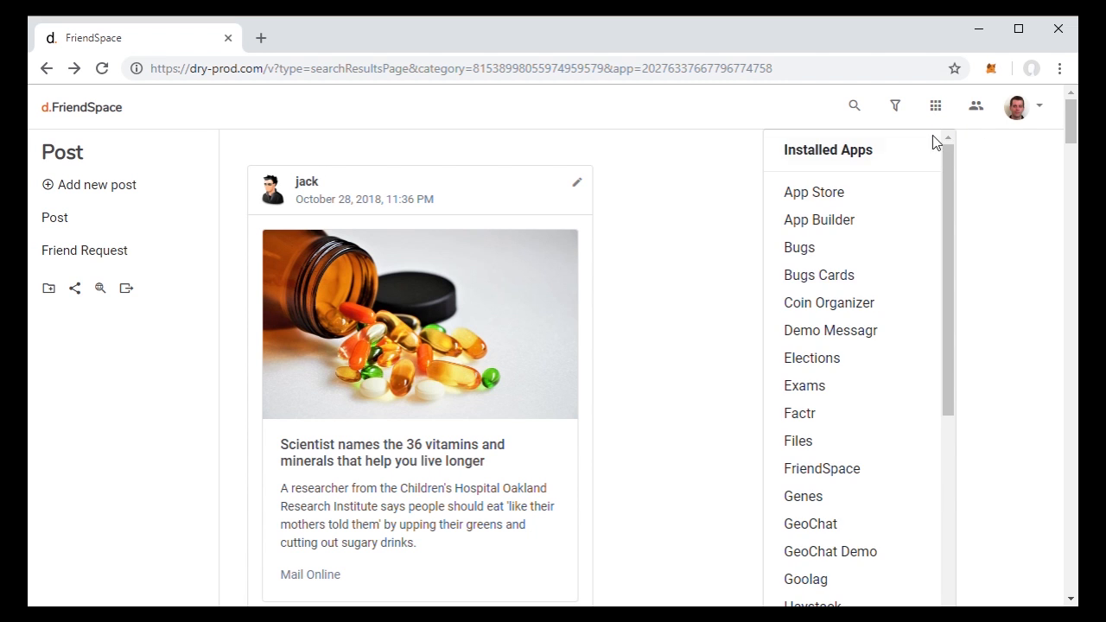
scroll(down, 3)
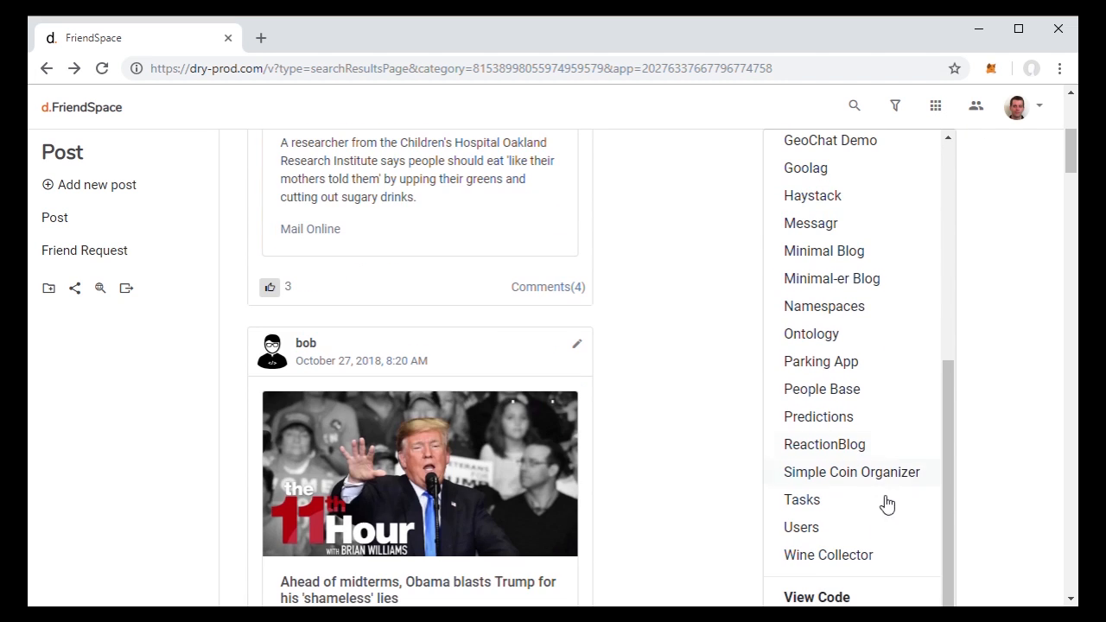
- View FriendSpace's app code in the App Store, then move on to the Genes app
click(816, 596)
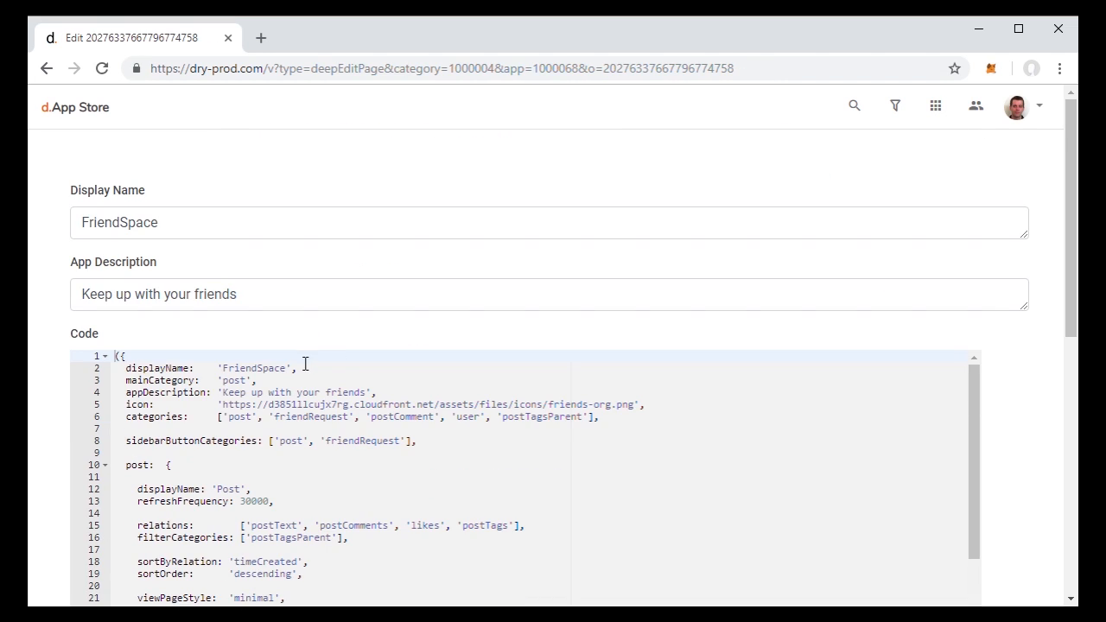
scroll(down, 3)
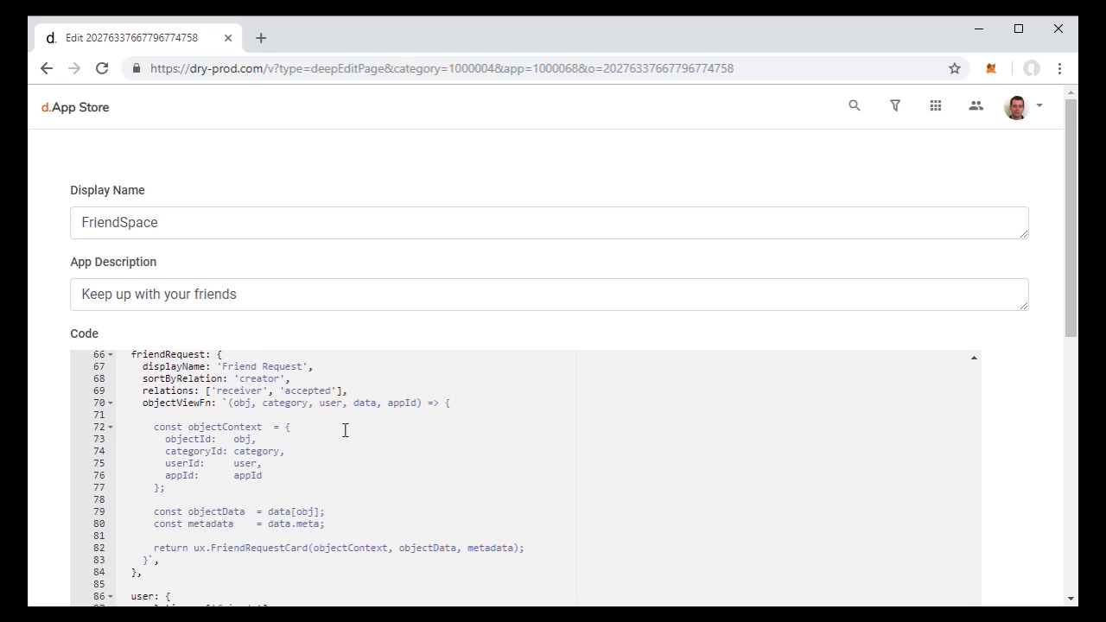
scroll(up, 3)
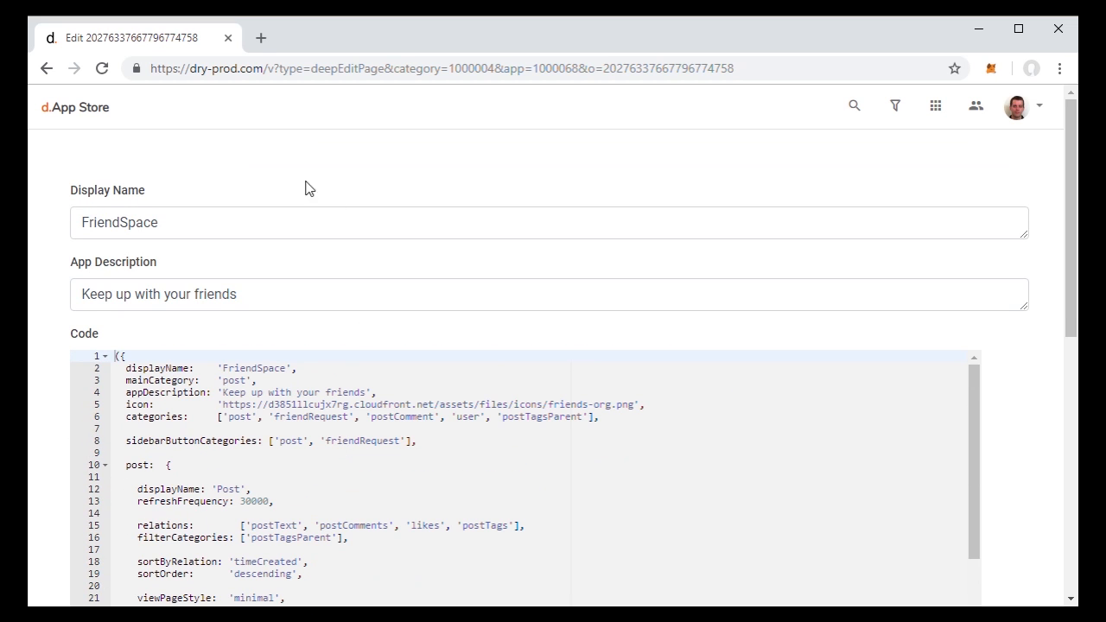
click(935, 105)
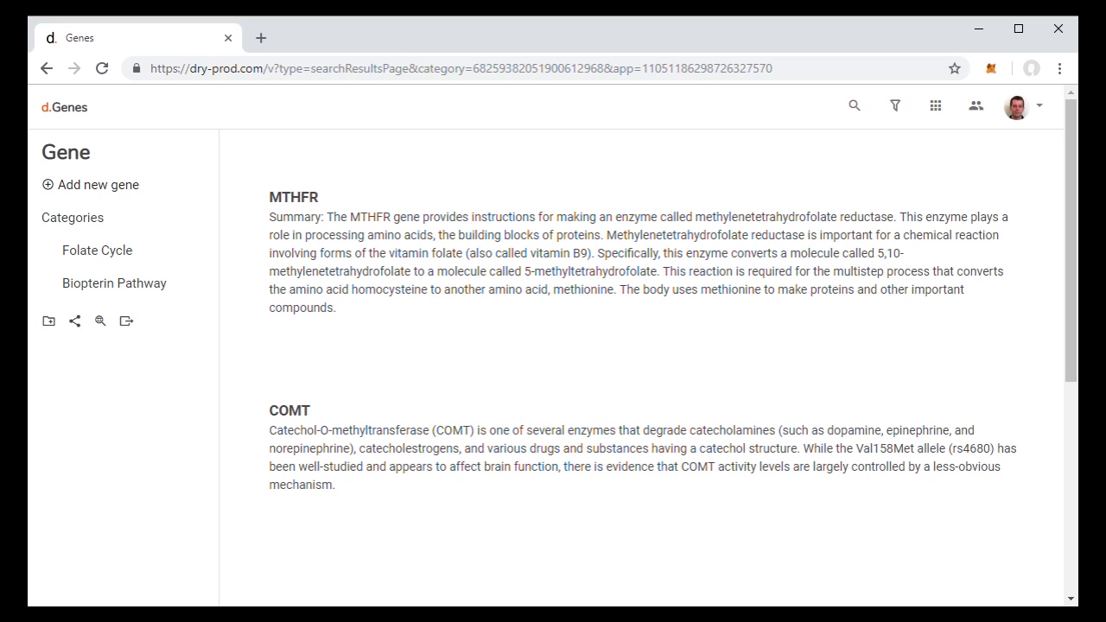
mouse_move(466, 395)
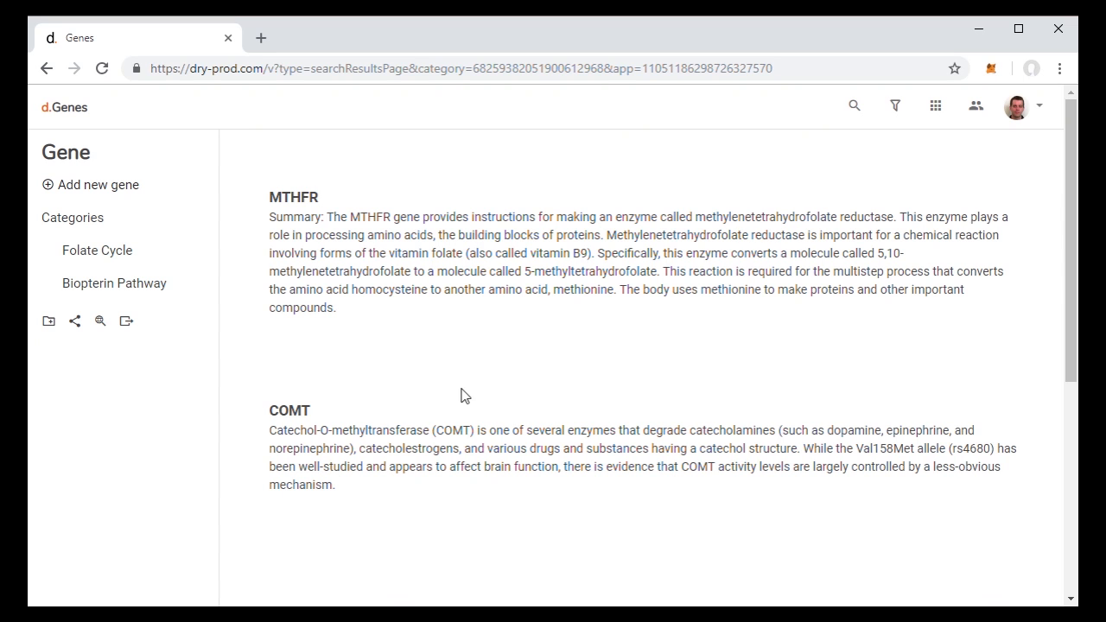
mouse_move(314, 301)
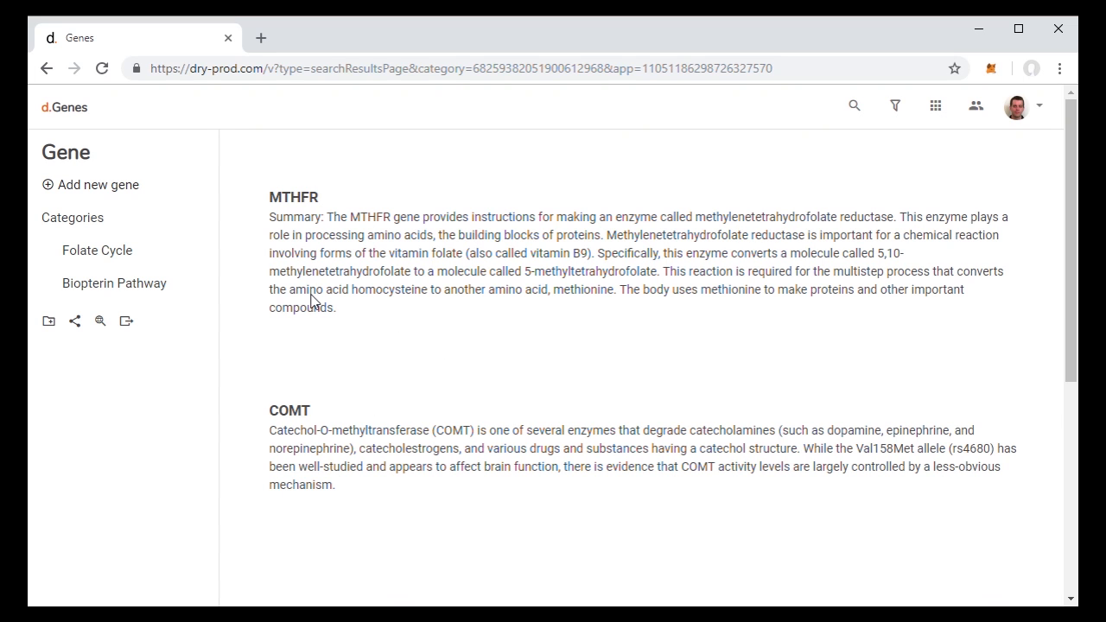
mouse_move(318, 268)
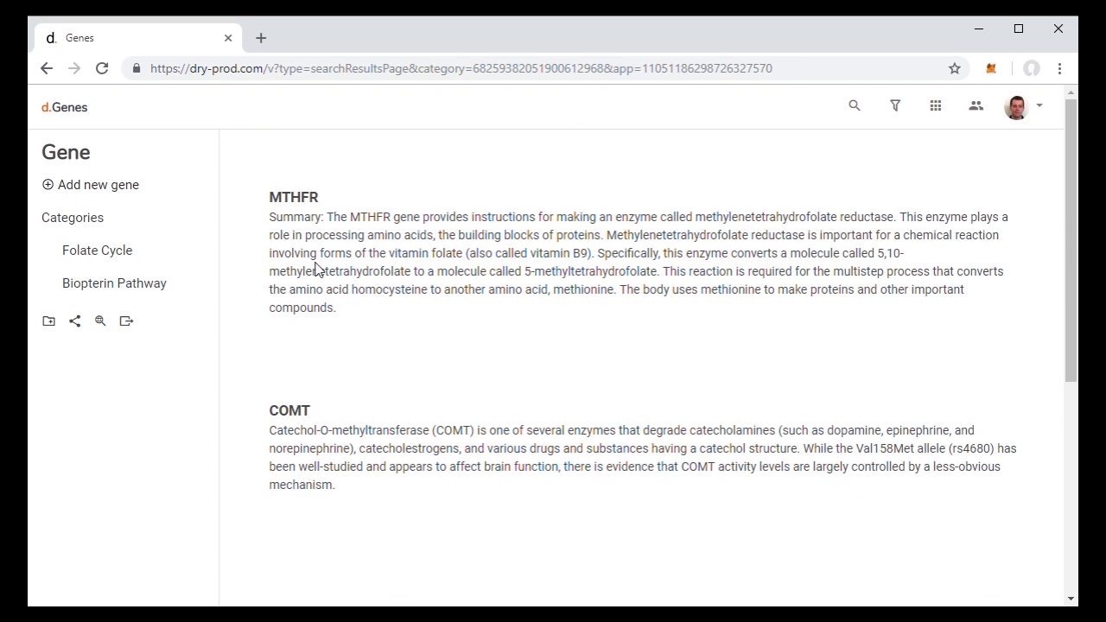
mouse_move(335, 245)
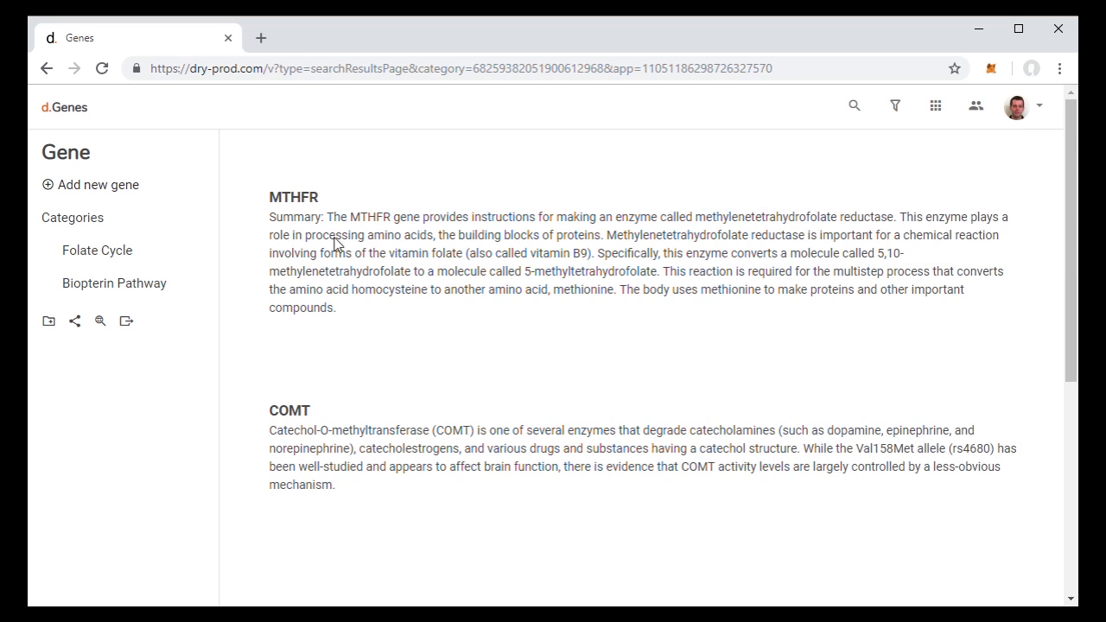
mouse_move(353, 218)
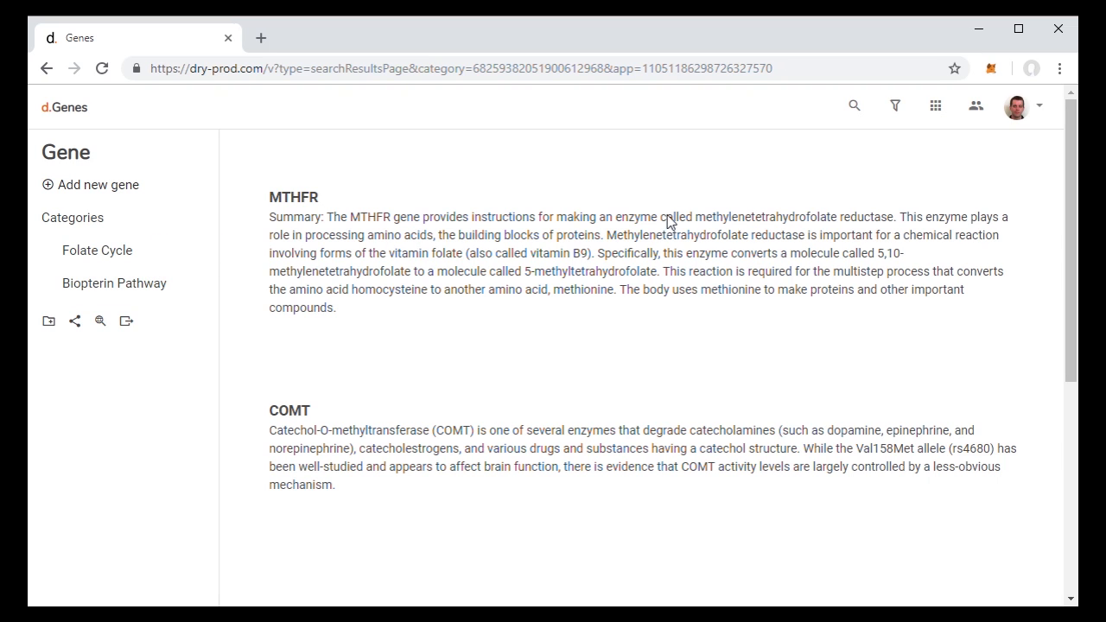
mouse_move(774, 231)
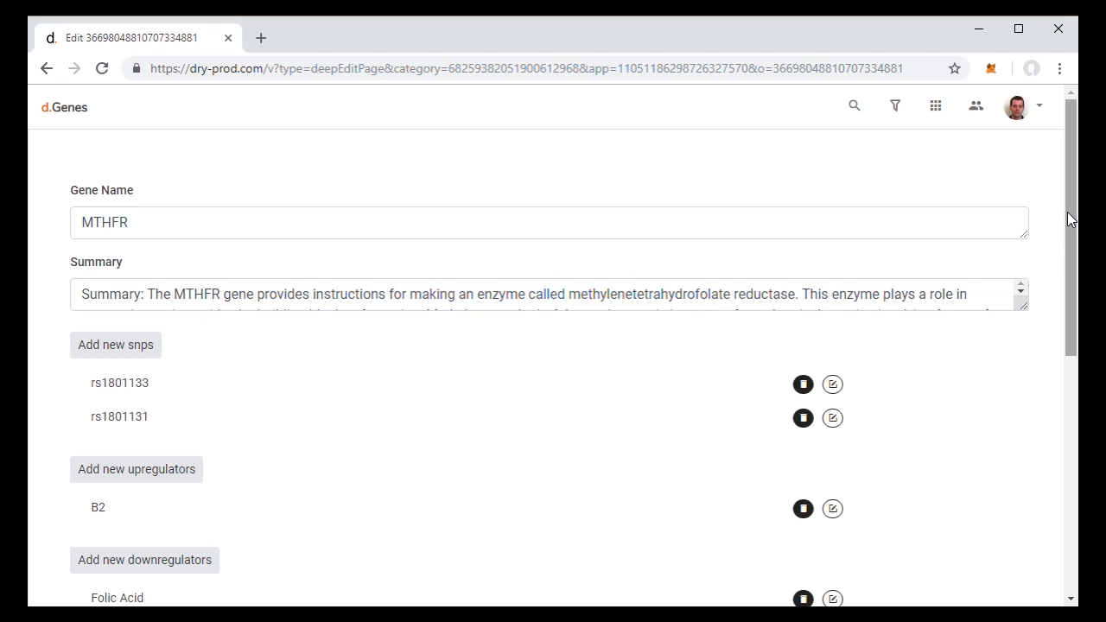
- Switch the MTHFR gene's edit page to its read-only view showing summary, SNPs and regulators
scroll(down, 3)
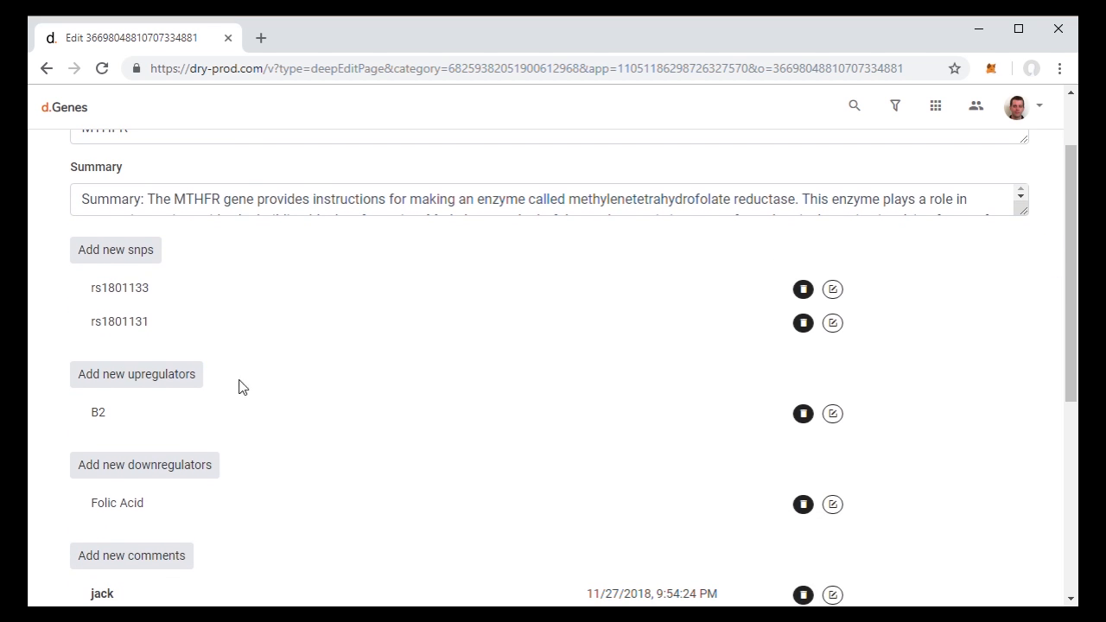
scroll(down, 3)
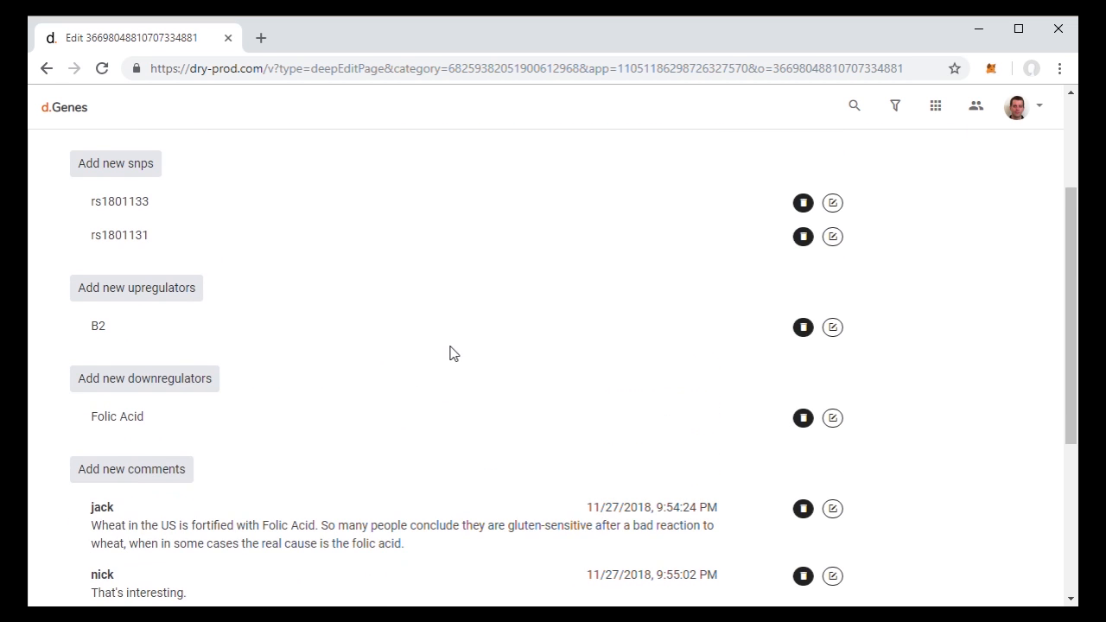
scroll(down, 3)
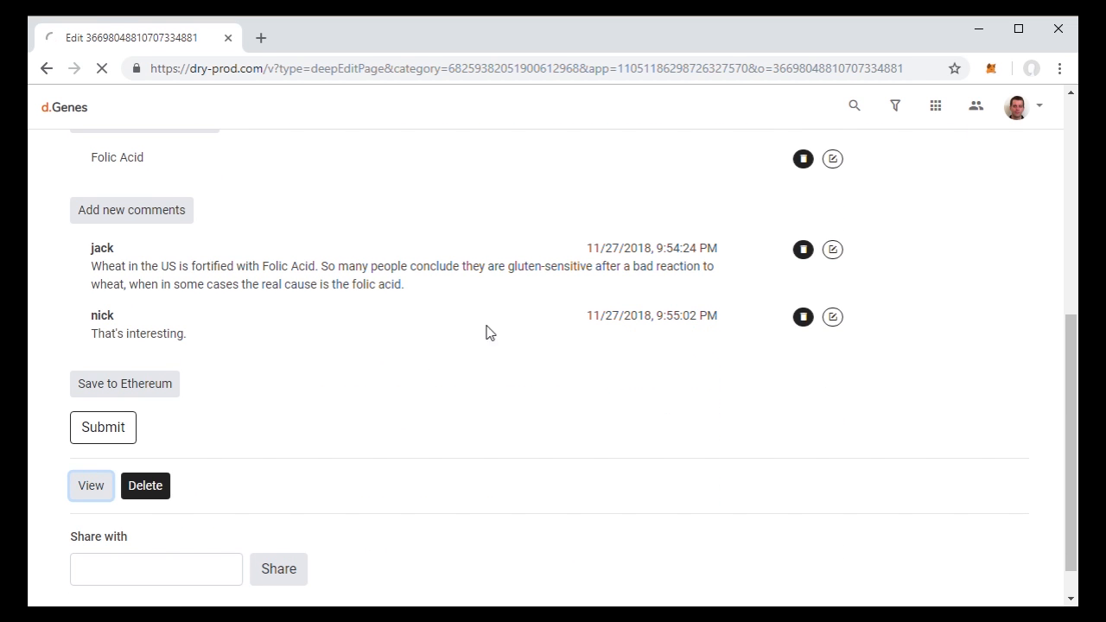
click(90, 484)
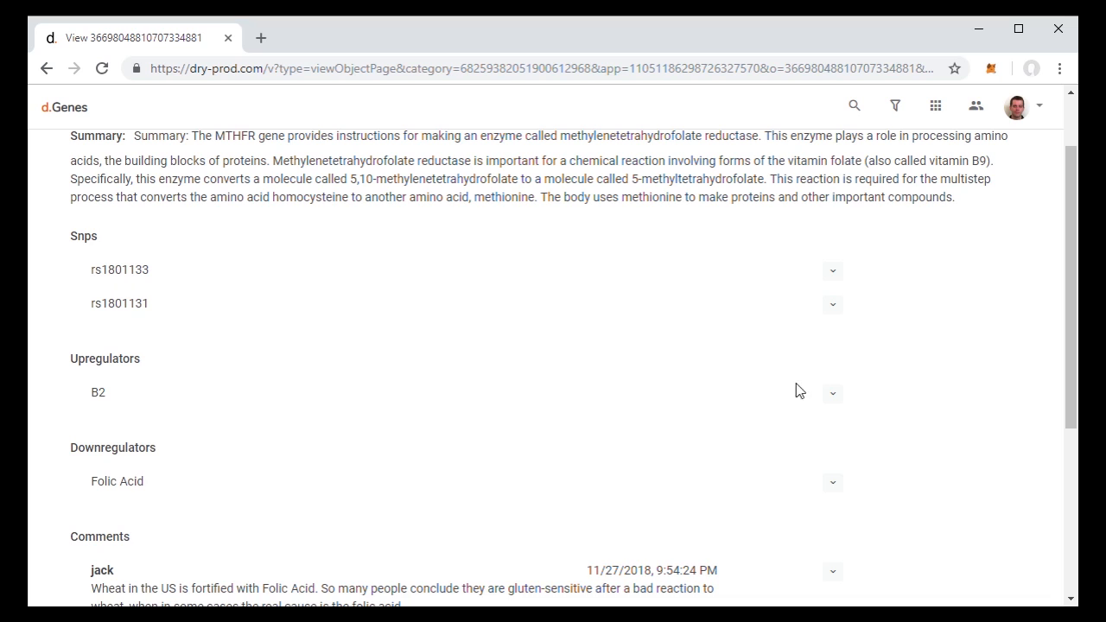
- Expand the B2 upregulator to show its riboflavin reference link, creator and sharing
click(833, 394)
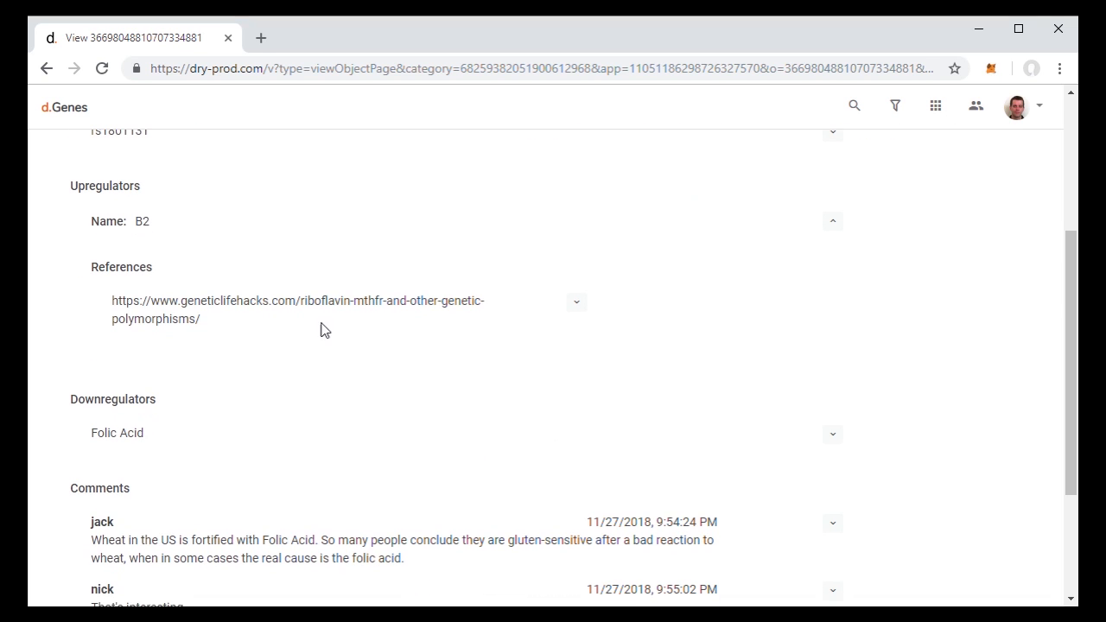
mouse_move(189, 316)
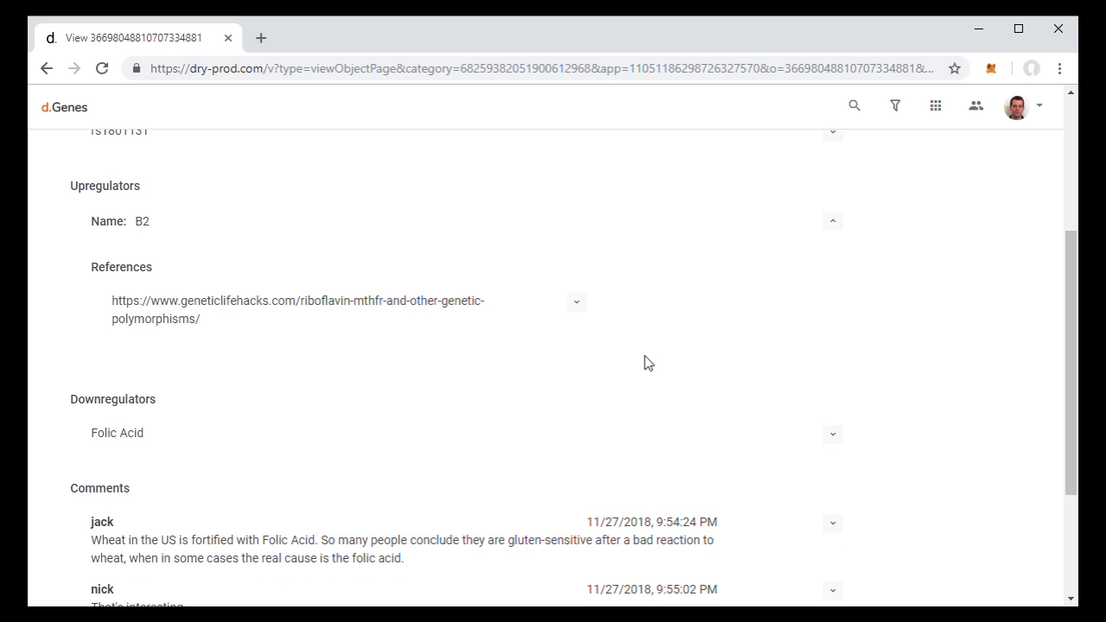
scroll(down, 3)
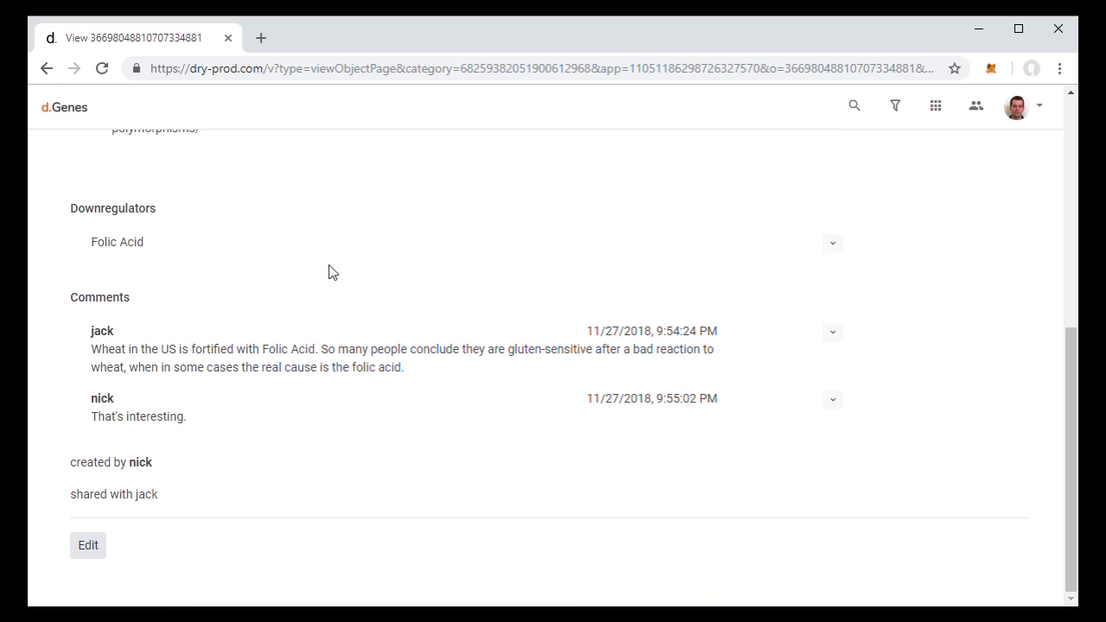
mouse_move(148, 367)
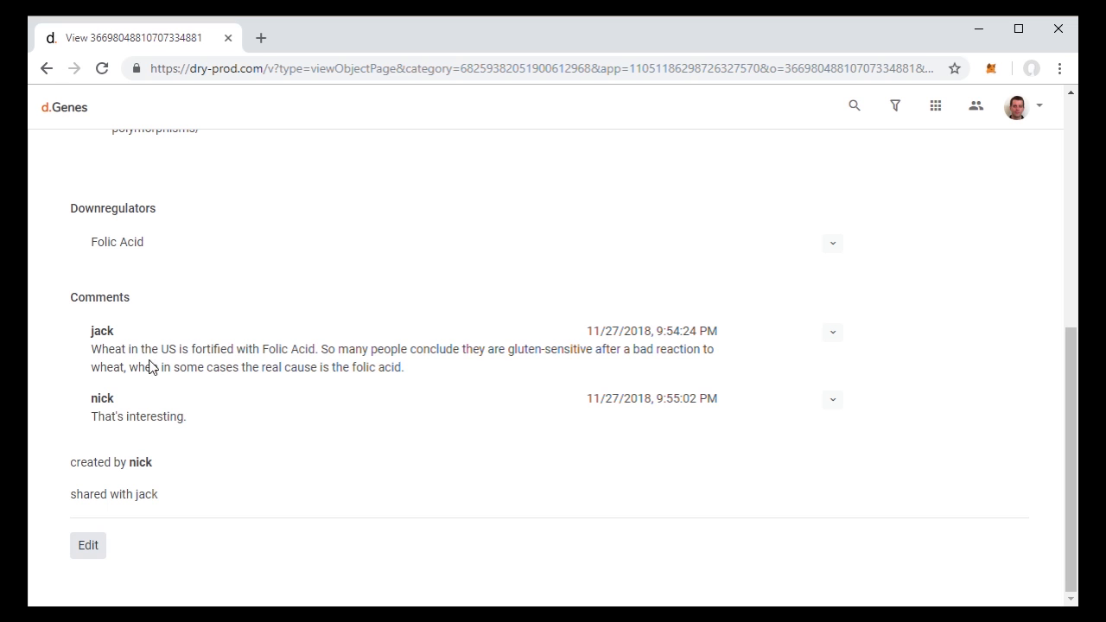
mouse_move(115, 546)
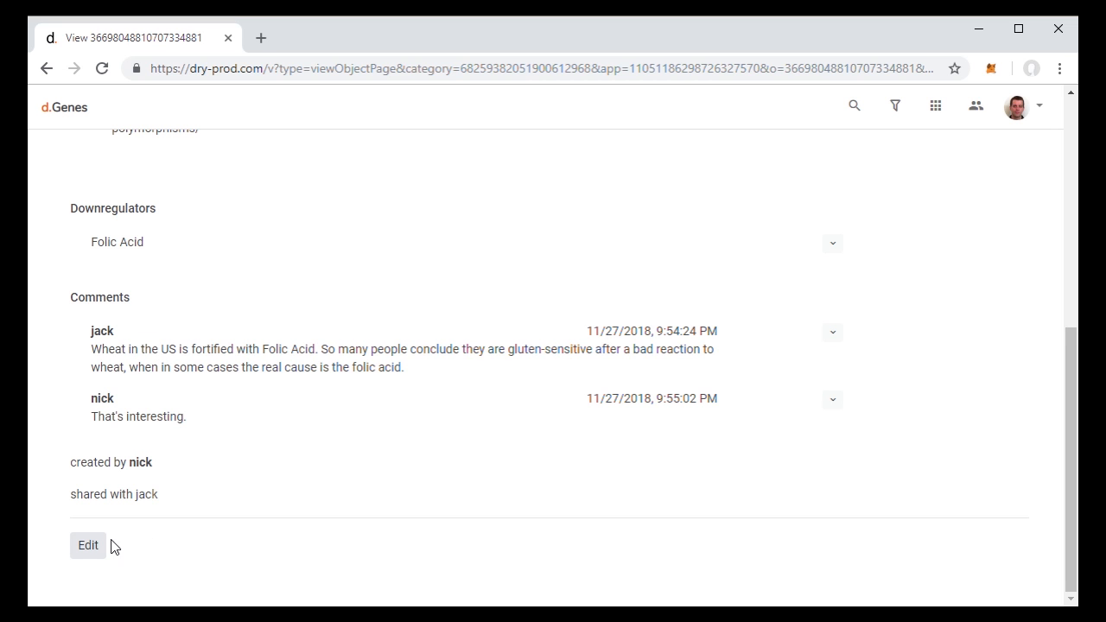
- Reopen the MTHFR gene for editing and enter 'alice' in its Share with field
click(87, 546)
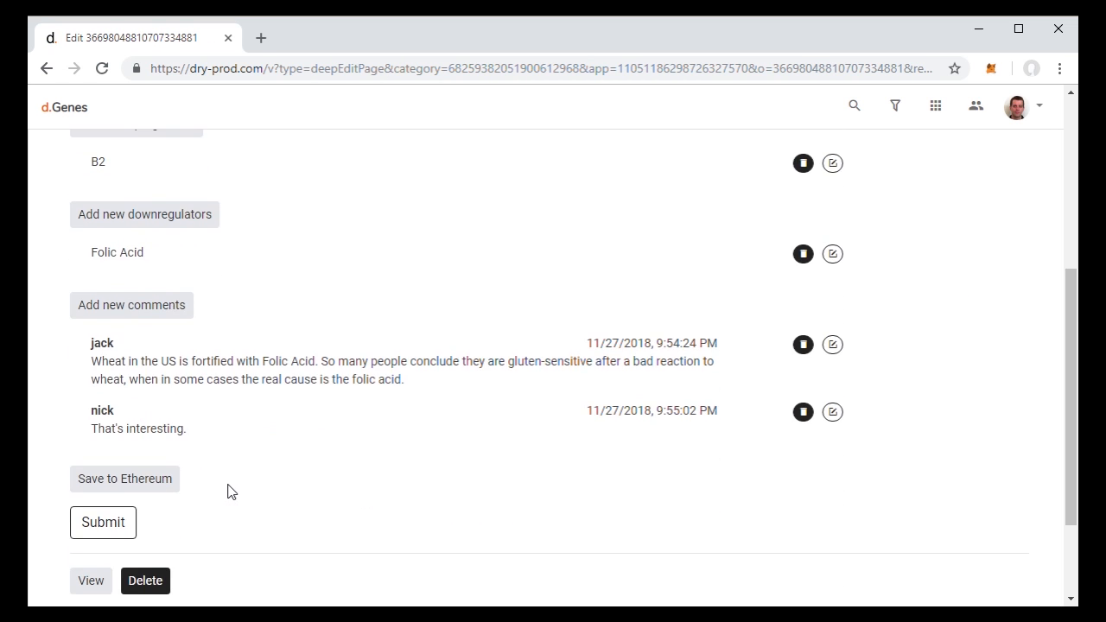
scroll(down, 3)
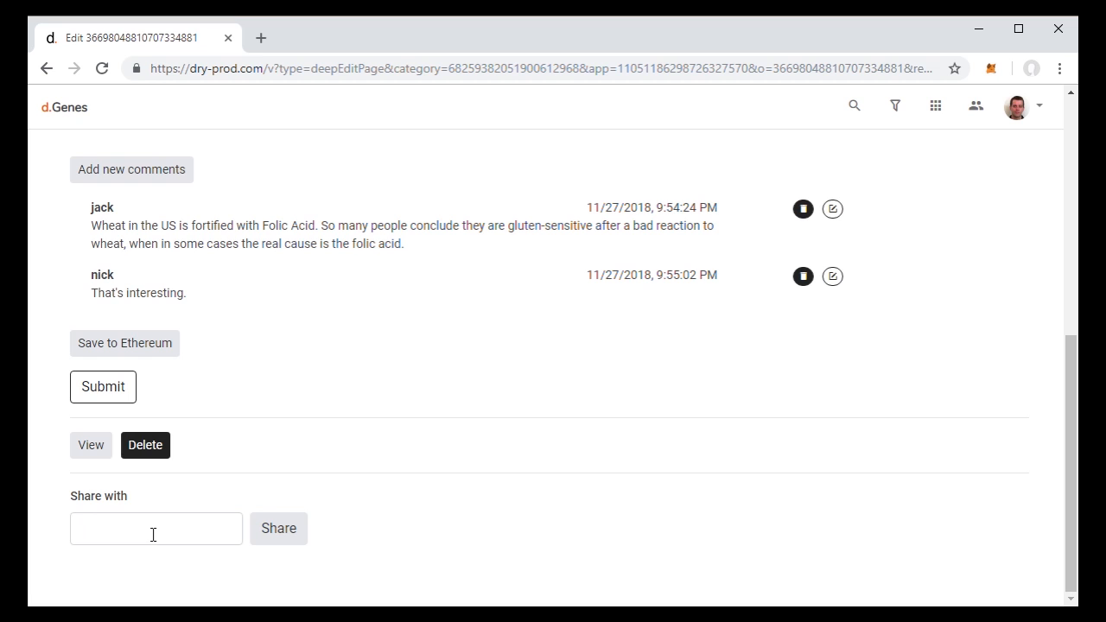
text(alice)
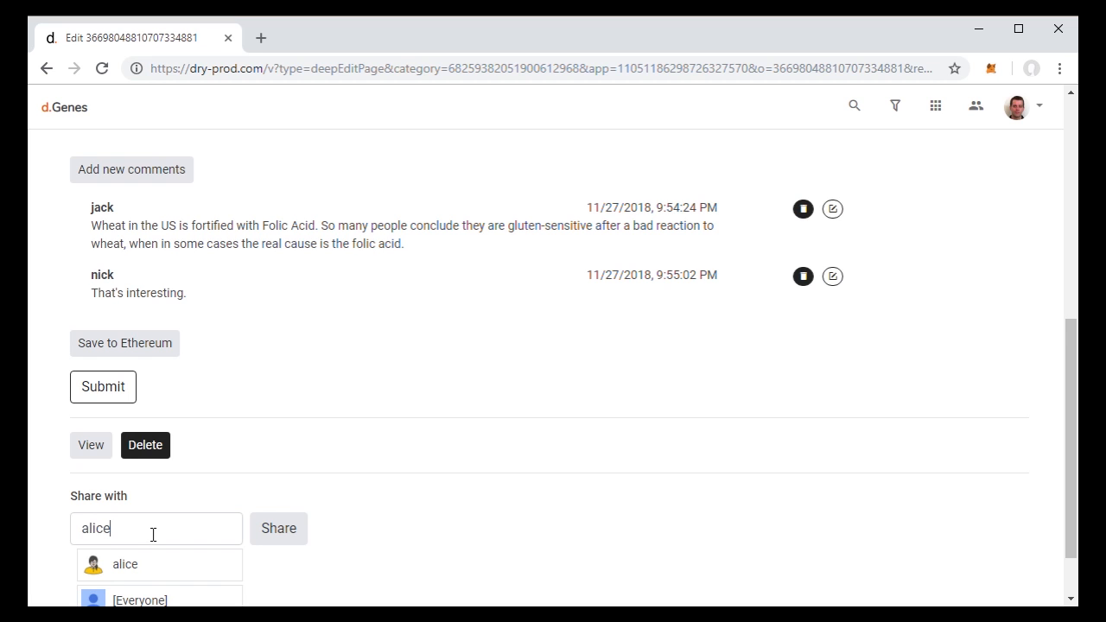
mouse_move(173, 563)
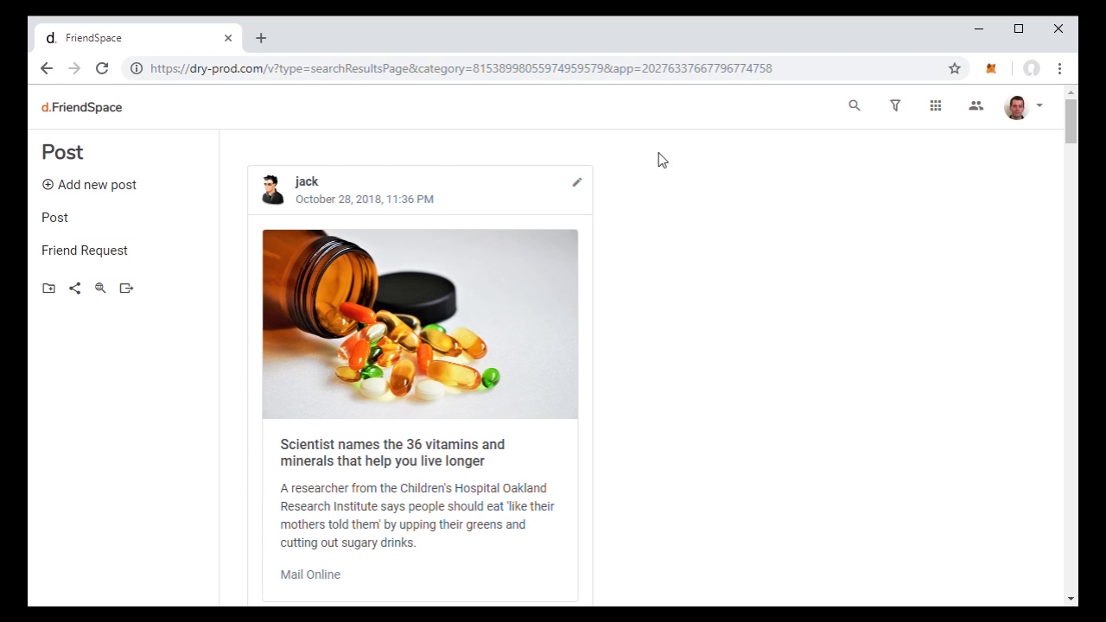
mouse_move(994, 305)
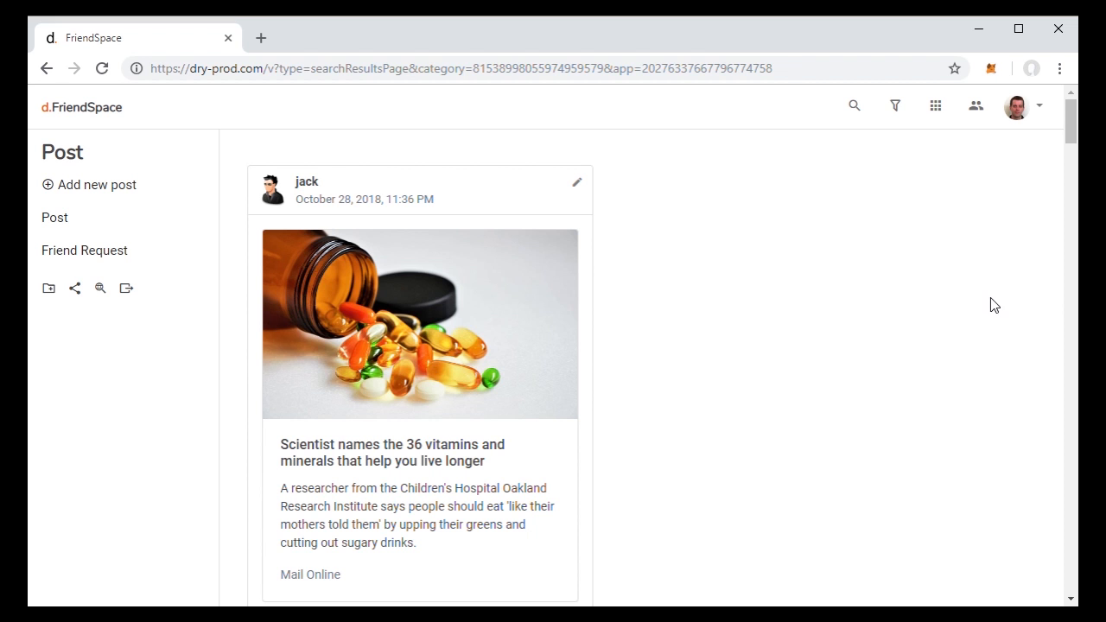
scroll(down, 3)
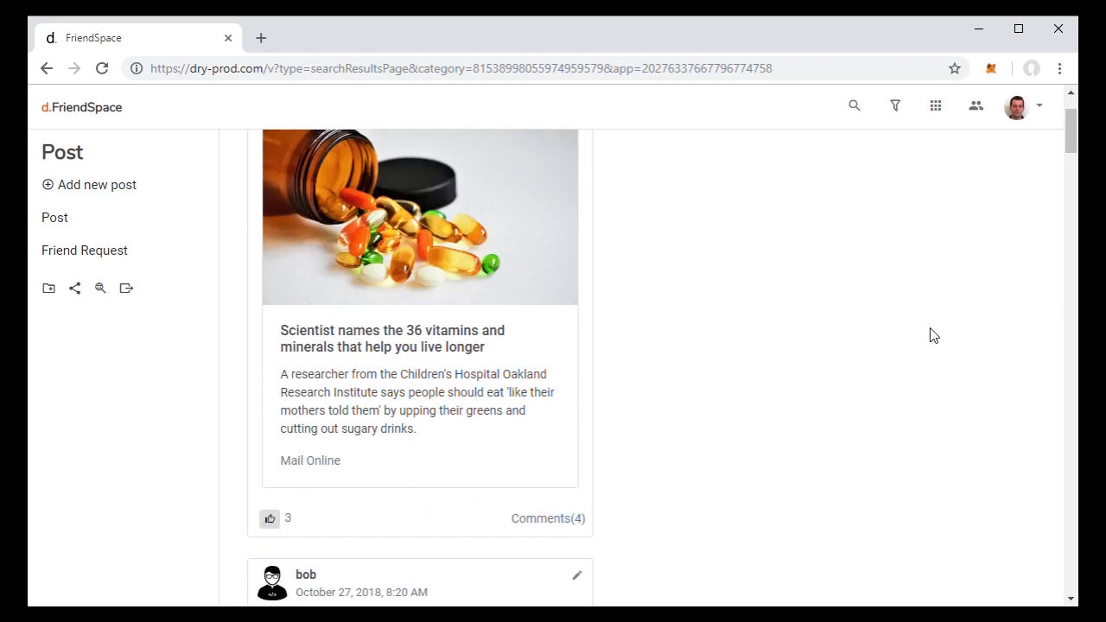
scroll(up, 3)
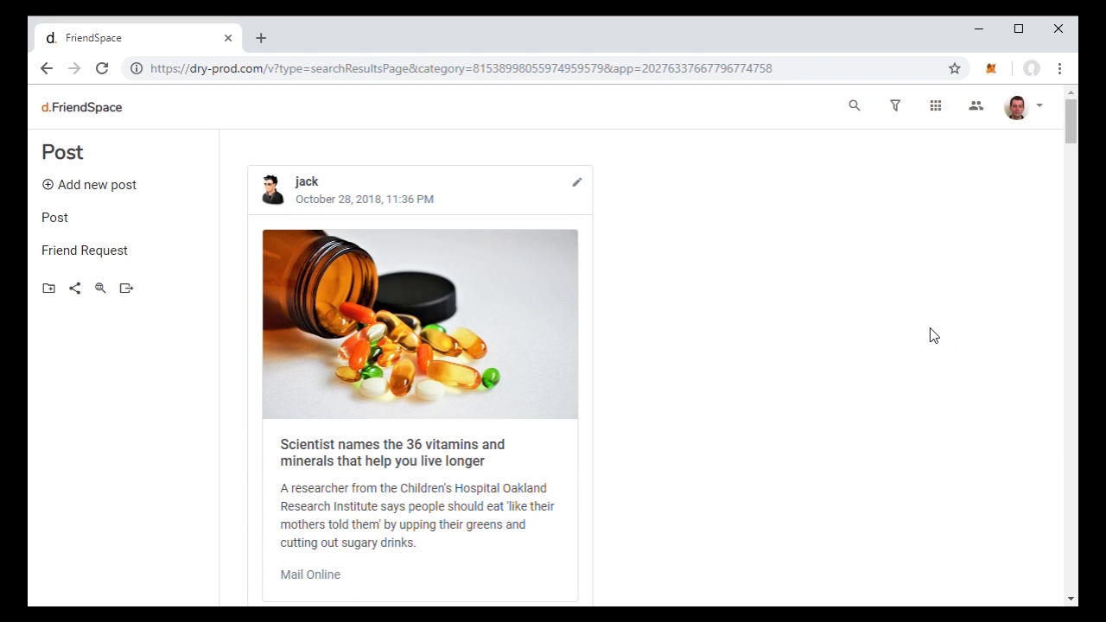
mouse_move(885, 166)
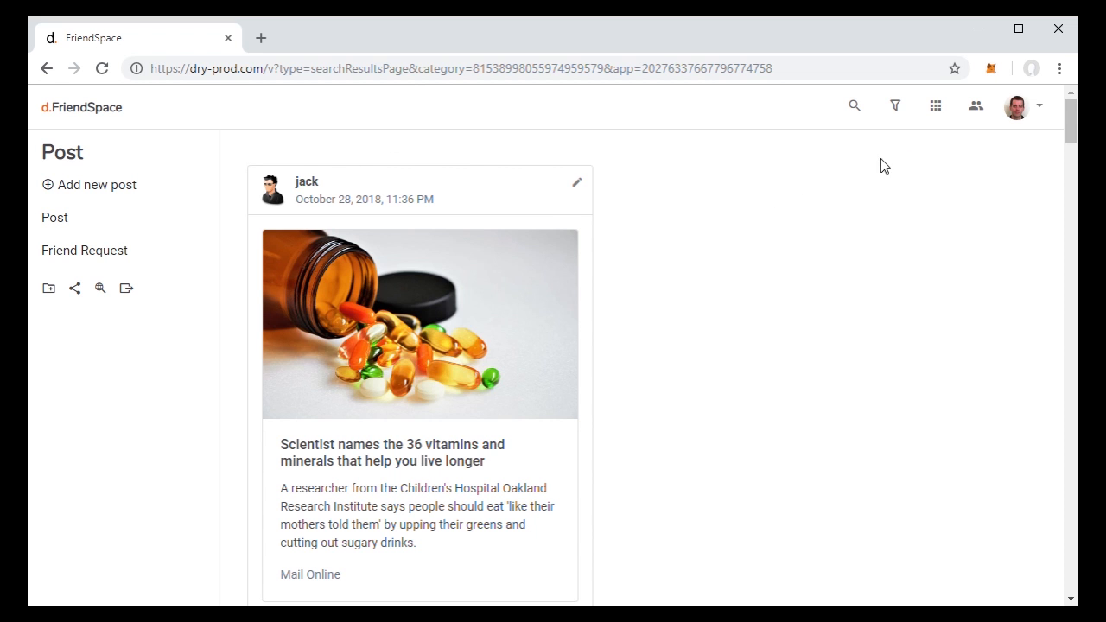
scroll(down, 3)
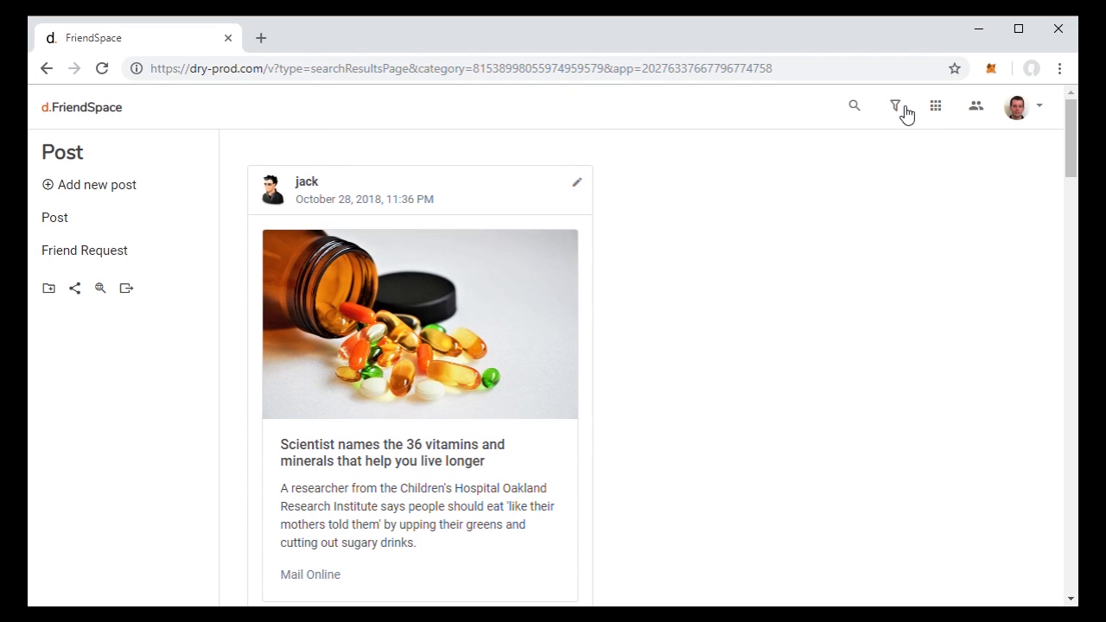
click(895, 106)
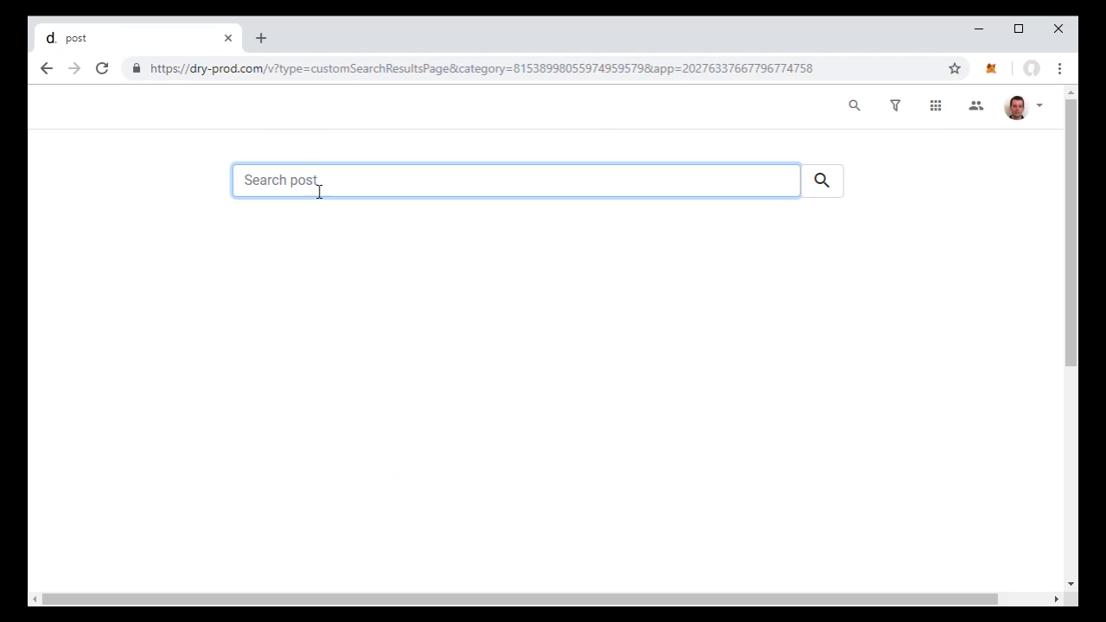
text(vitam)
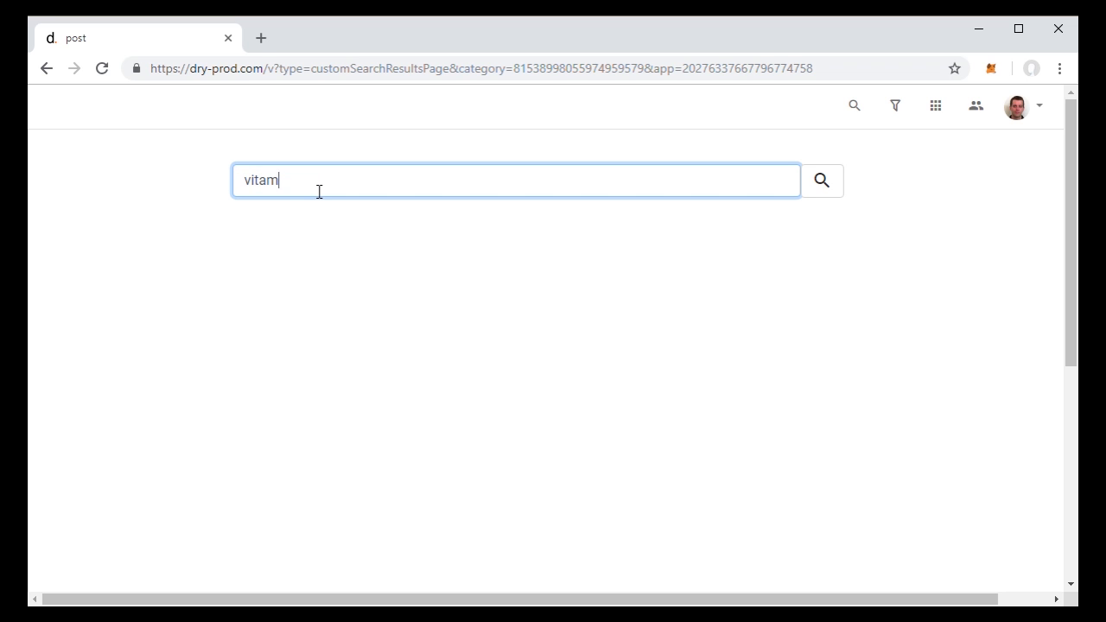
text(ins)
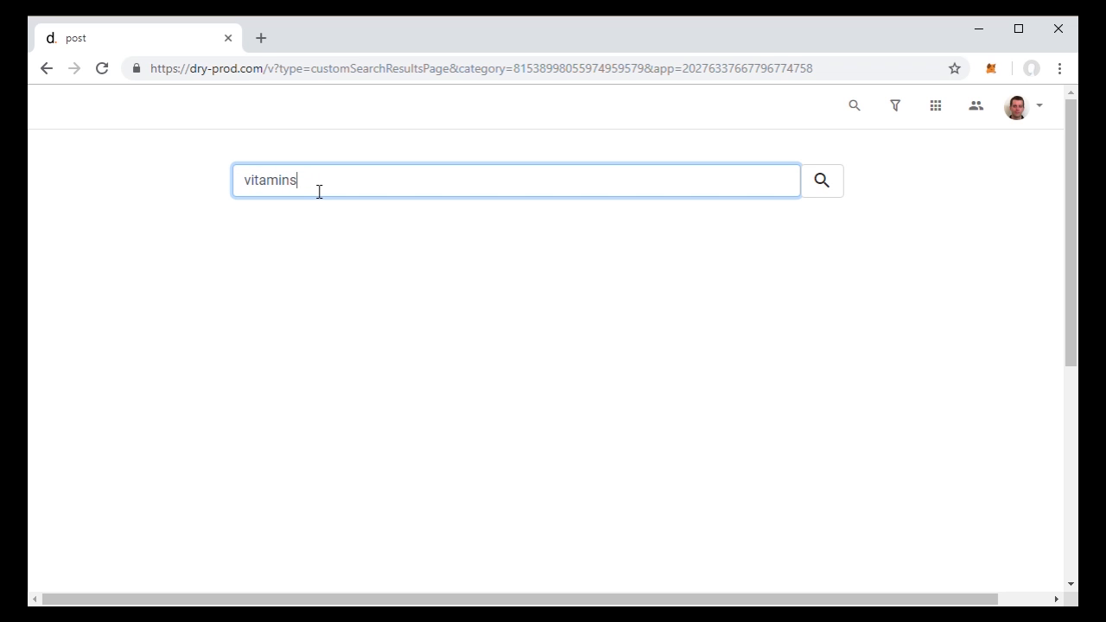
click(821, 182)
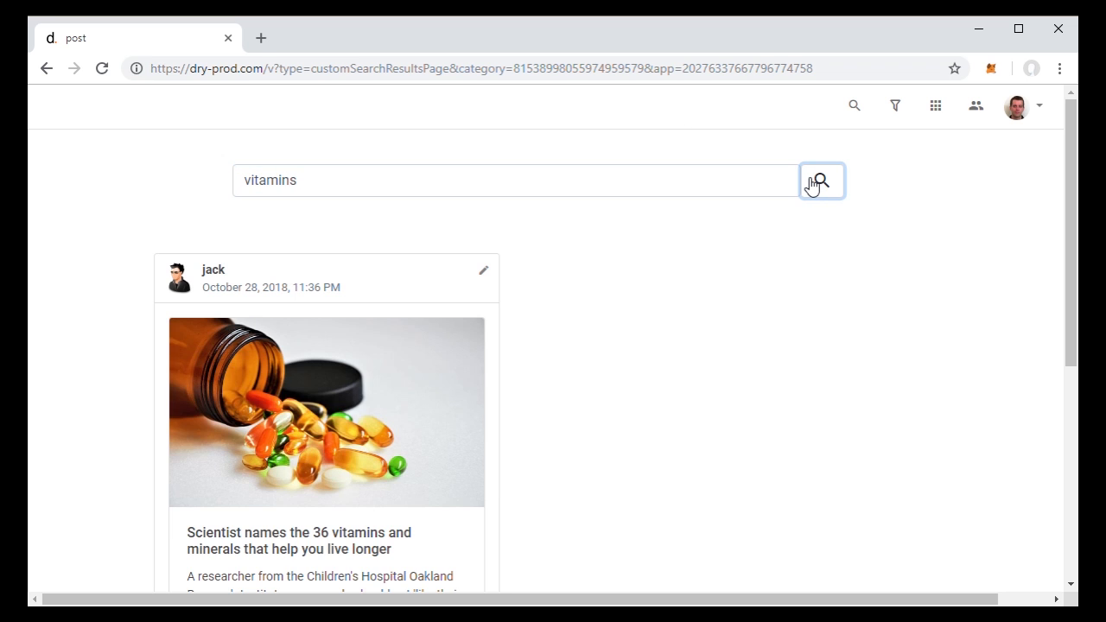
mouse_move(38, 78)
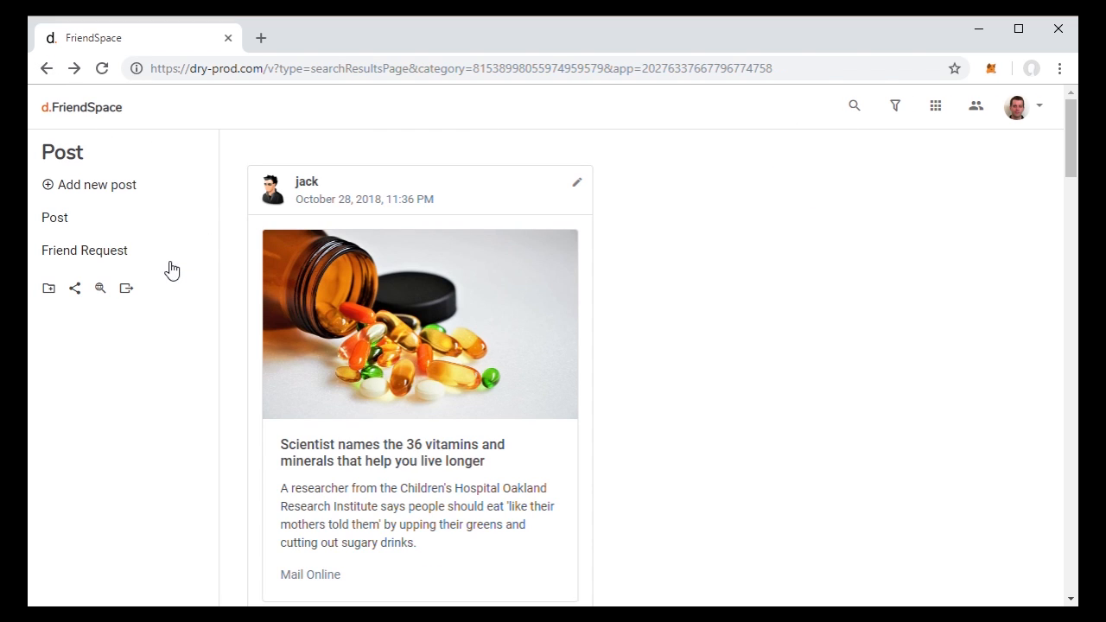
- View FriendSpace's friend requests, then switch to the Minimal-er Blog's replacement lens post
click(83, 249)
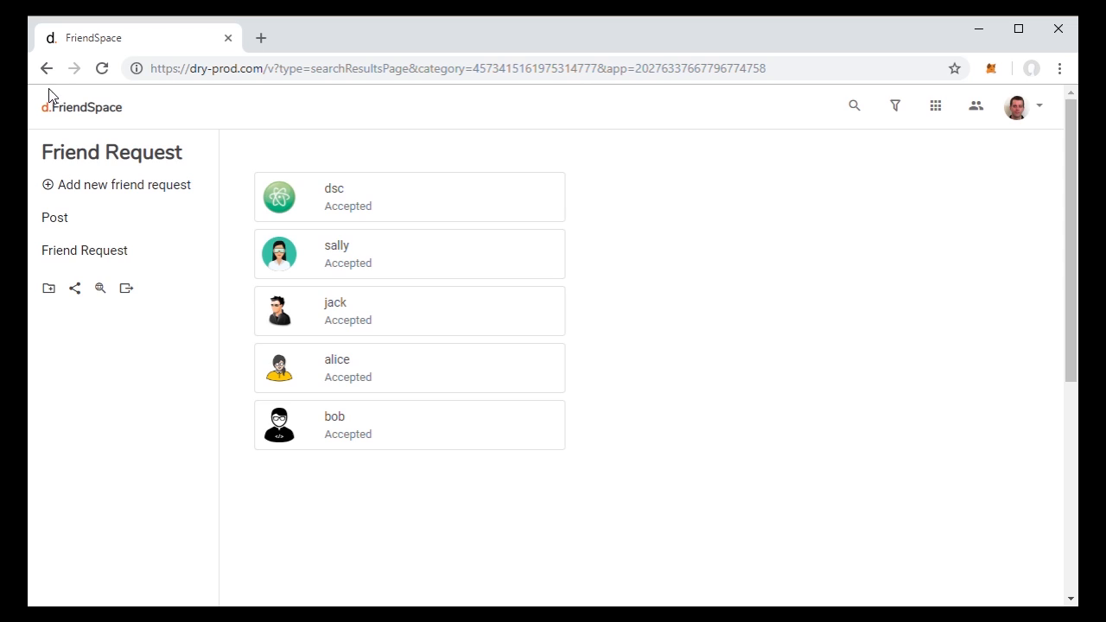
click(934, 105)
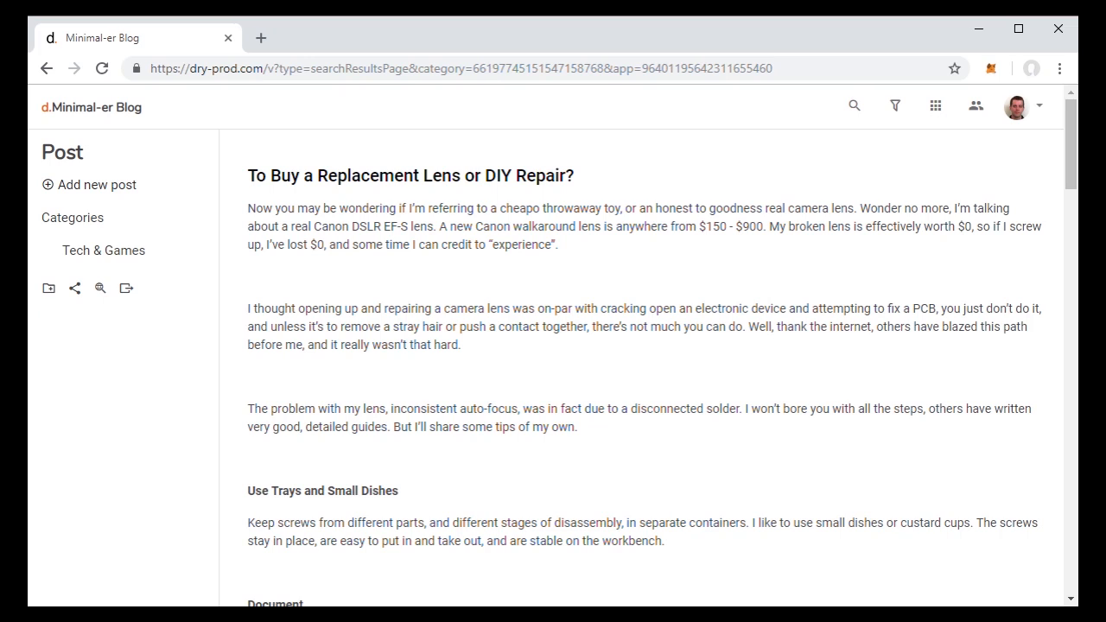
mouse_move(63, 223)
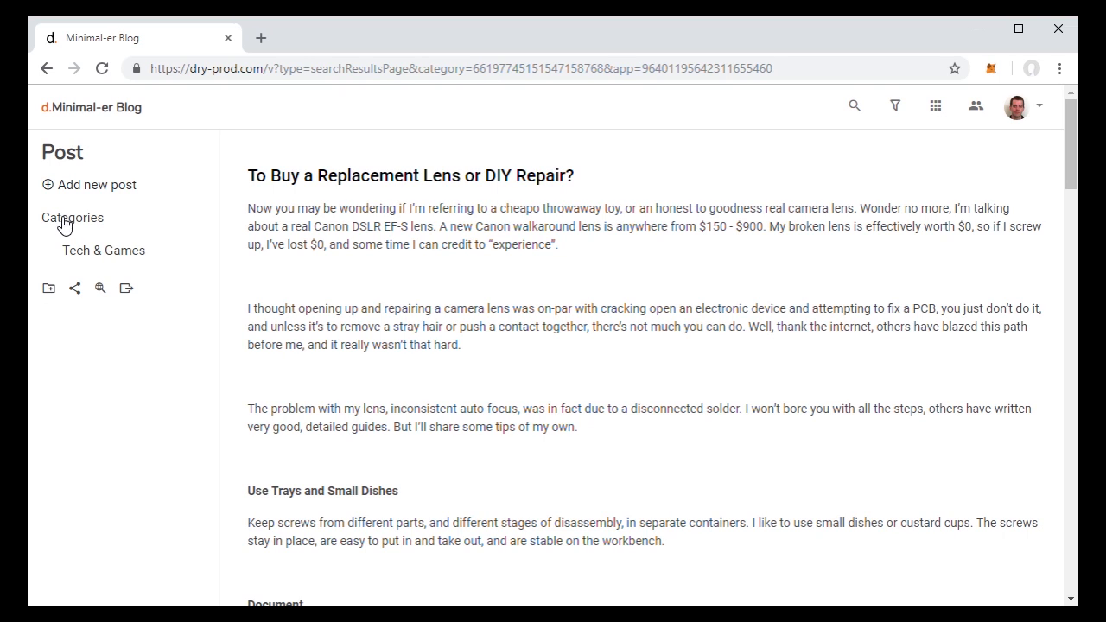
- Add a 'Predictions' subcategory to the blog and open its empty listing
click(48, 287)
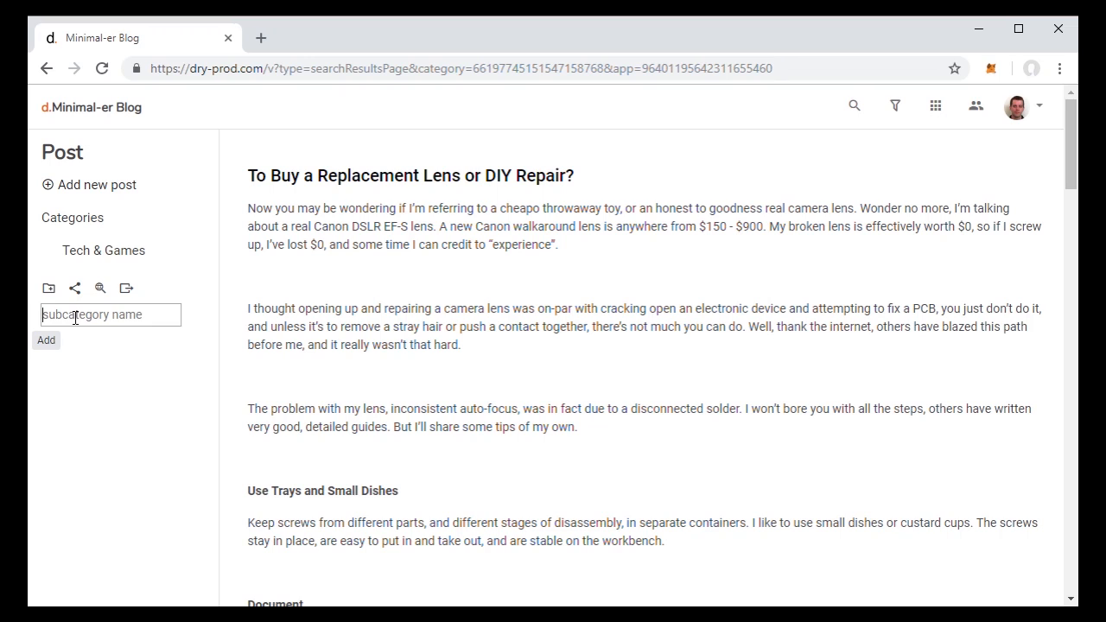
text(Pre)
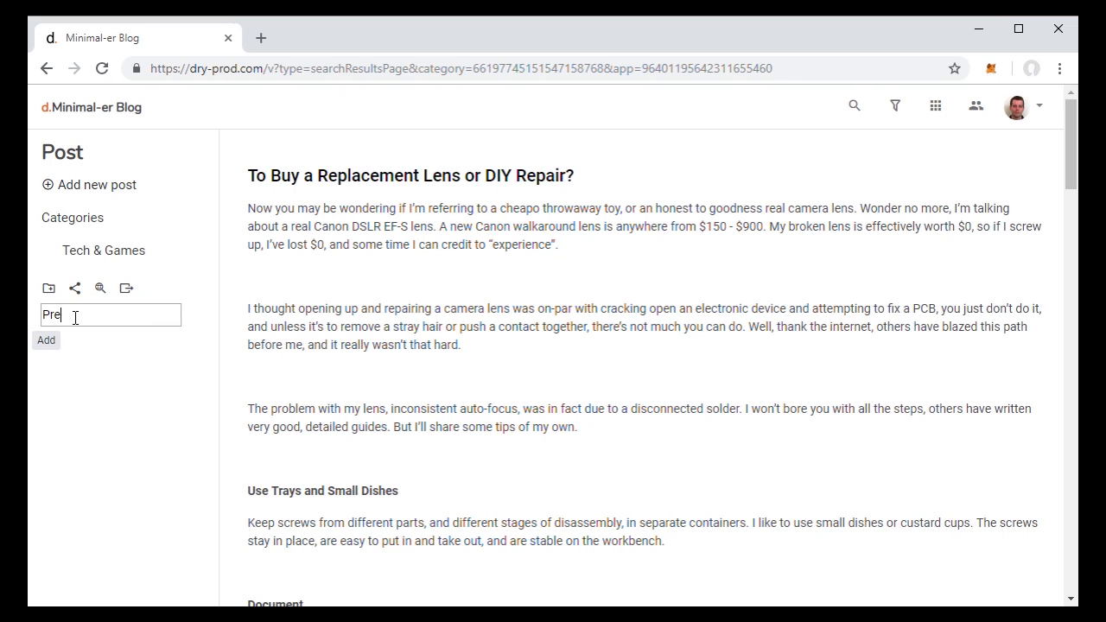
text(dictions)
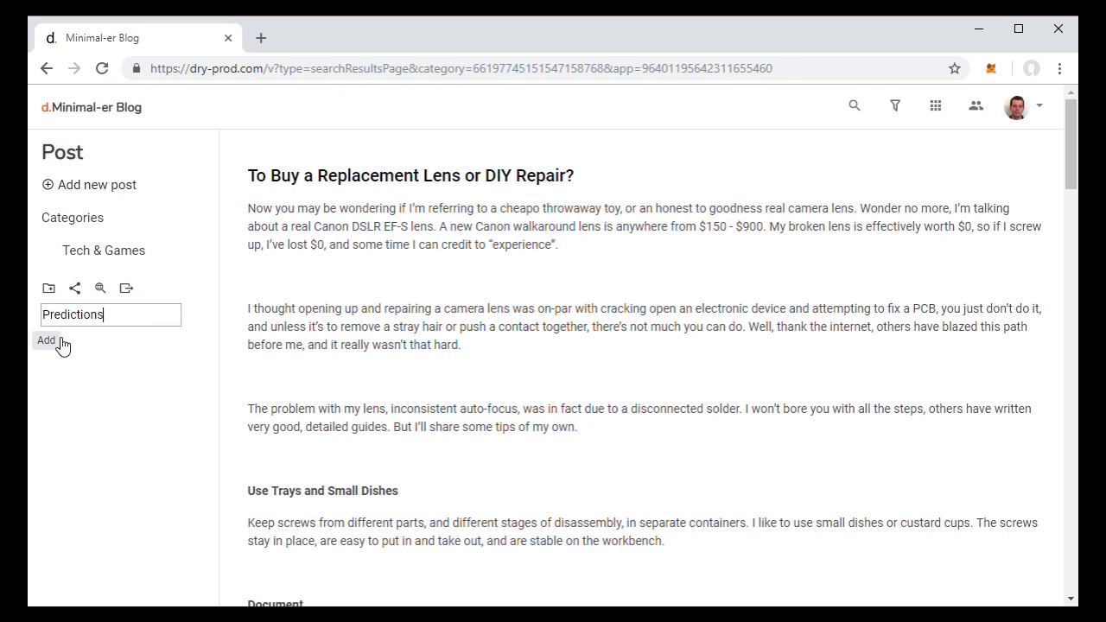
click(45, 339)
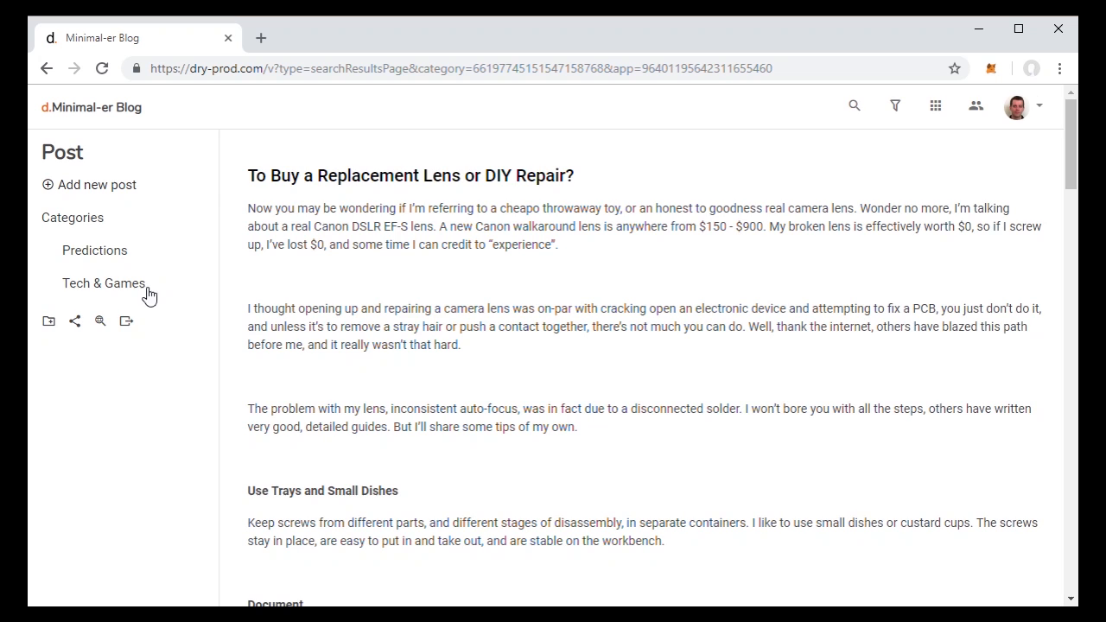
click(93, 249)
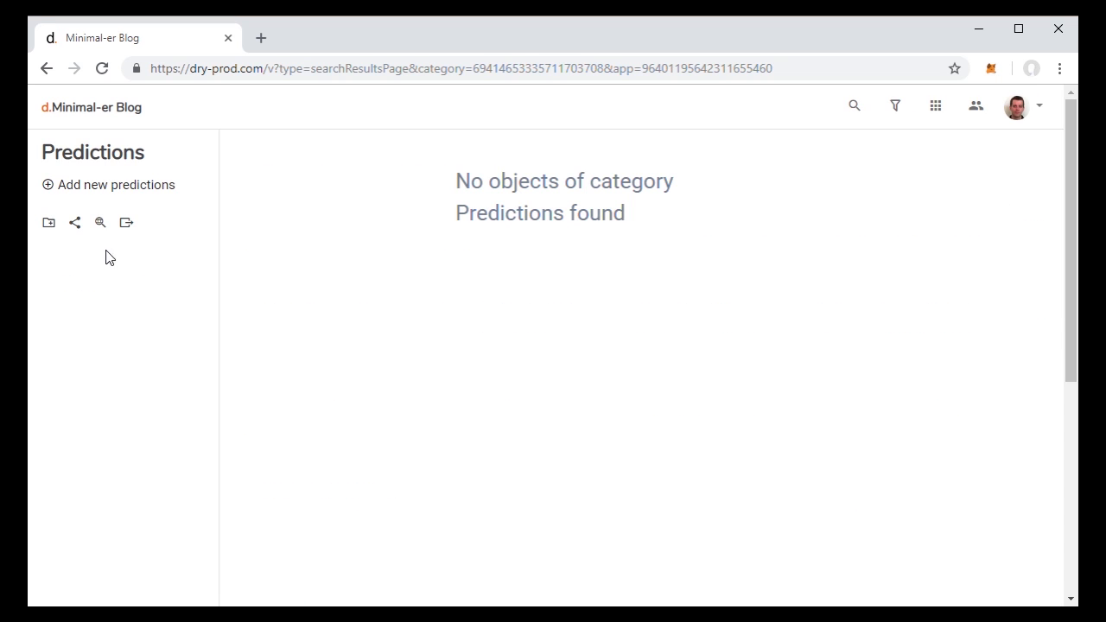
- Start a Predictions post titled 'Close of Dow at the end of 2019' with body '28,000'
click(114, 184)
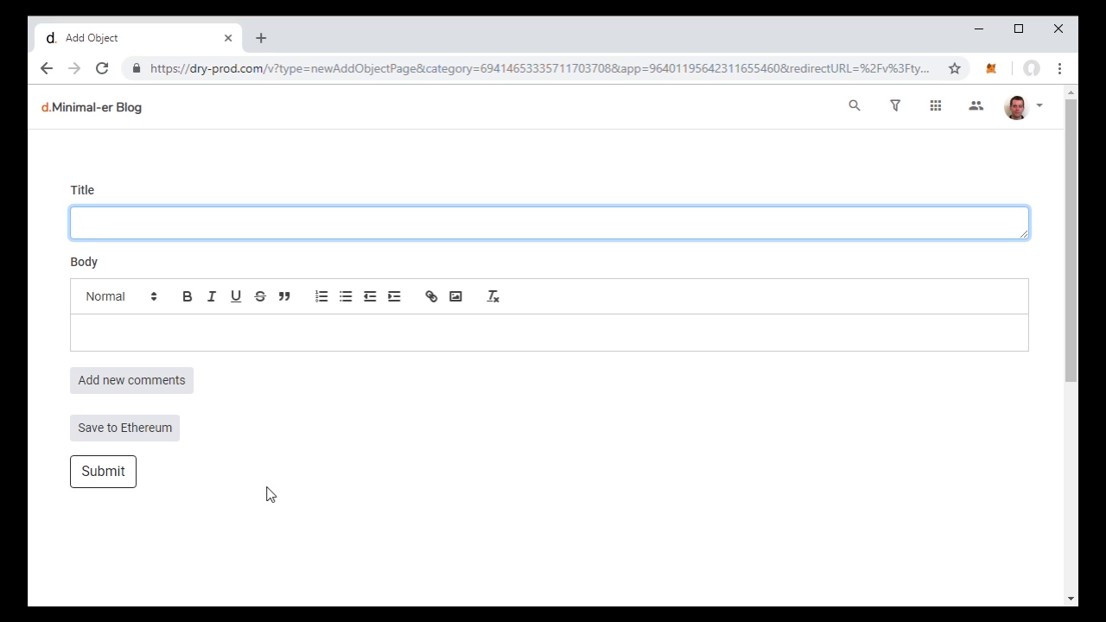
mouse_move(183, 228)
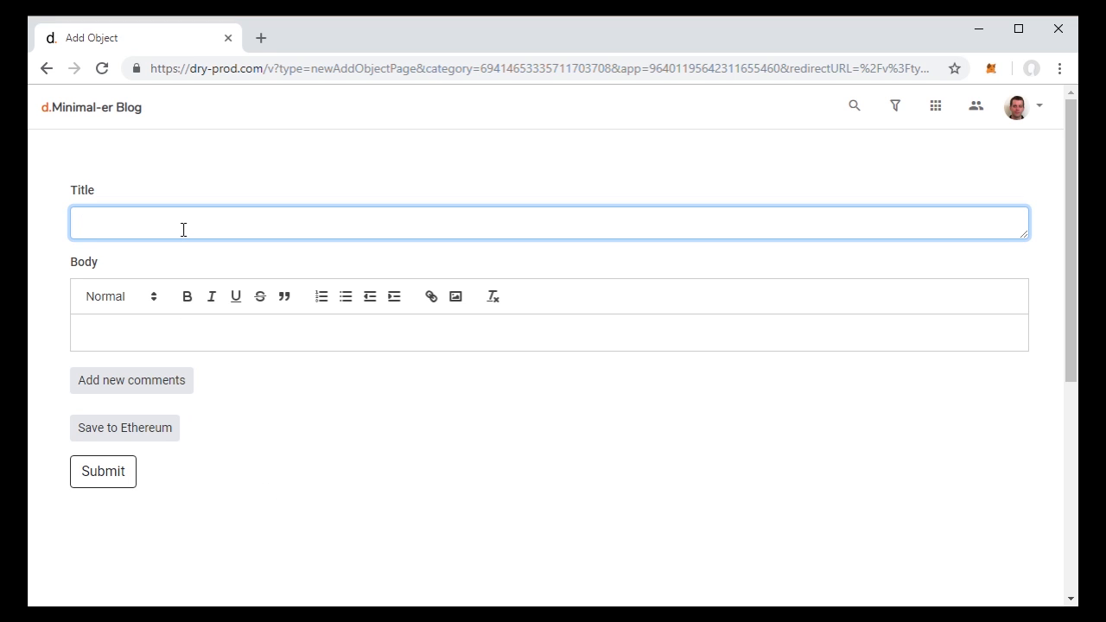
text(CLose of)
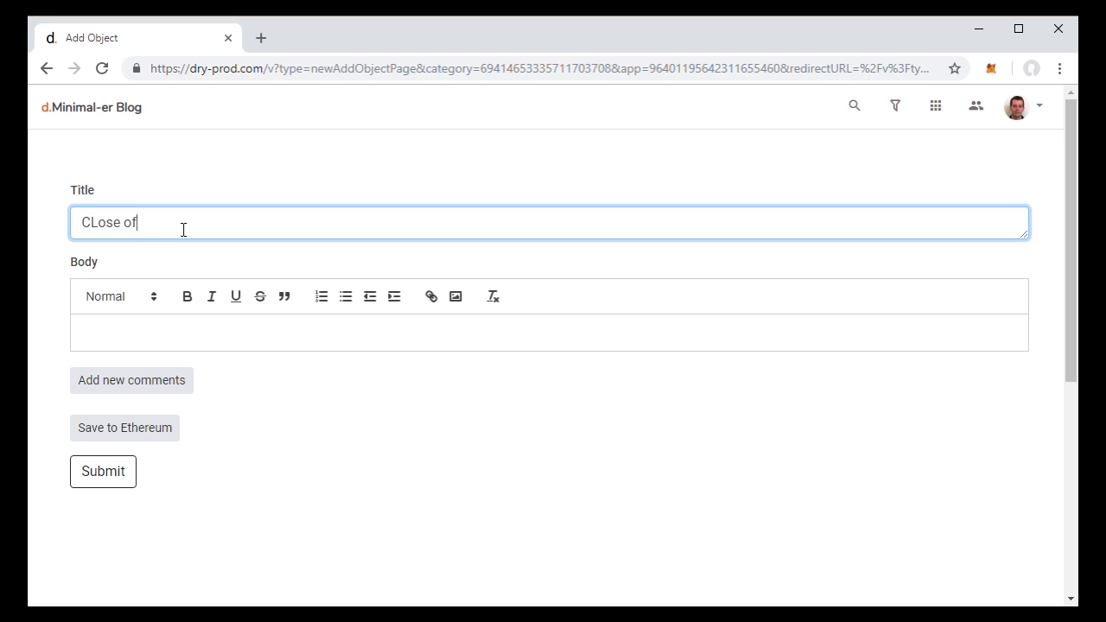
text(Close of)
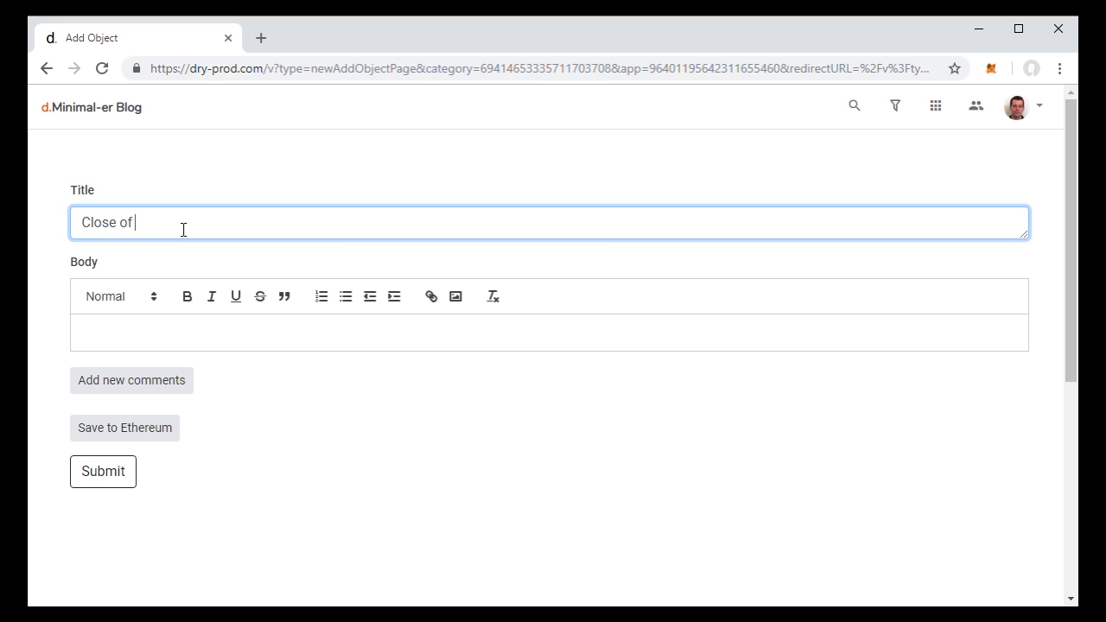
text(Dow at the e)
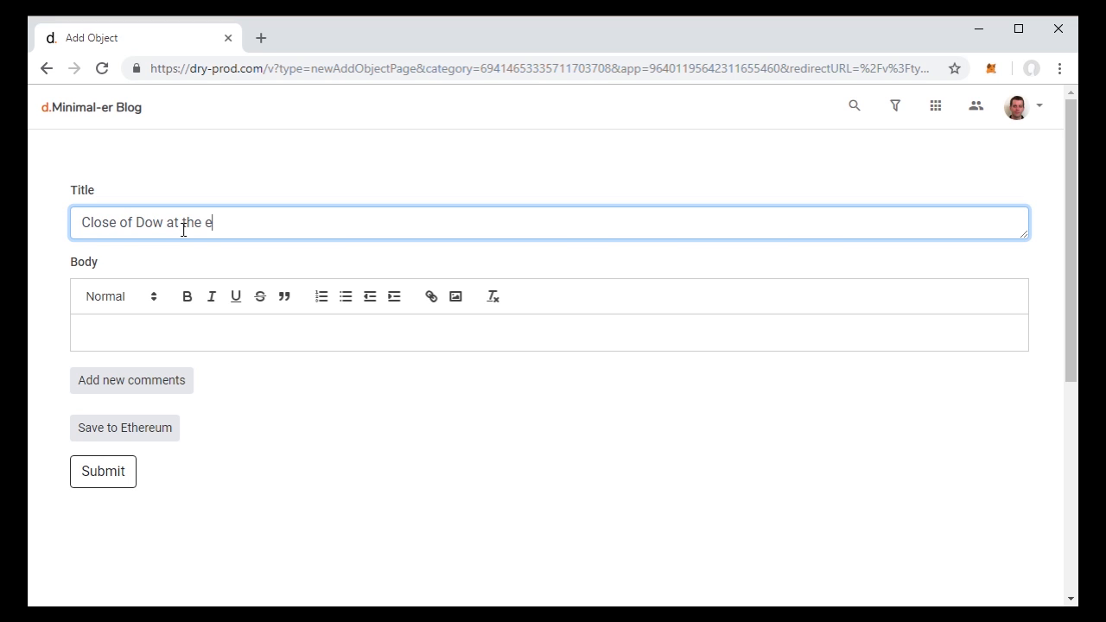
text(nd of 2019)
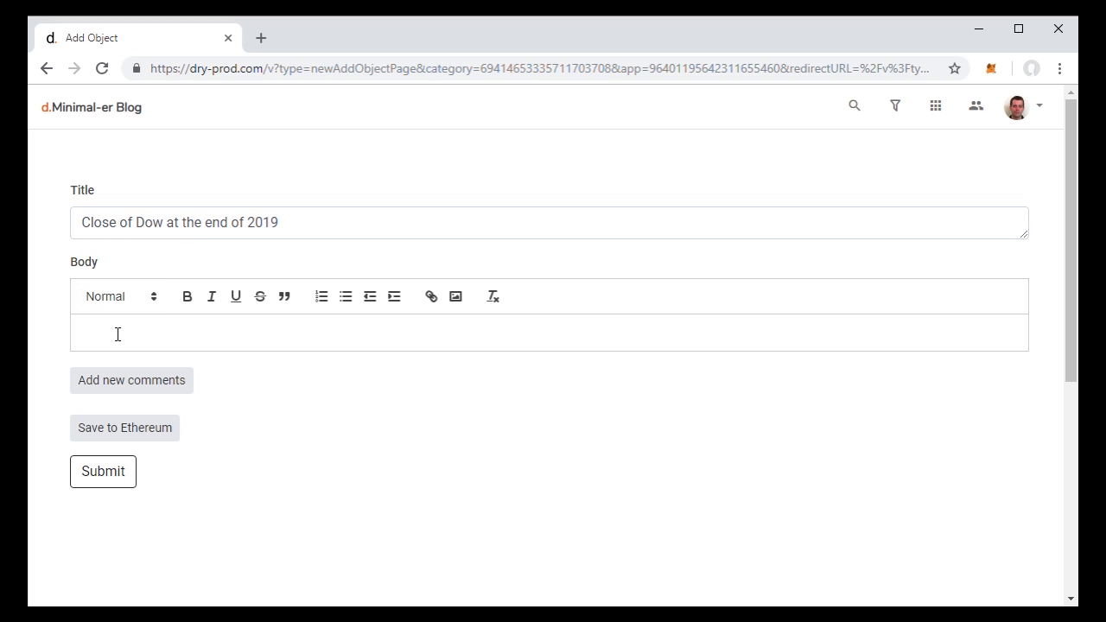
text(28,000)
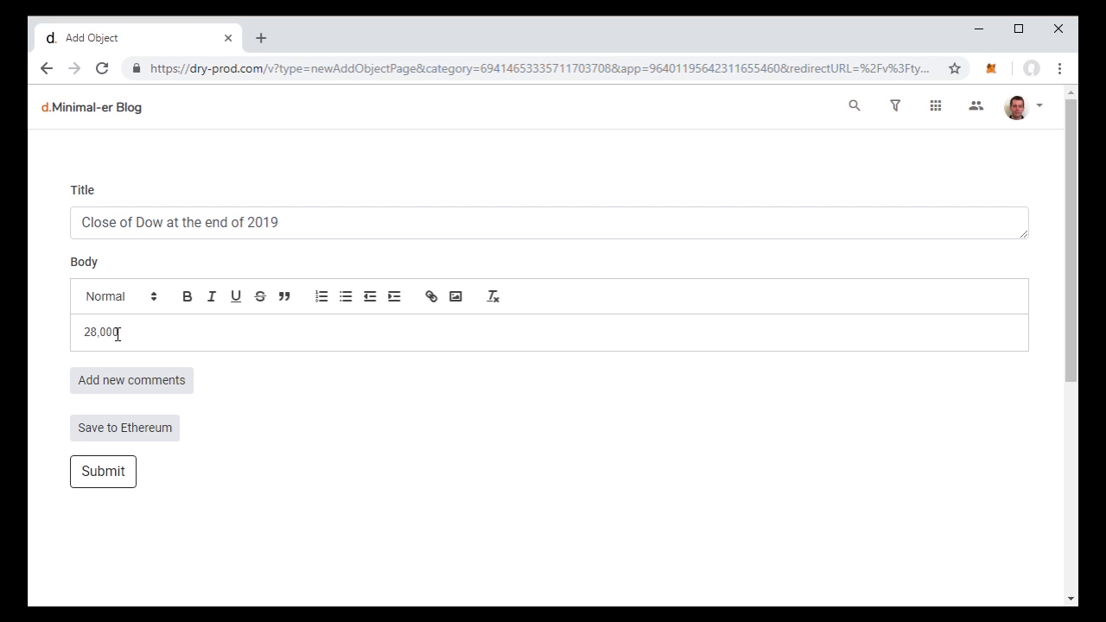
- Save the Dow post to Ethereum with a password, then bring up the blog app's schema code
click(124, 428)
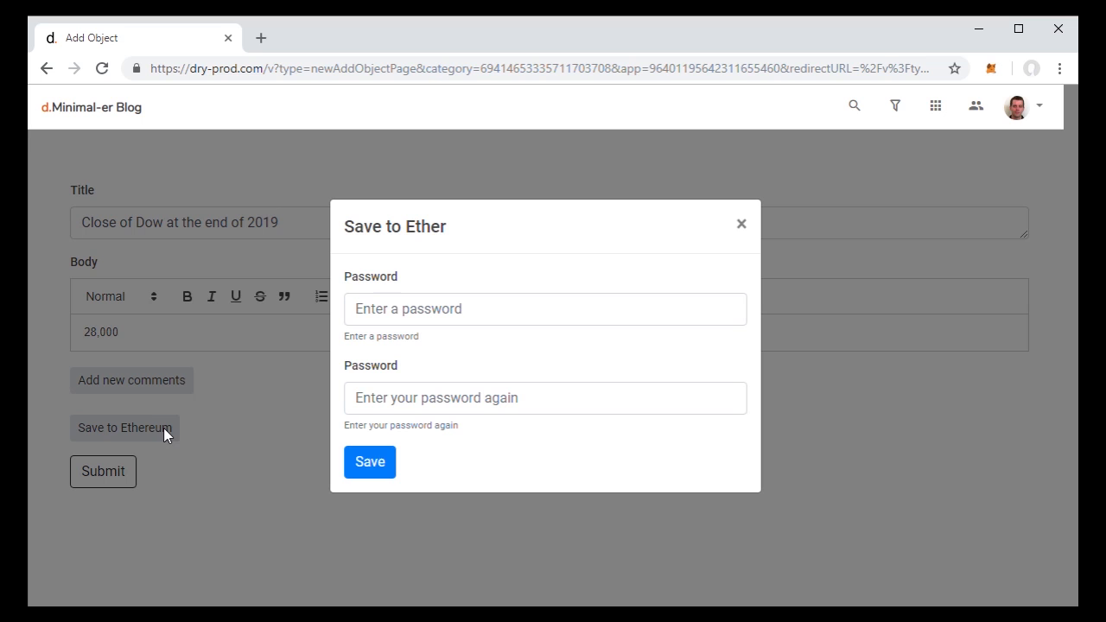
click(544, 308)
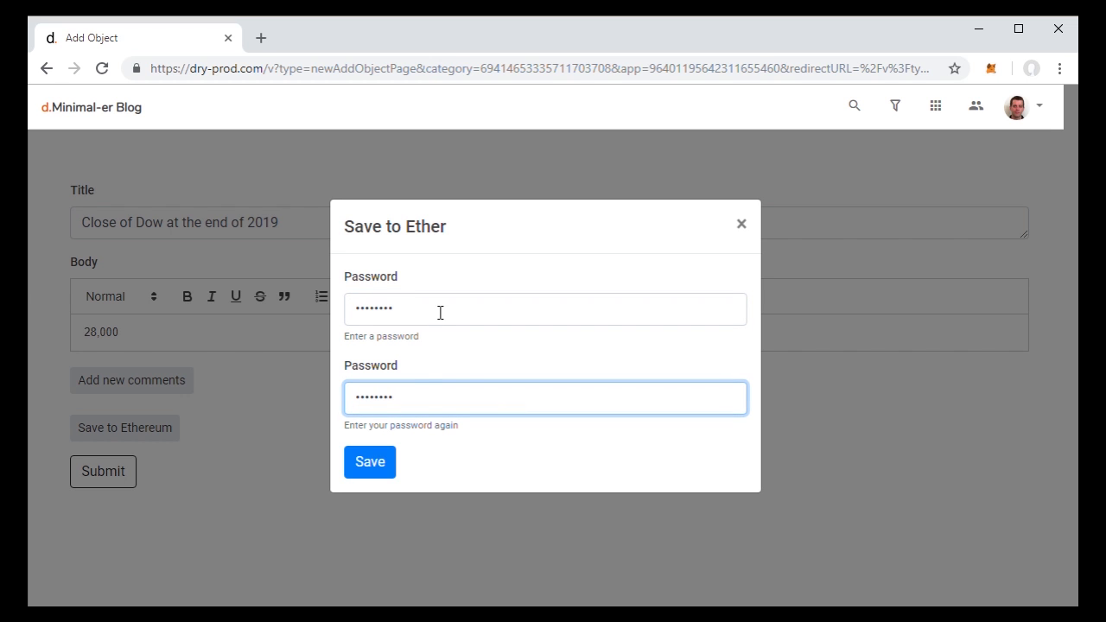
click(370, 461)
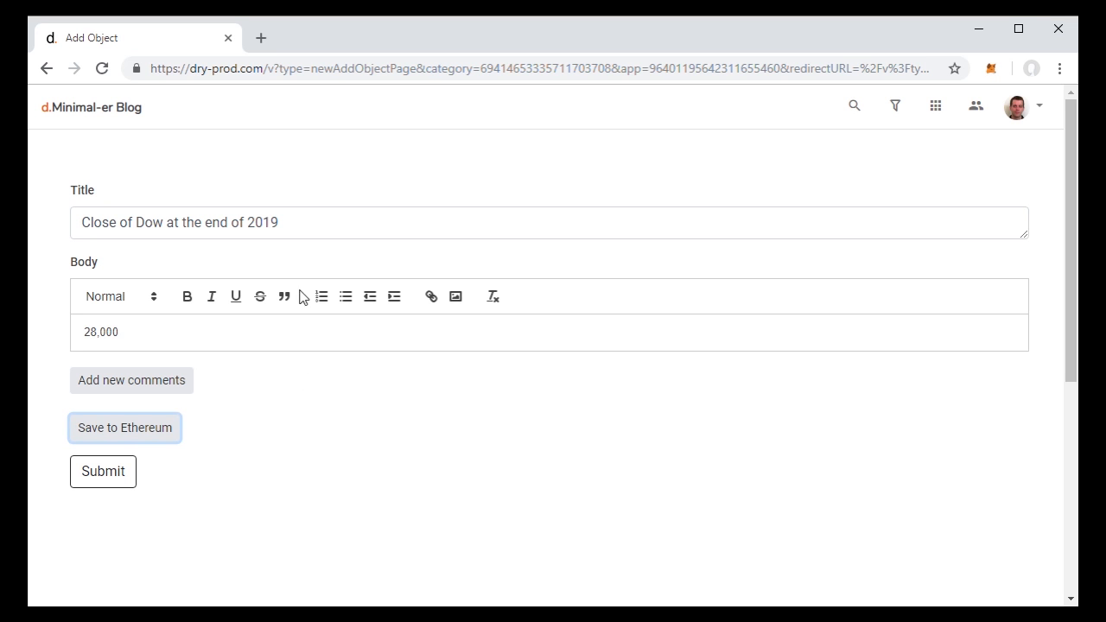
click(104, 470)
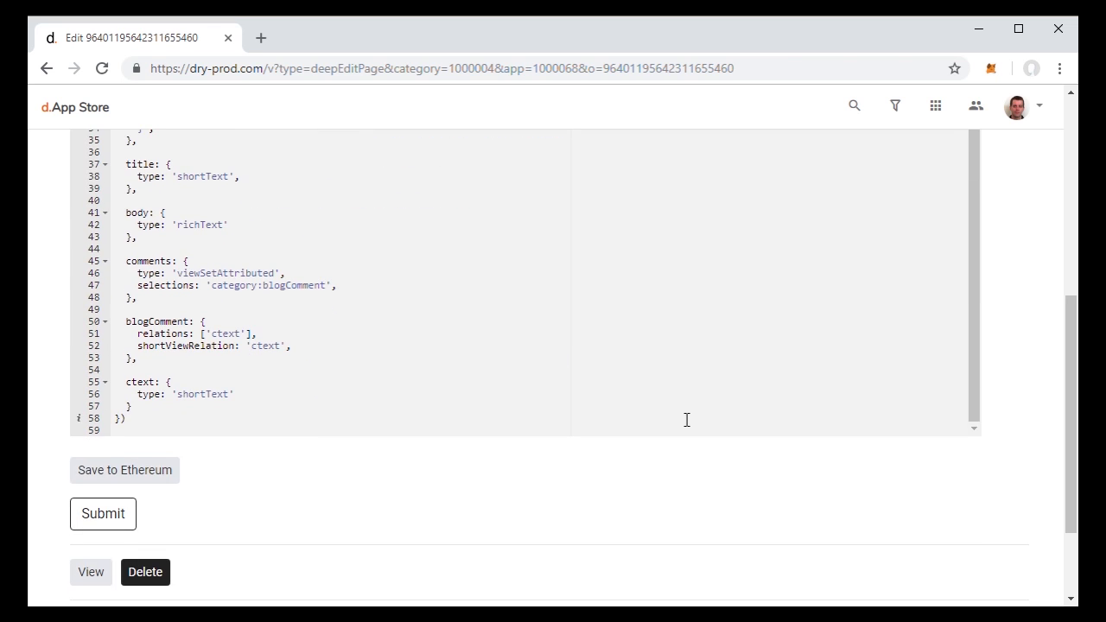
scroll(up, 3)
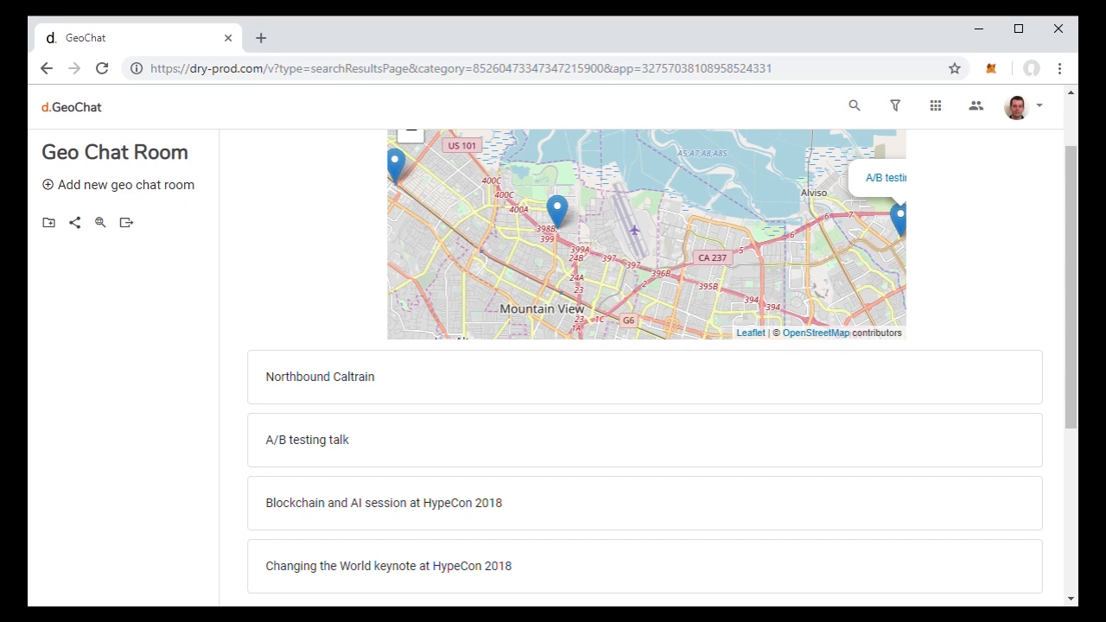
mouse_move(325, 388)
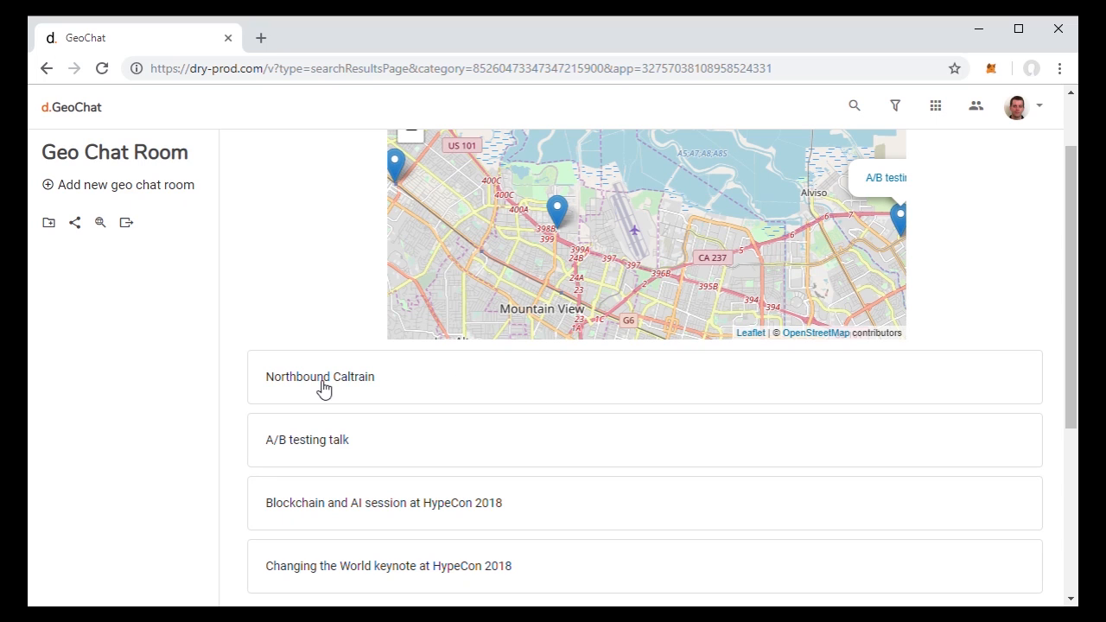
mouse_move(481, 533)
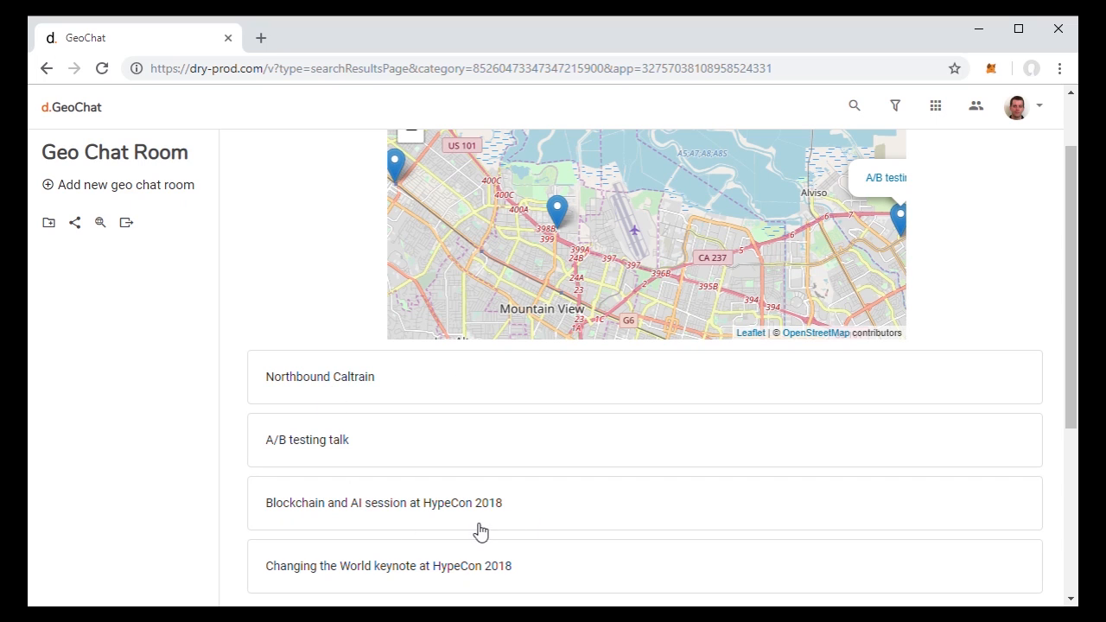
mouse_move(436, 507)
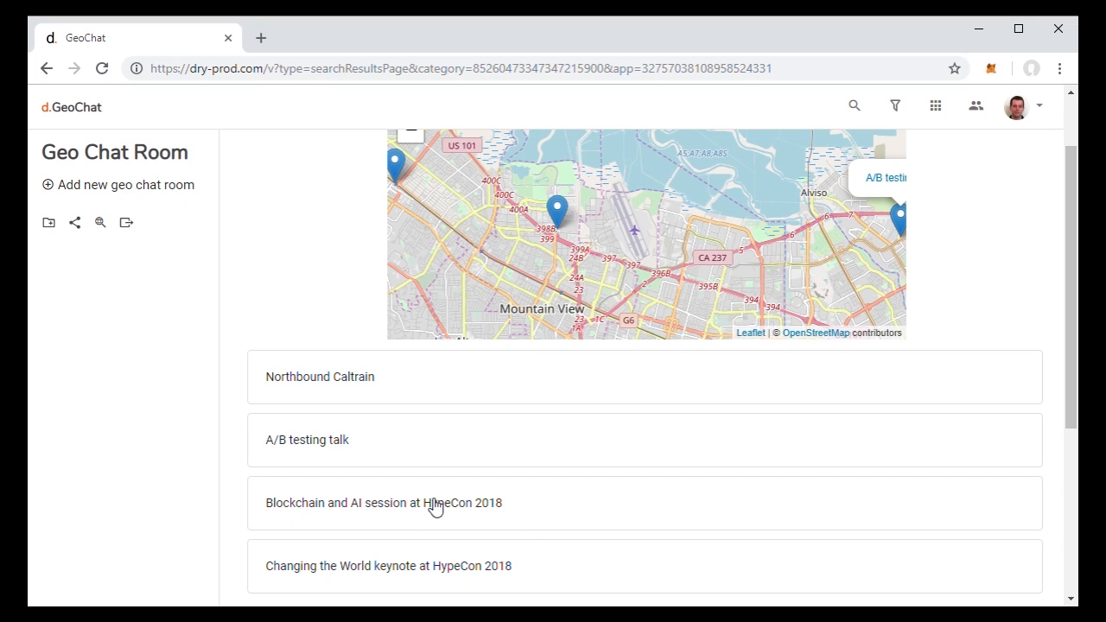
mouse_move(591, 501)
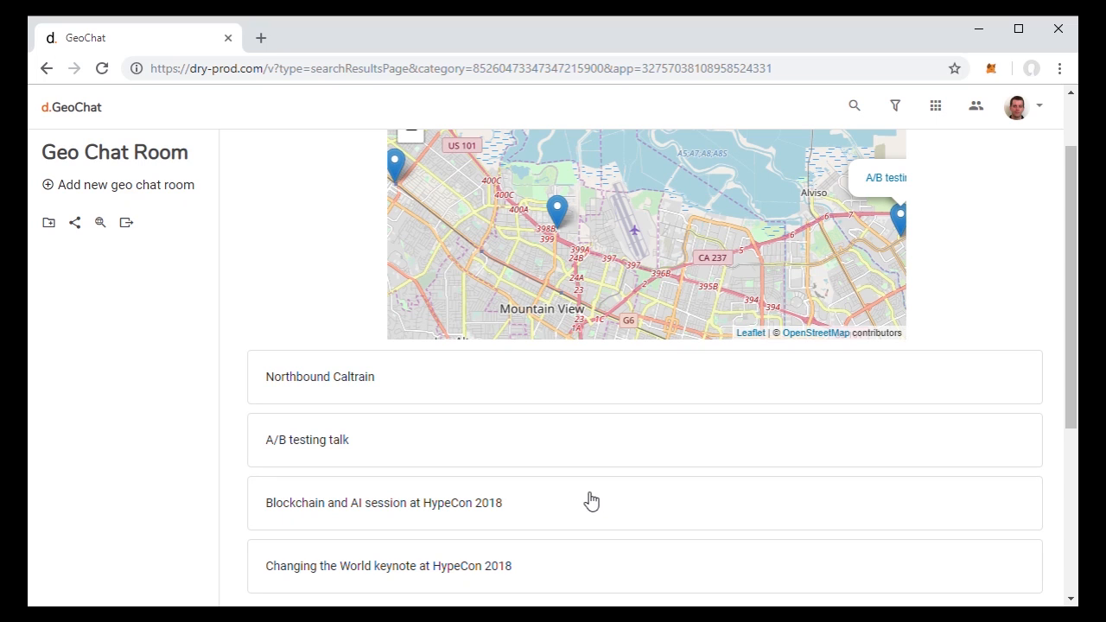
mouse_move(446, 505)
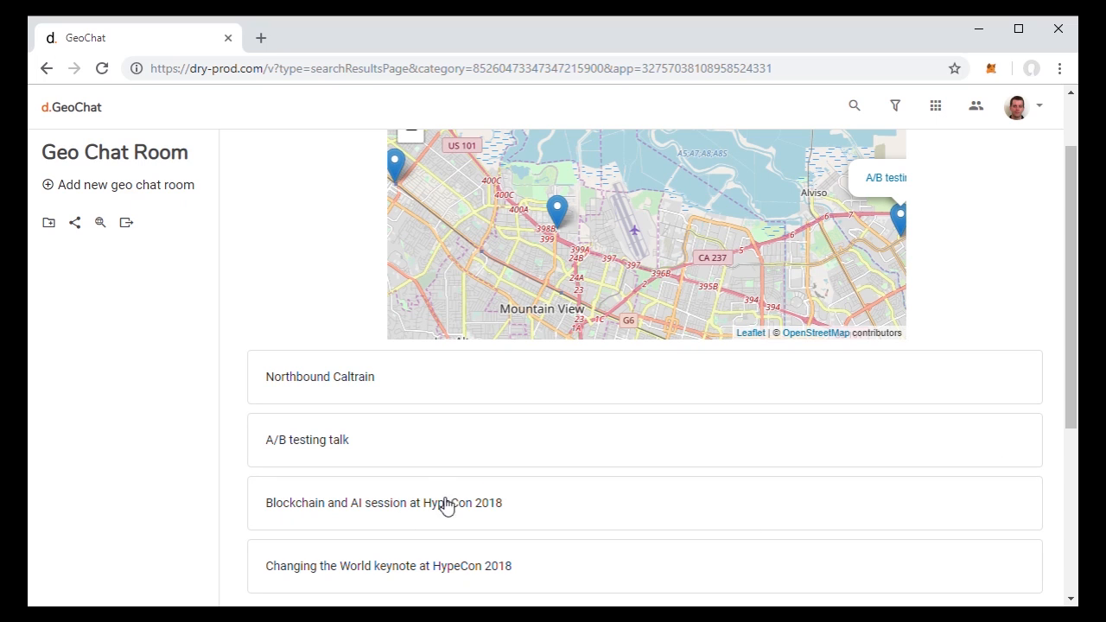
mouse_move(370, 432)
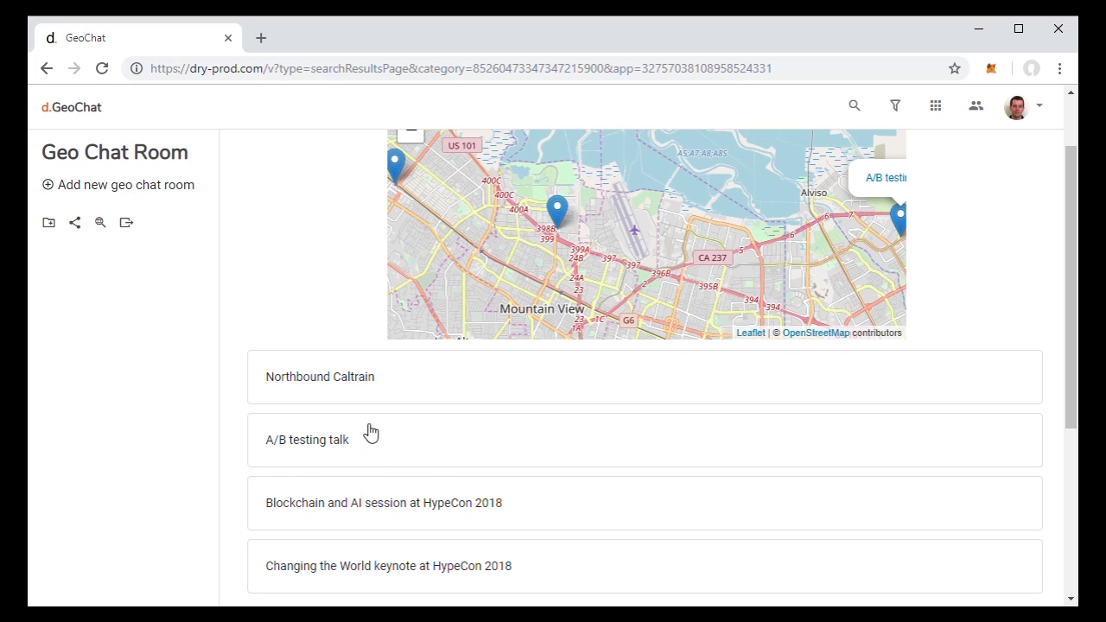
- Open the Northbound Caltrain room from GeoChat's nearby room list
click(318, 377)
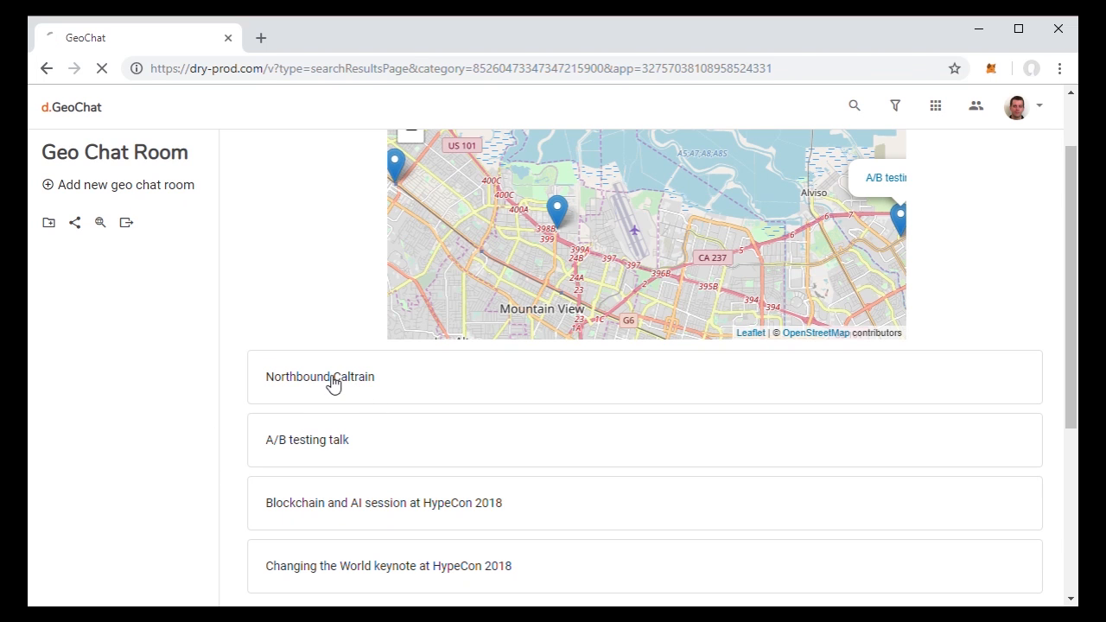
- Review the Northbound Caltrain room's location, name and comments
click(319, 377)
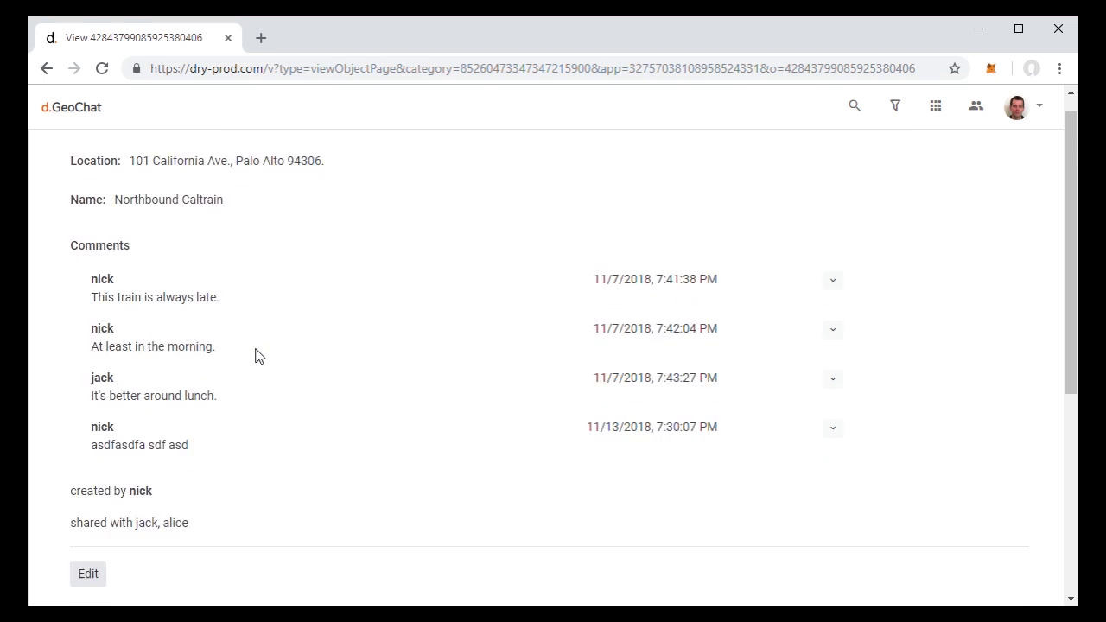
scroll(up, 3)
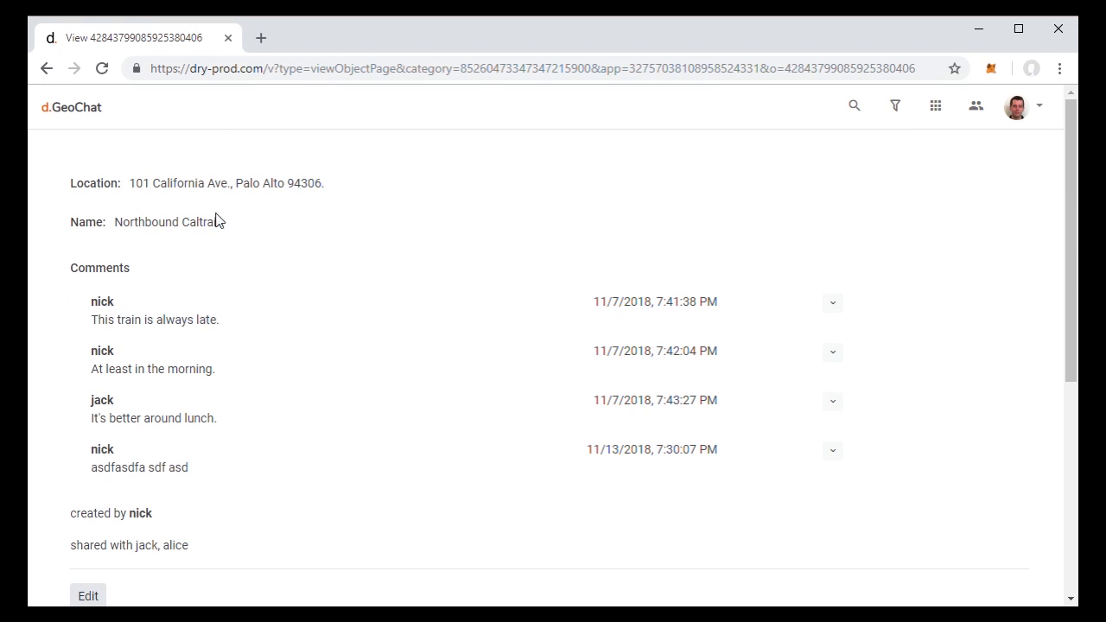
scroll(down, 3)
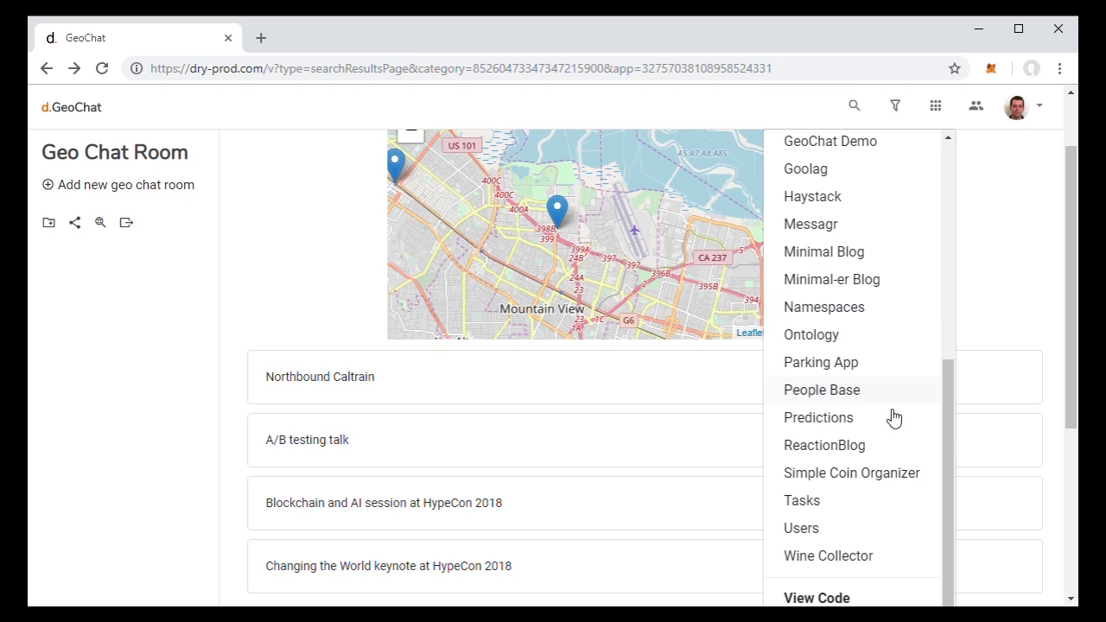
click(816, 598)
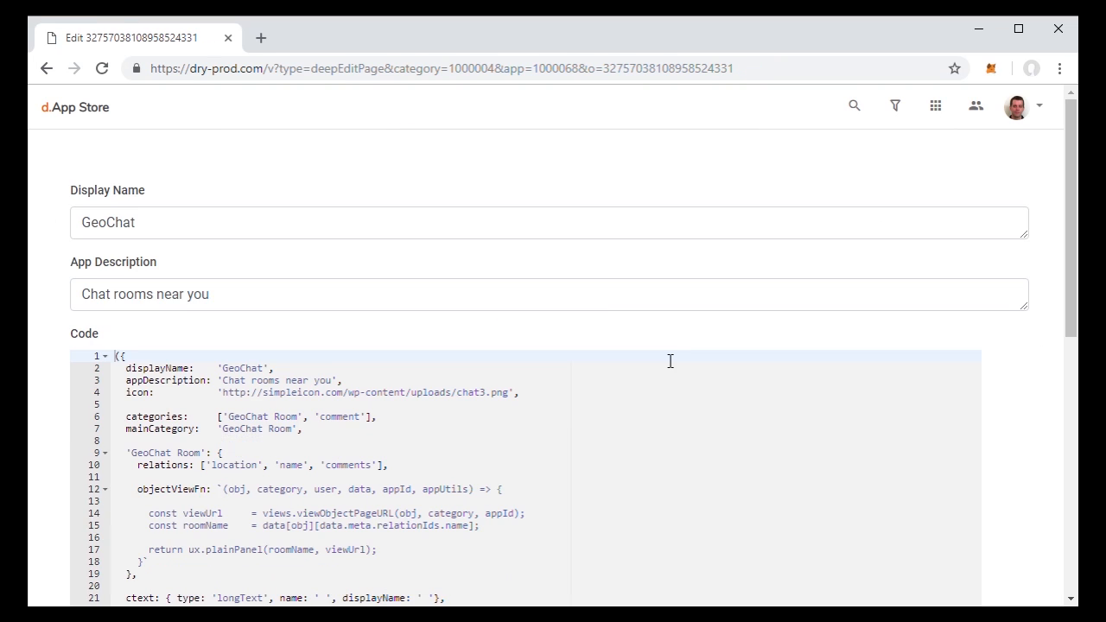
mouse_move(581, 239)
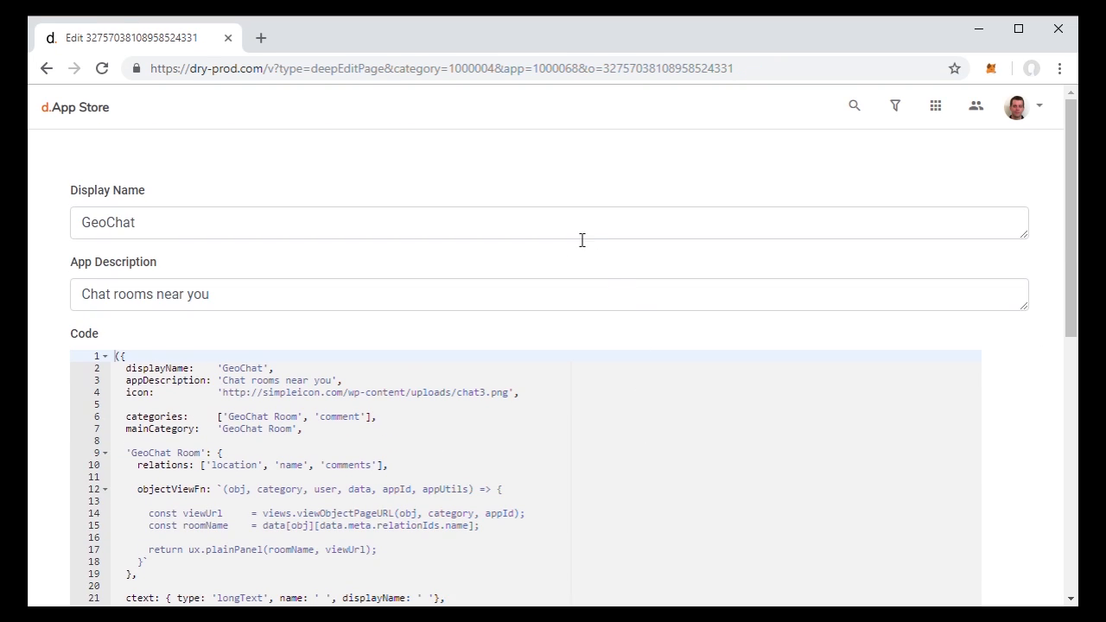
click(45, 69)
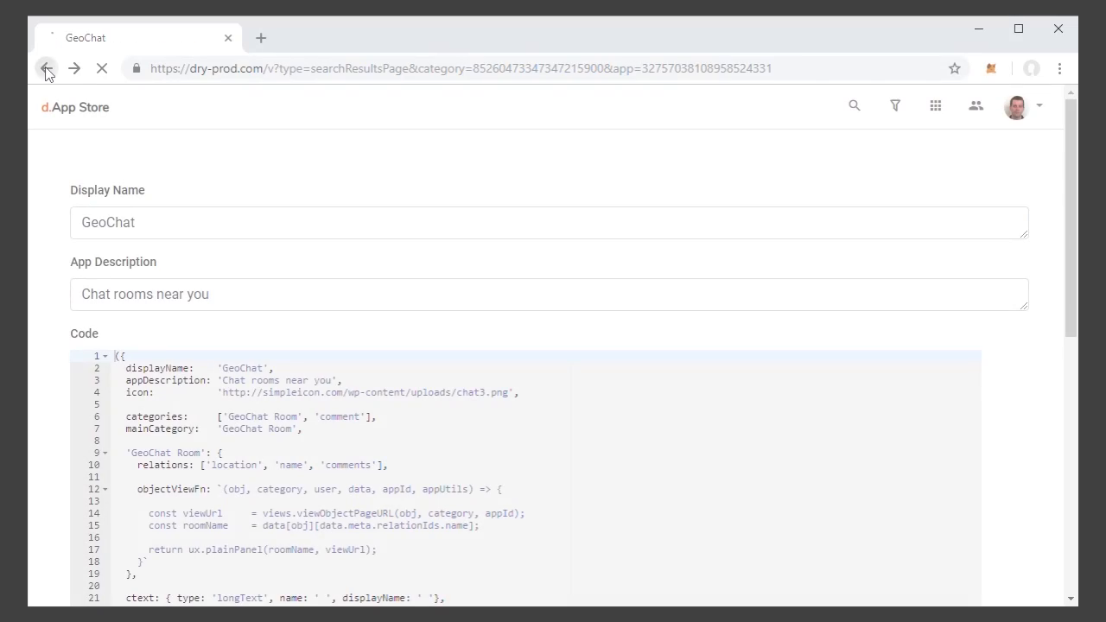
click(45, 69)
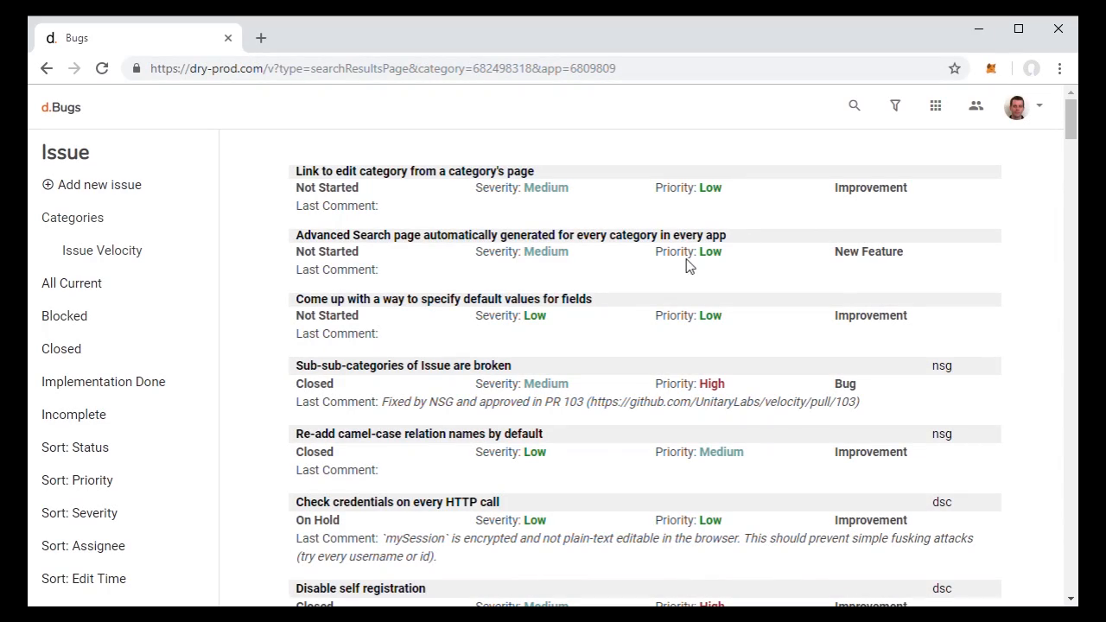
- From the Bugs issue list, switch via the apps grid to the Bugs Cards app
scroll(down, 3)
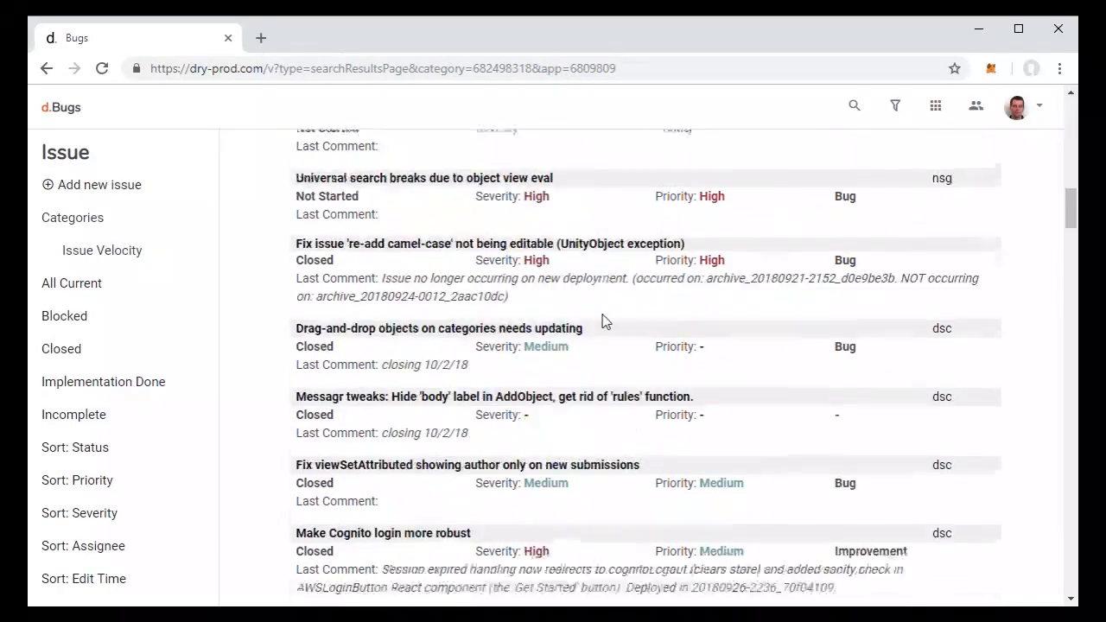
scroll(up, 3)
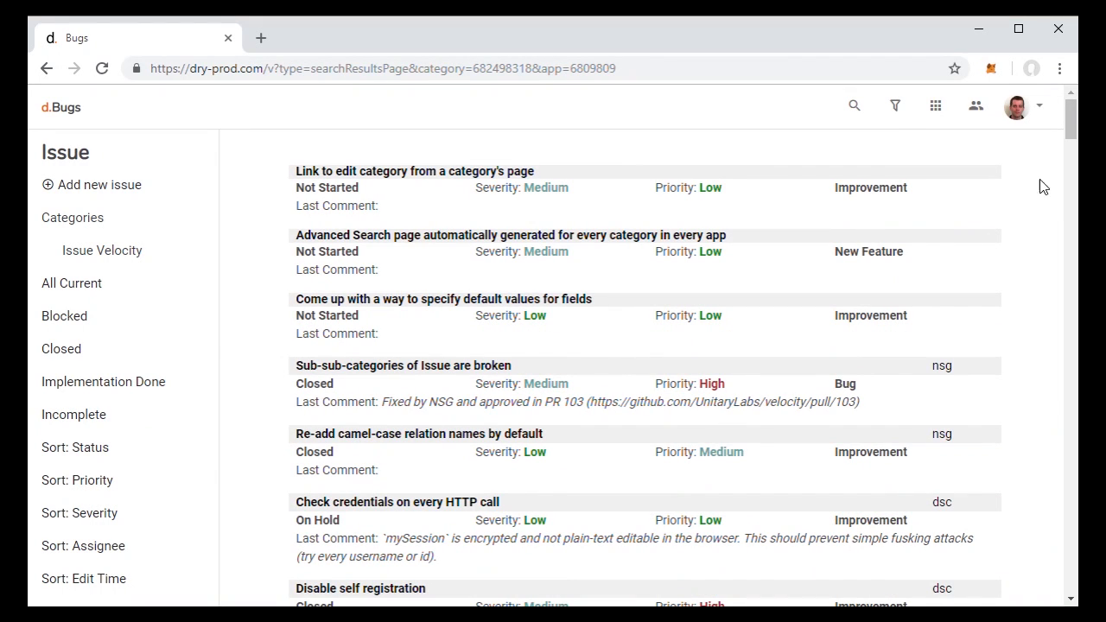
mouse_move(1006, 146)
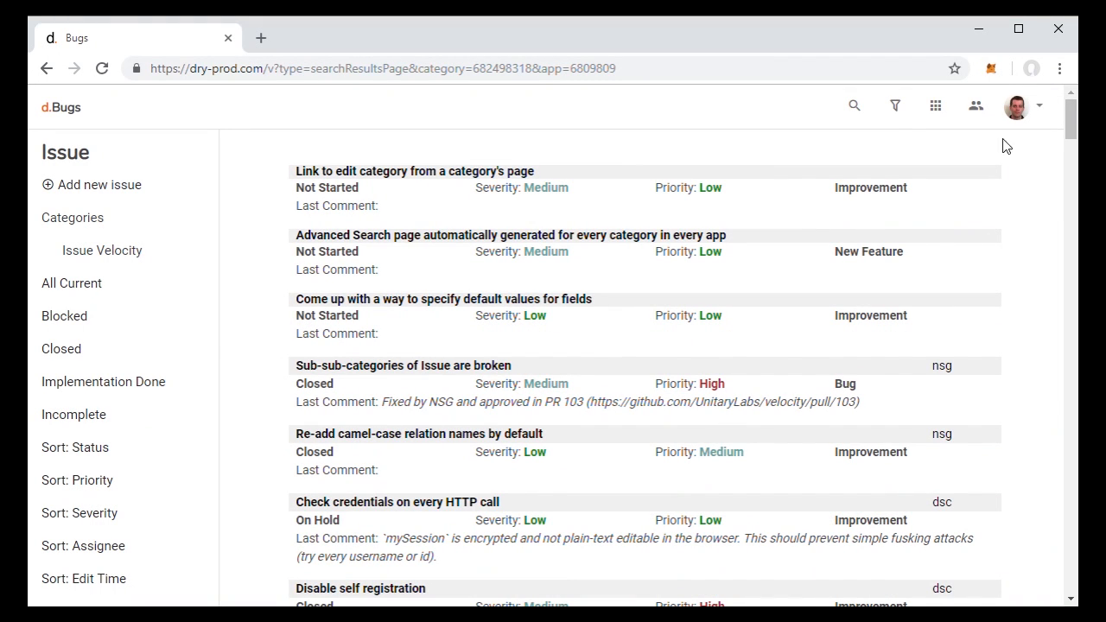
click(935, 106)
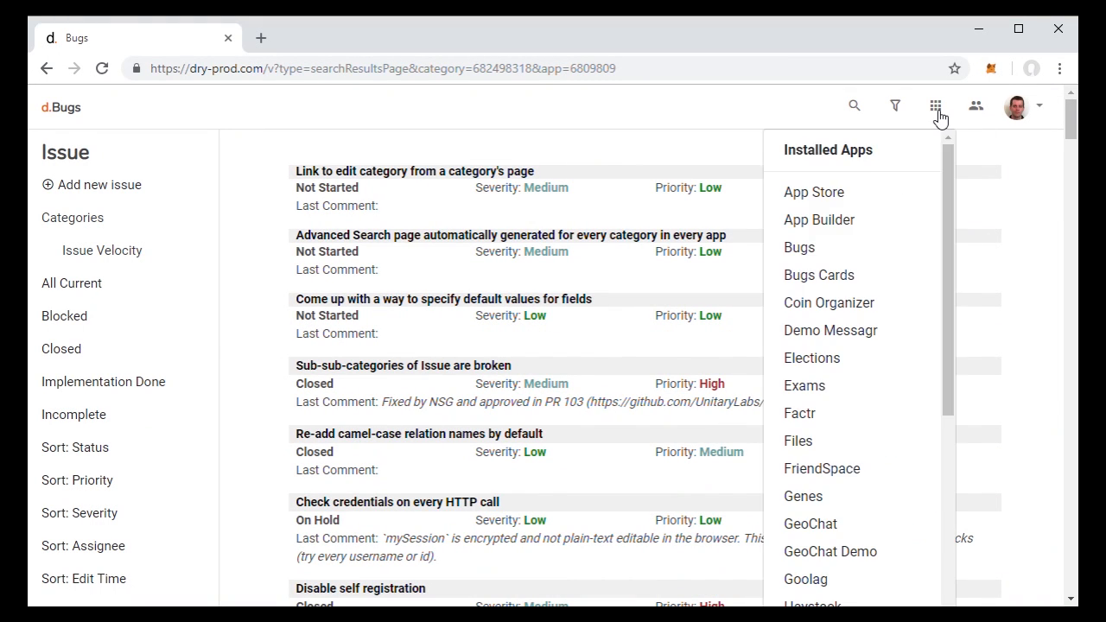
mouse_move(892, 290)
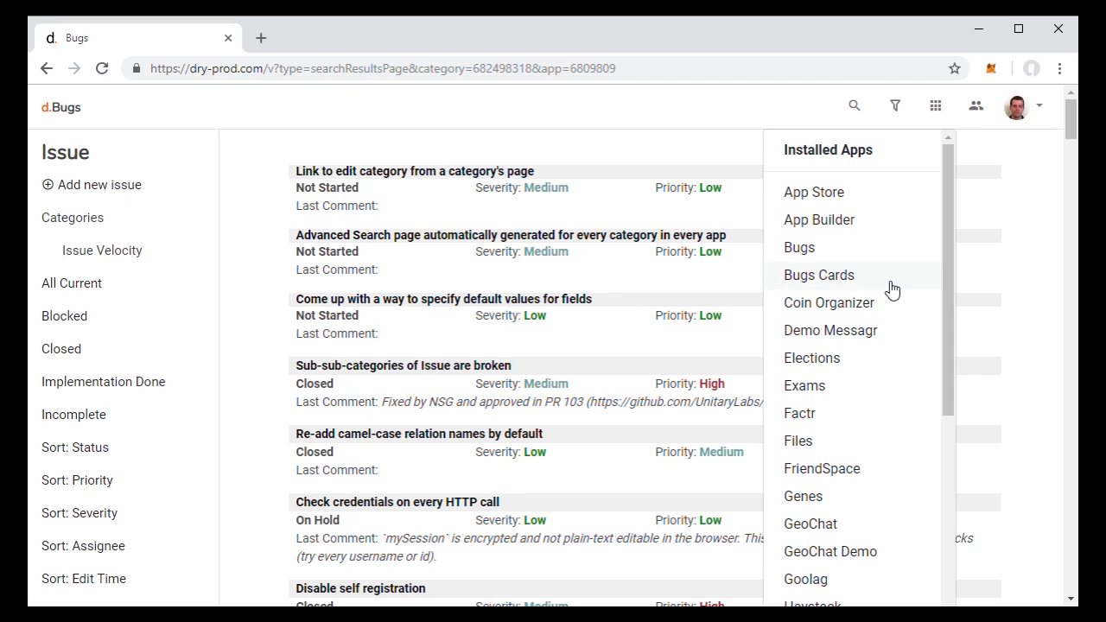
click(820, 275)
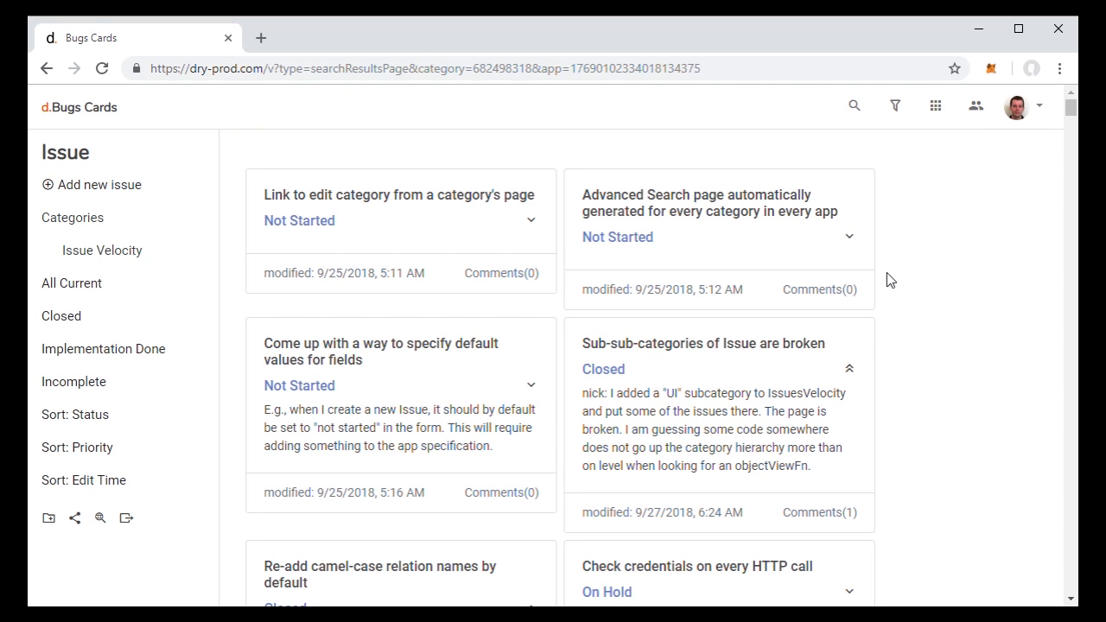
mouse_move(370, 351)
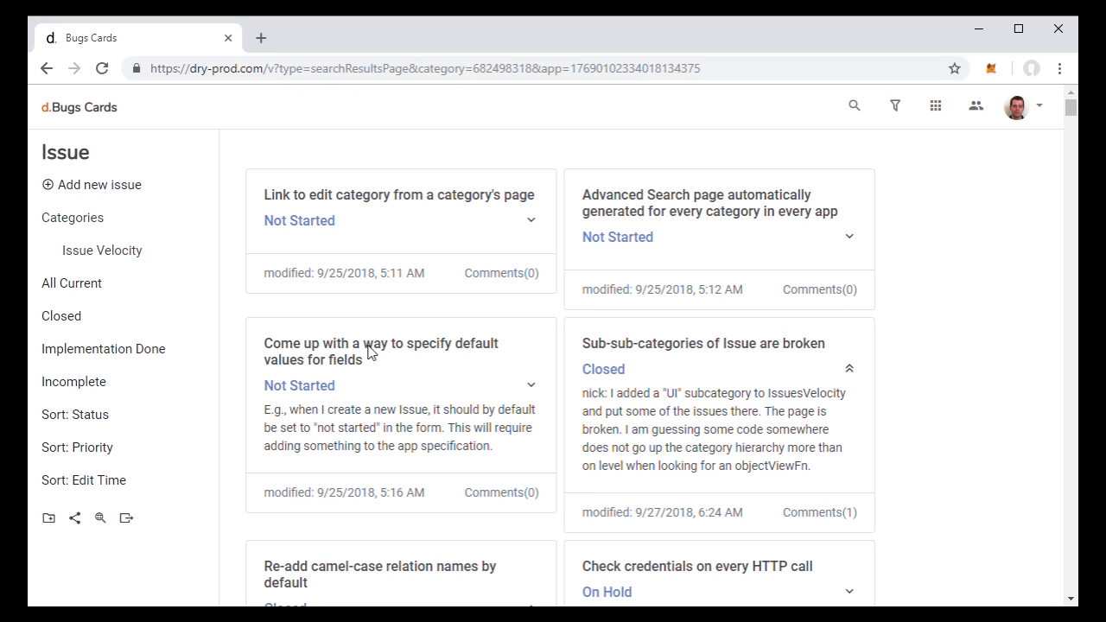
scroll(down, 3)
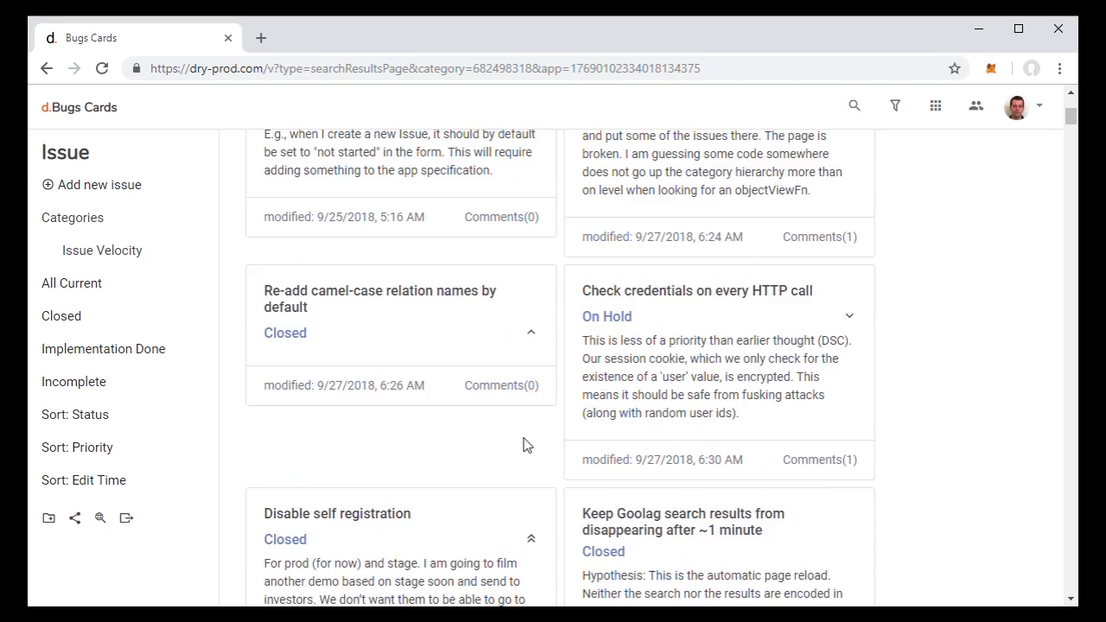
scroll(up, 3)
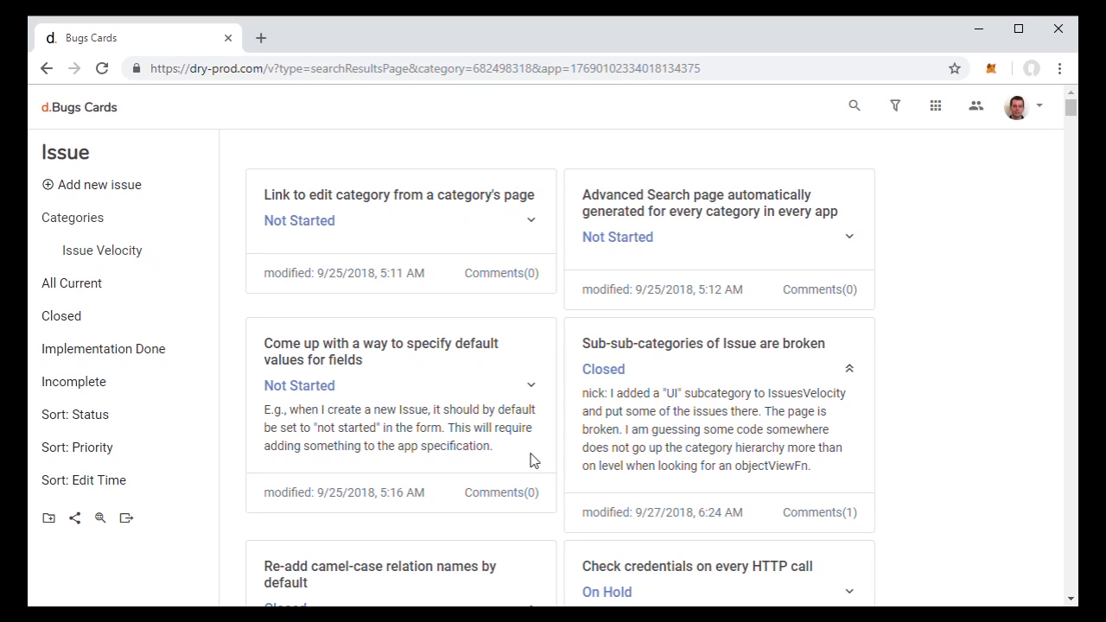
scroll(down, 3)
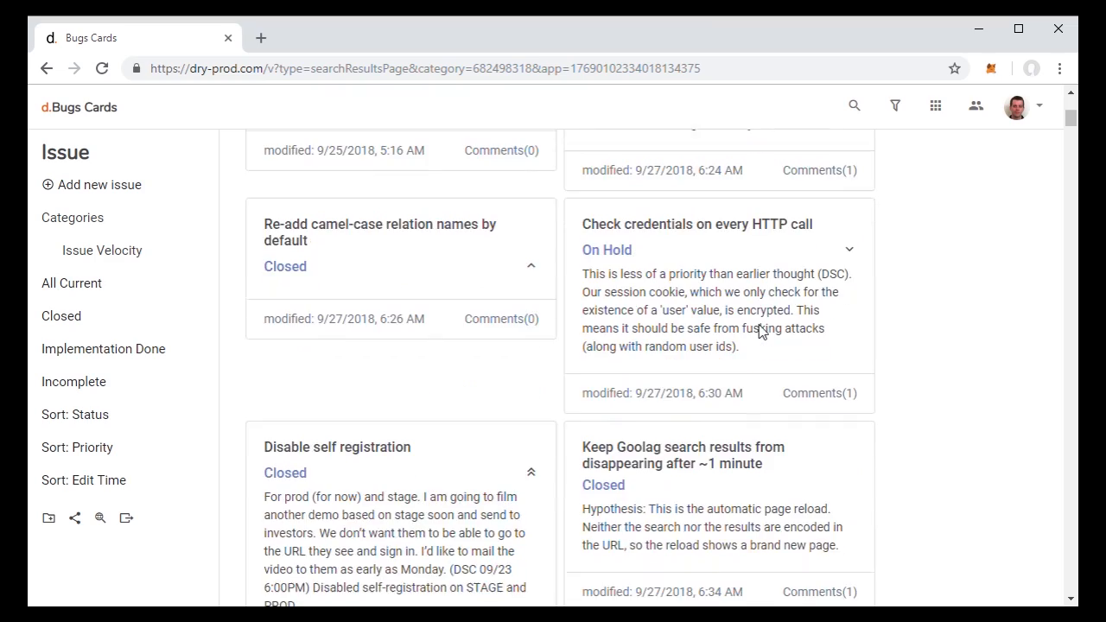
scroll(down, 3)
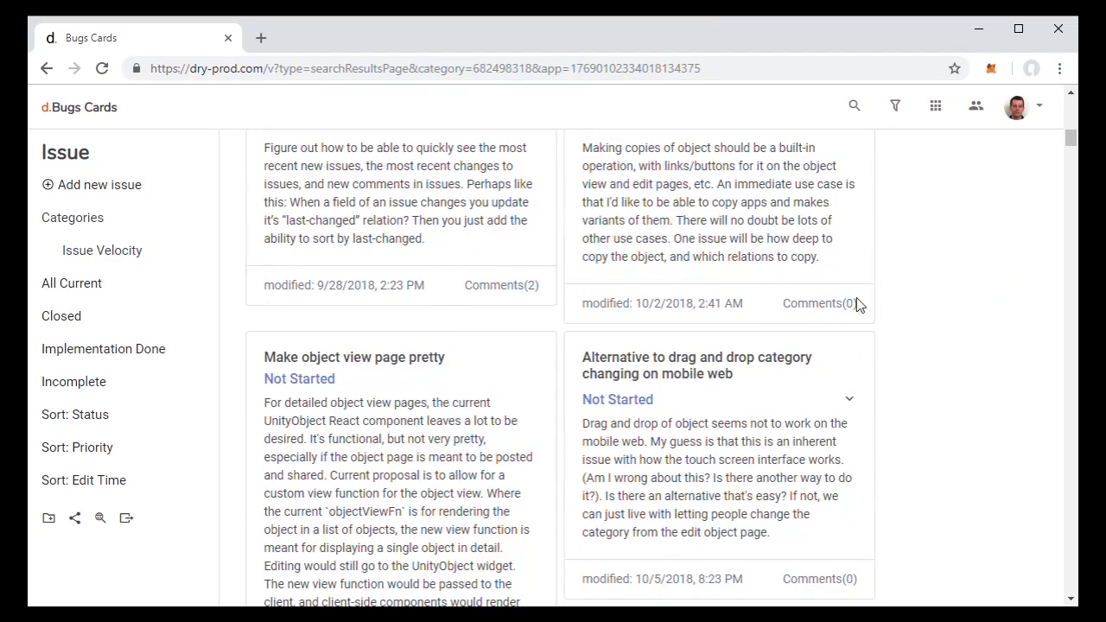
scroll(up, 3)
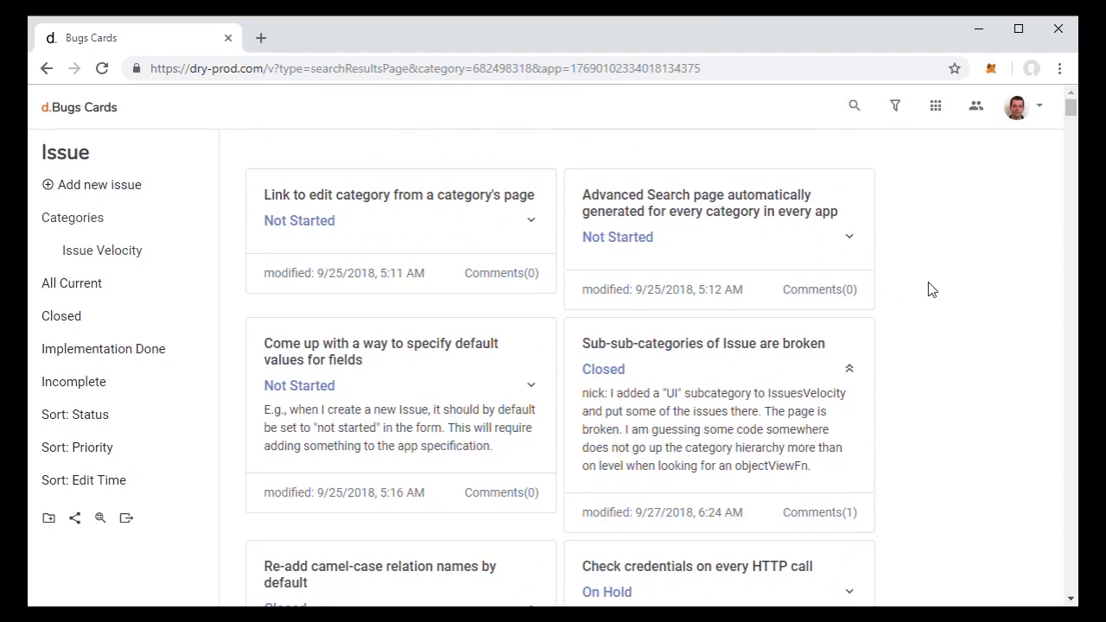